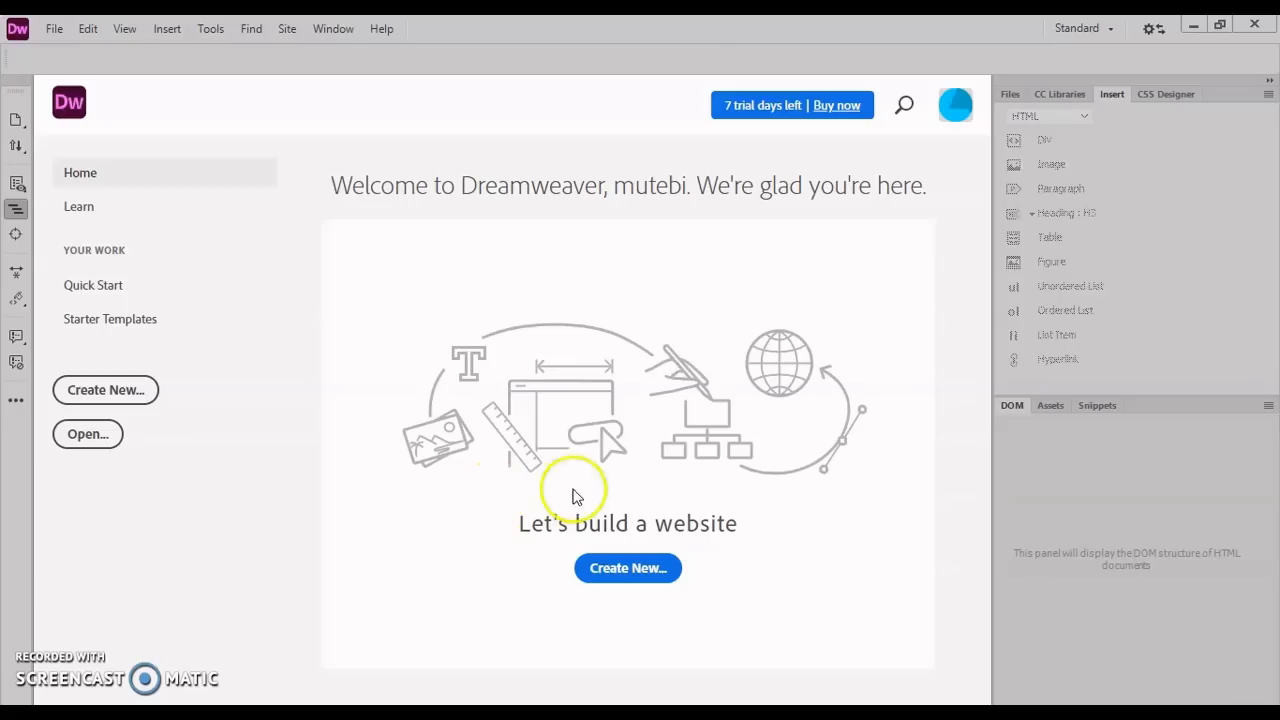
pyautogui.moveTo(628, 428)
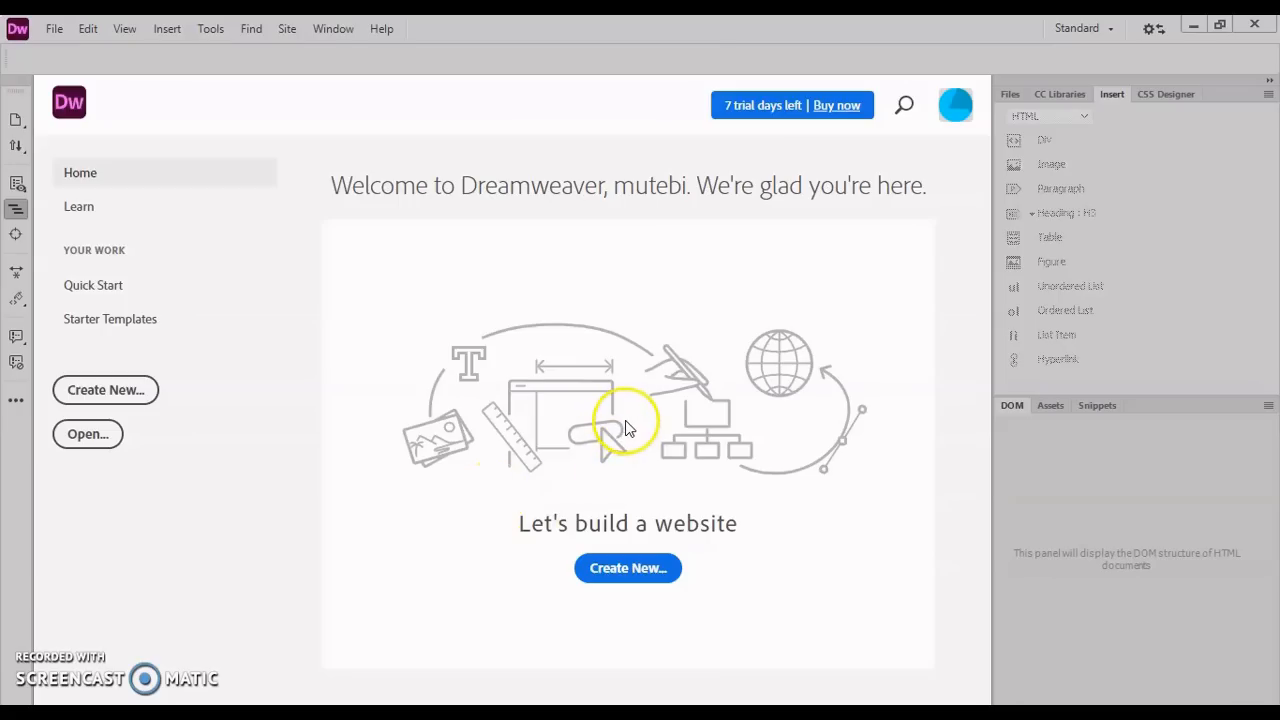
pyautogui.moveTo(645, 432)
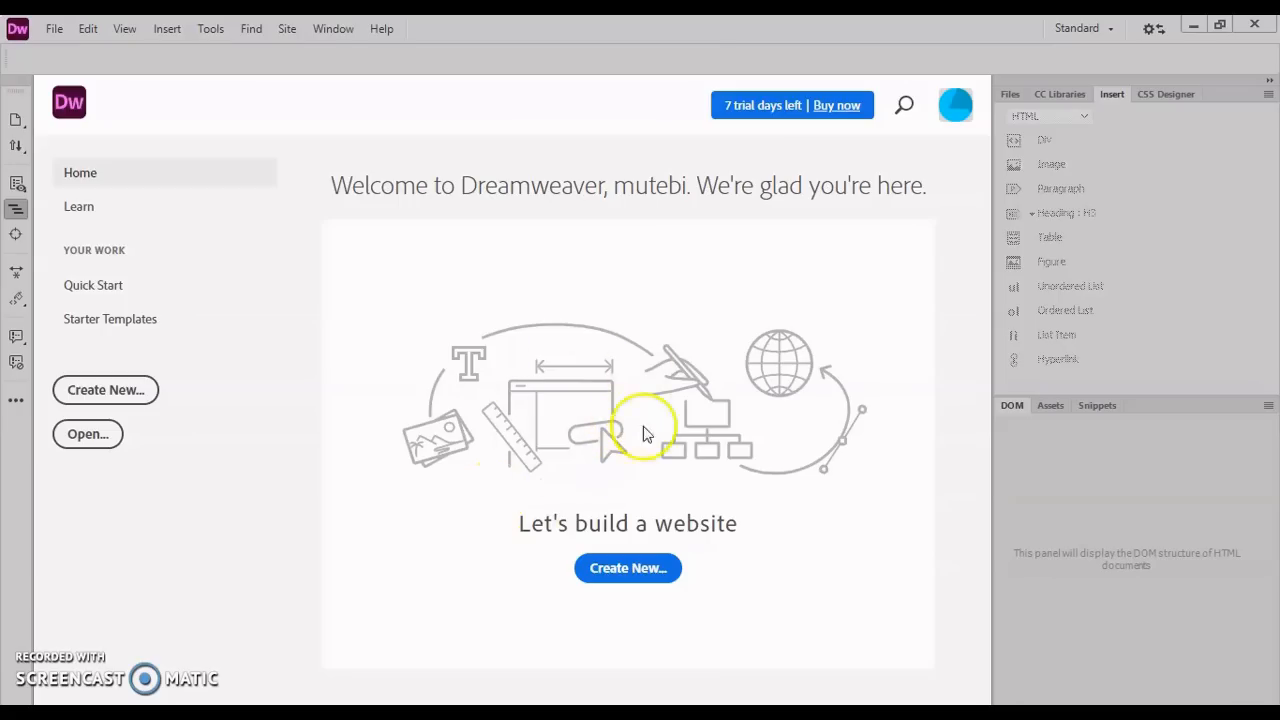
pyautogui.moveTo(697, 350)
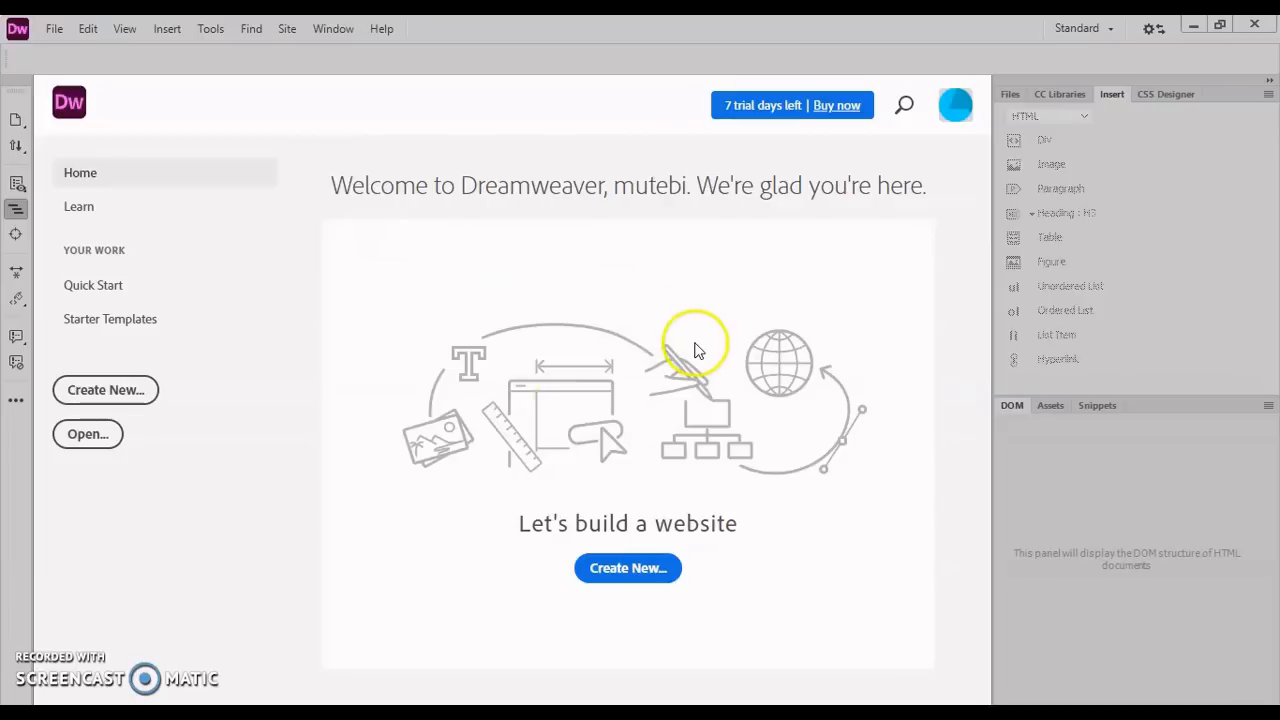
pyautogui.moveTo(625, 352)
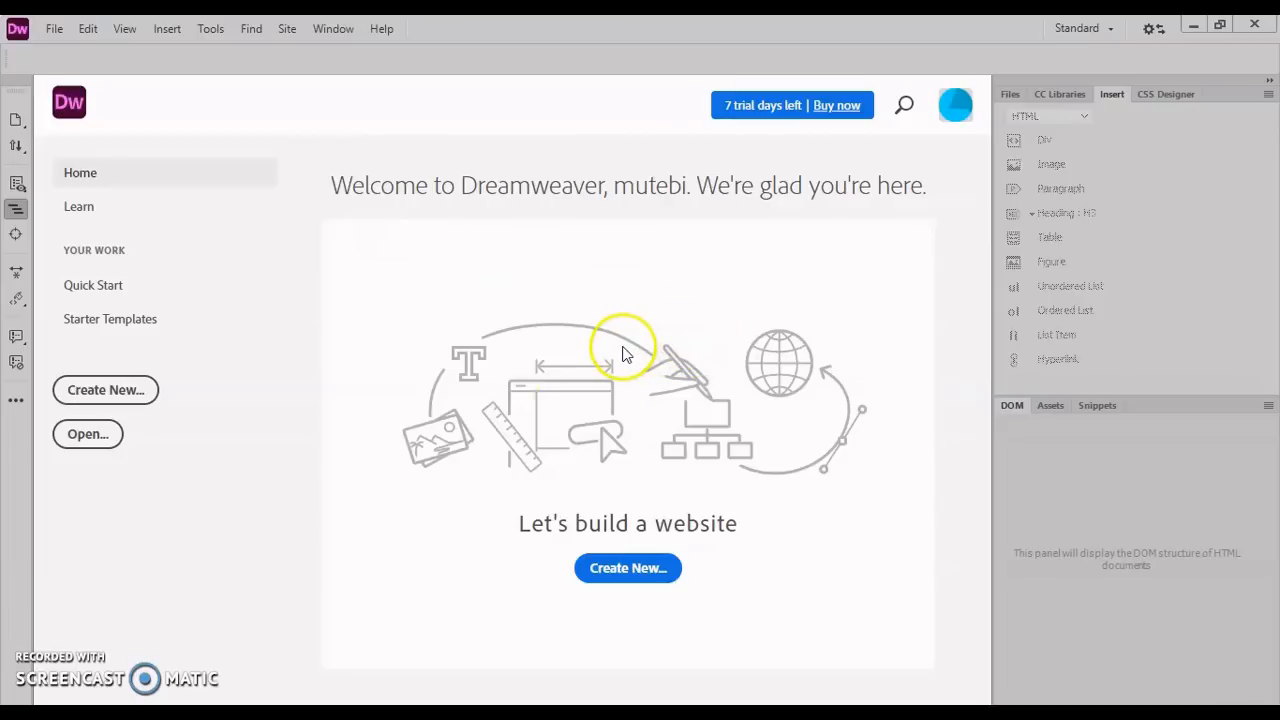
pyautogui.moveTo(160, 230)
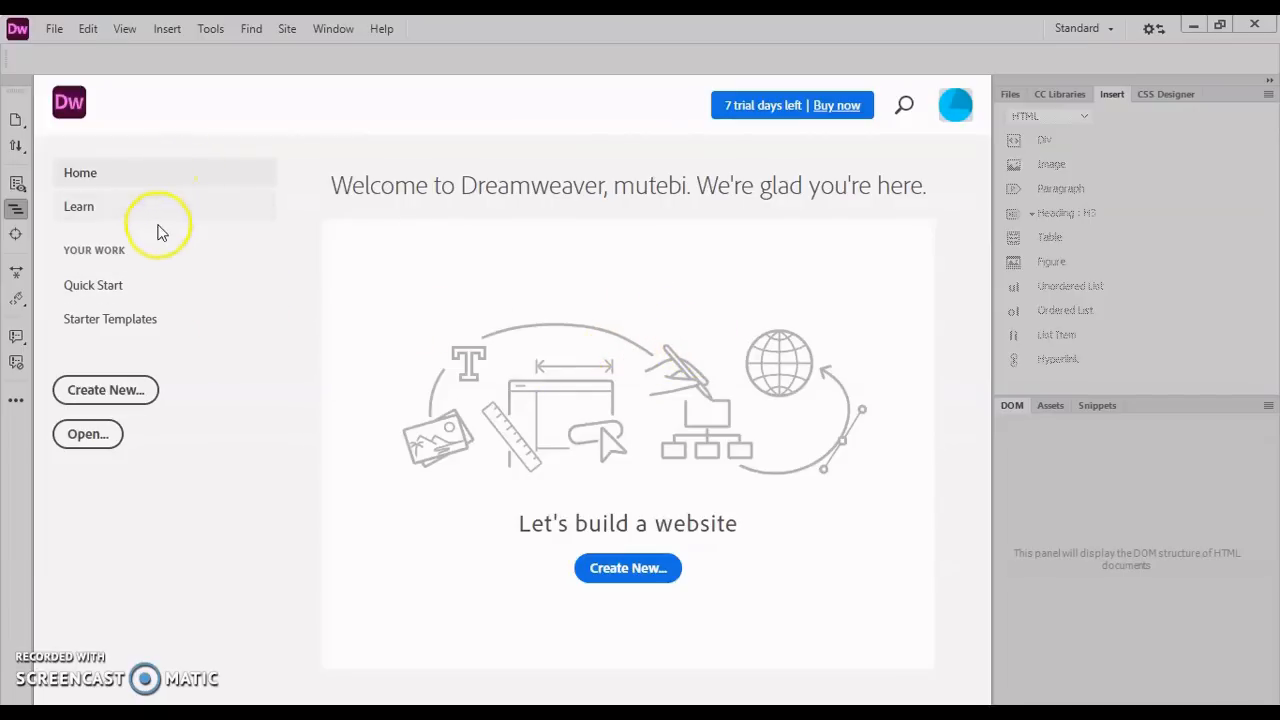
pyautogui.moveTo(168, 270)
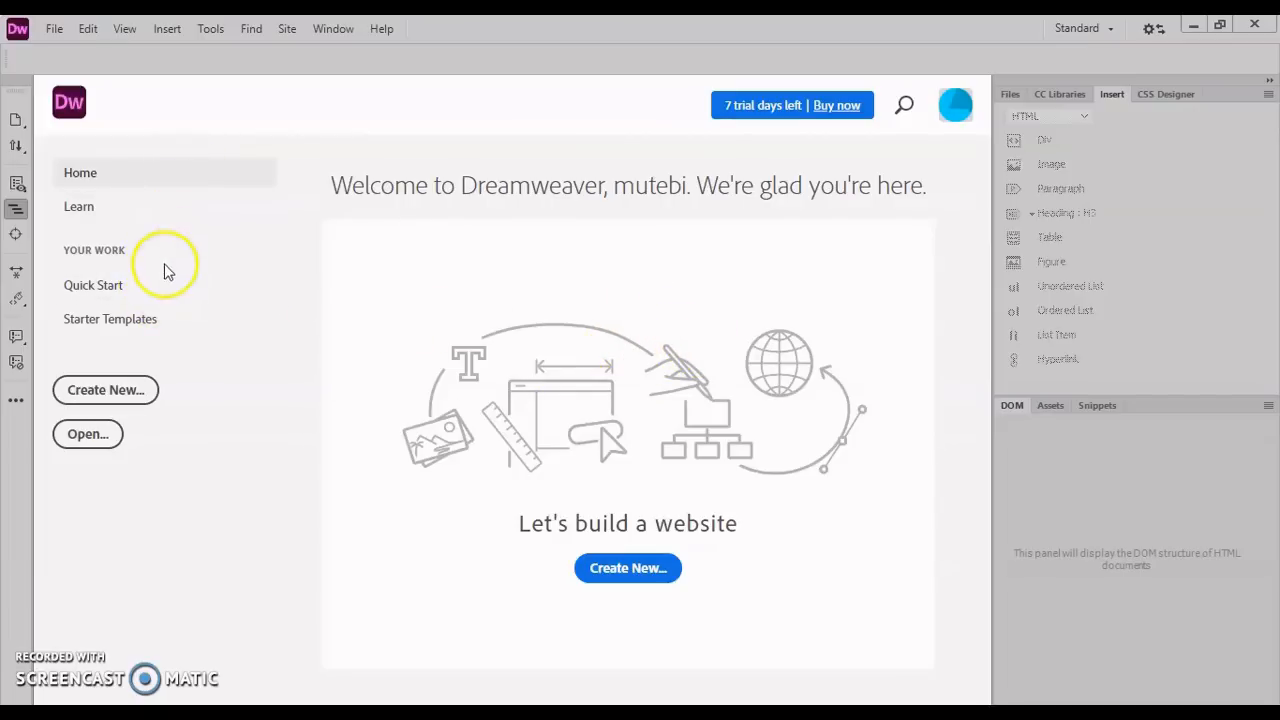
# Browse the Quick Start gallery of document types, from Bootstrap and HTML to Site Setup
pyautogui.click(93, 285)
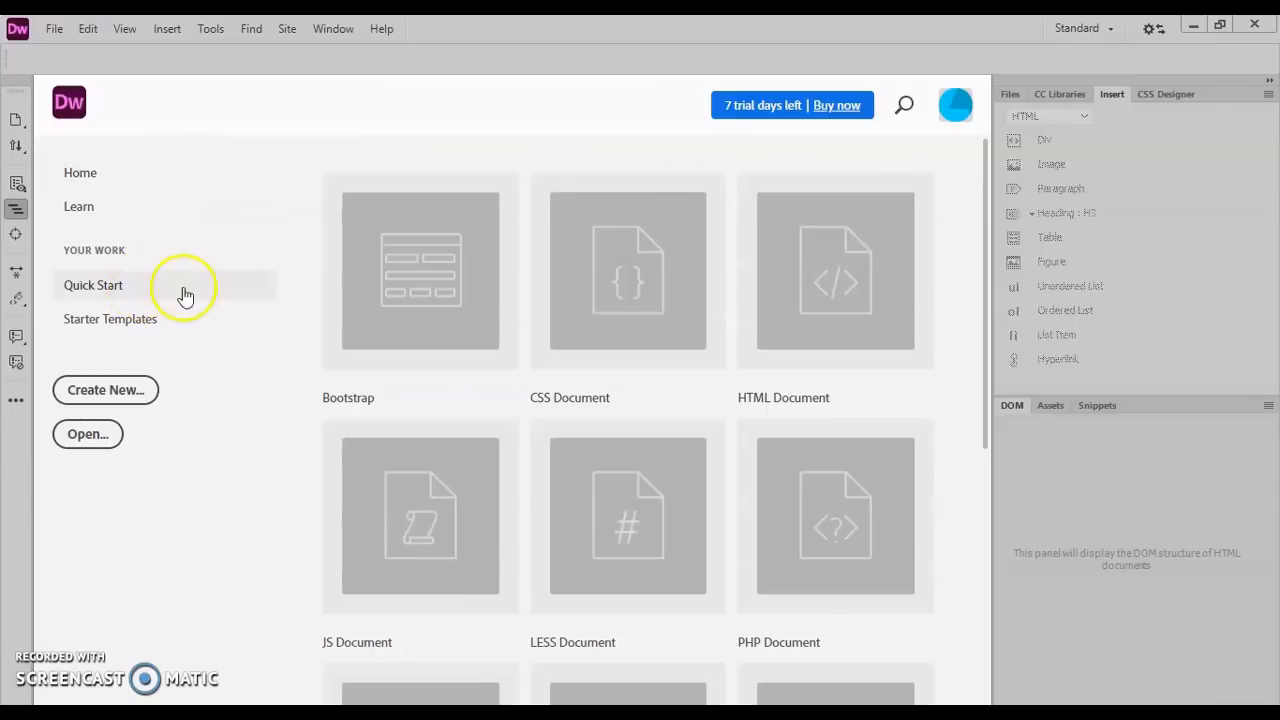
pyautogui.moveTo(950, 290)
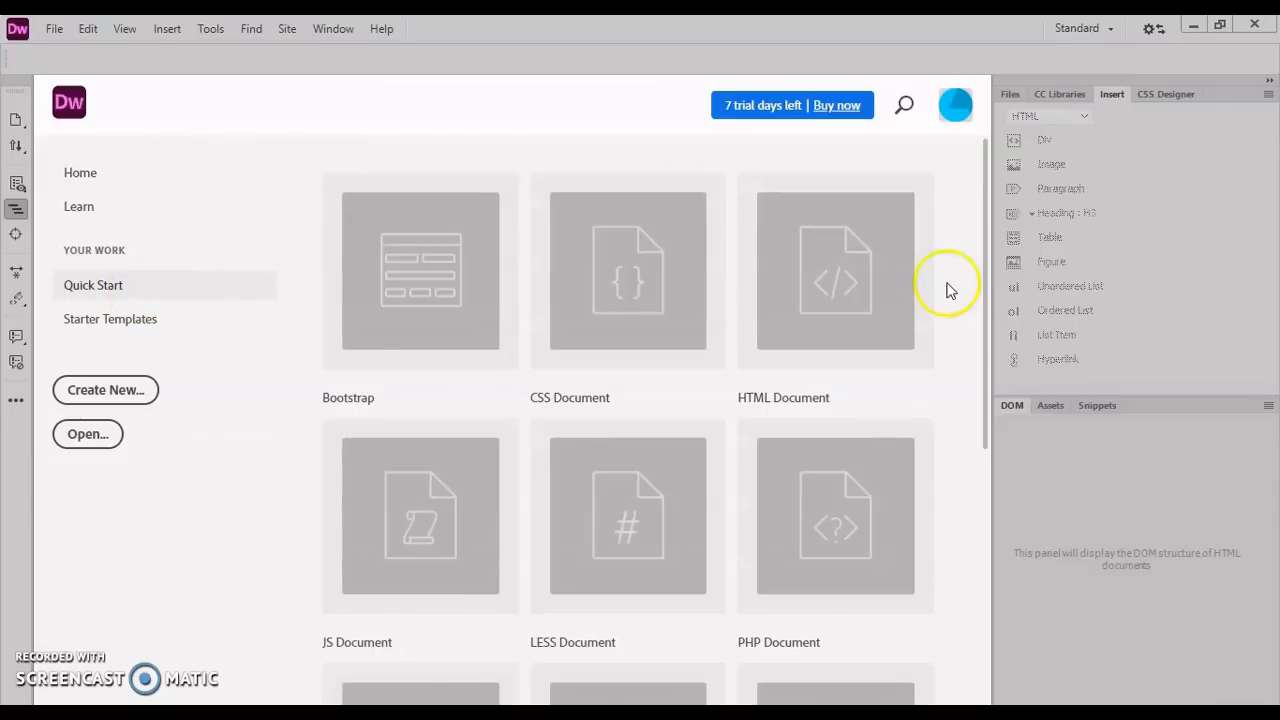
pyautogui.scroll(-3)
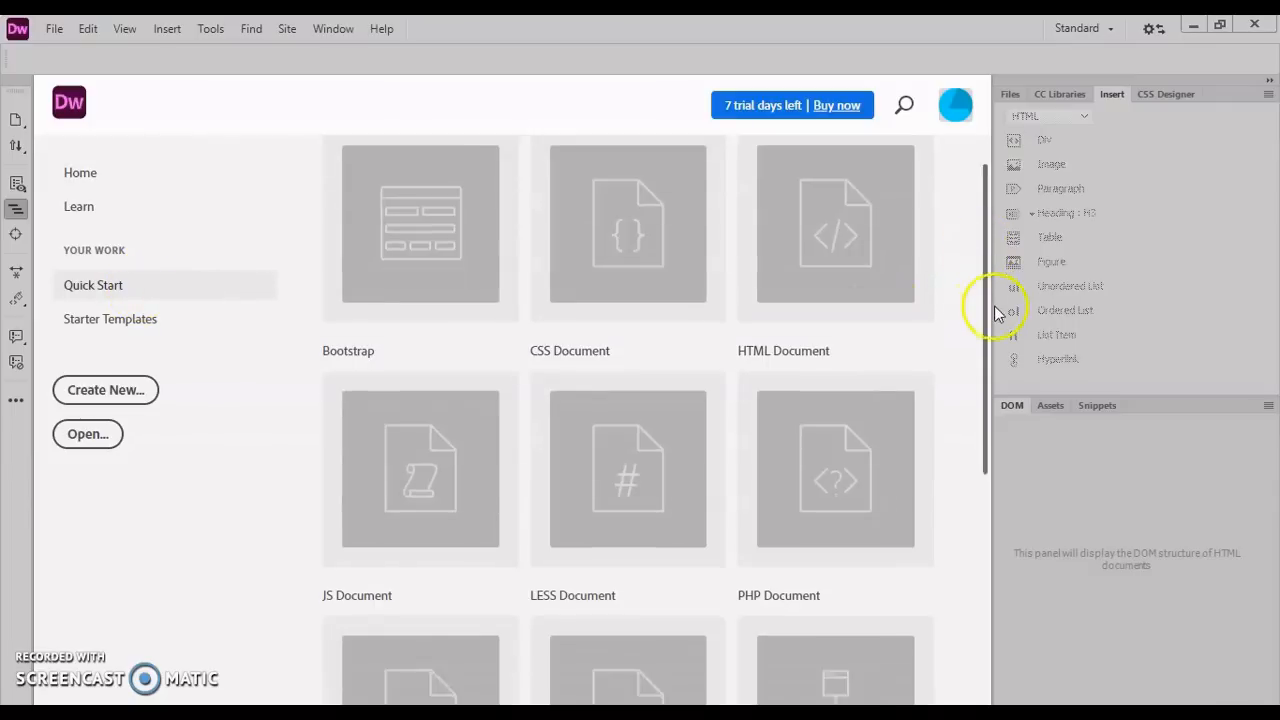
pyautogui.scroll(-3)
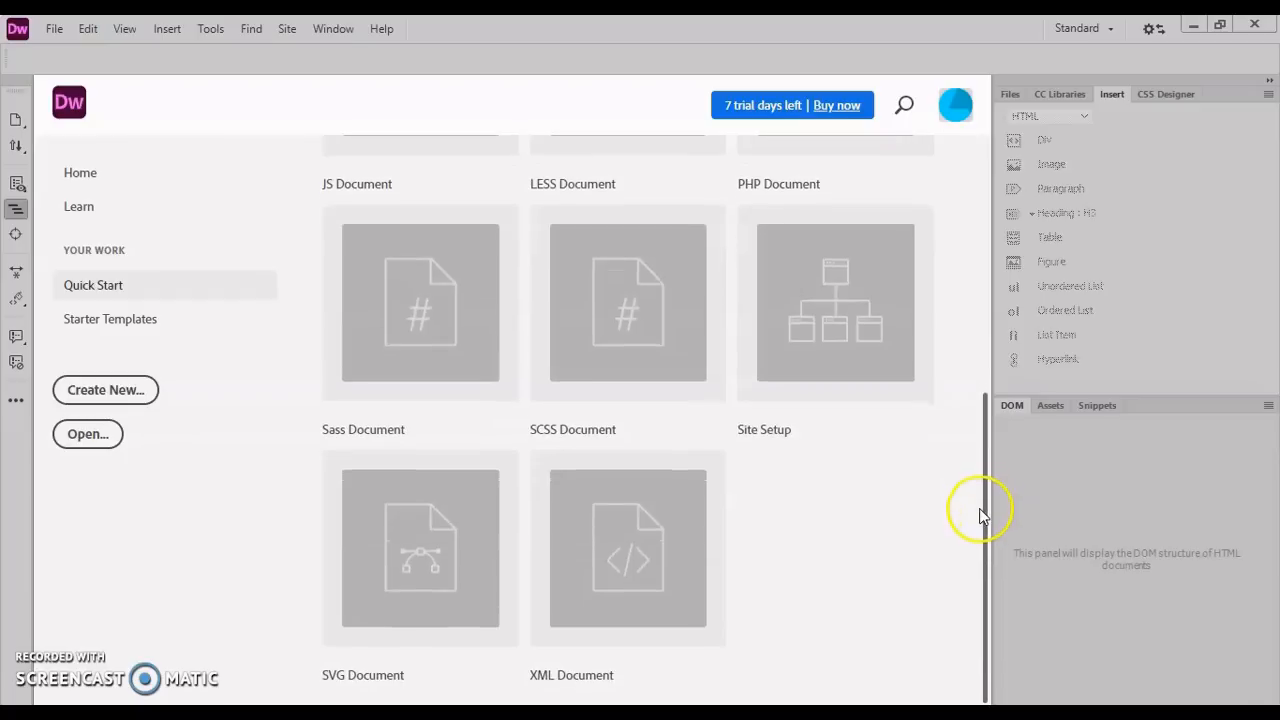
pyautogui.scroll(3)
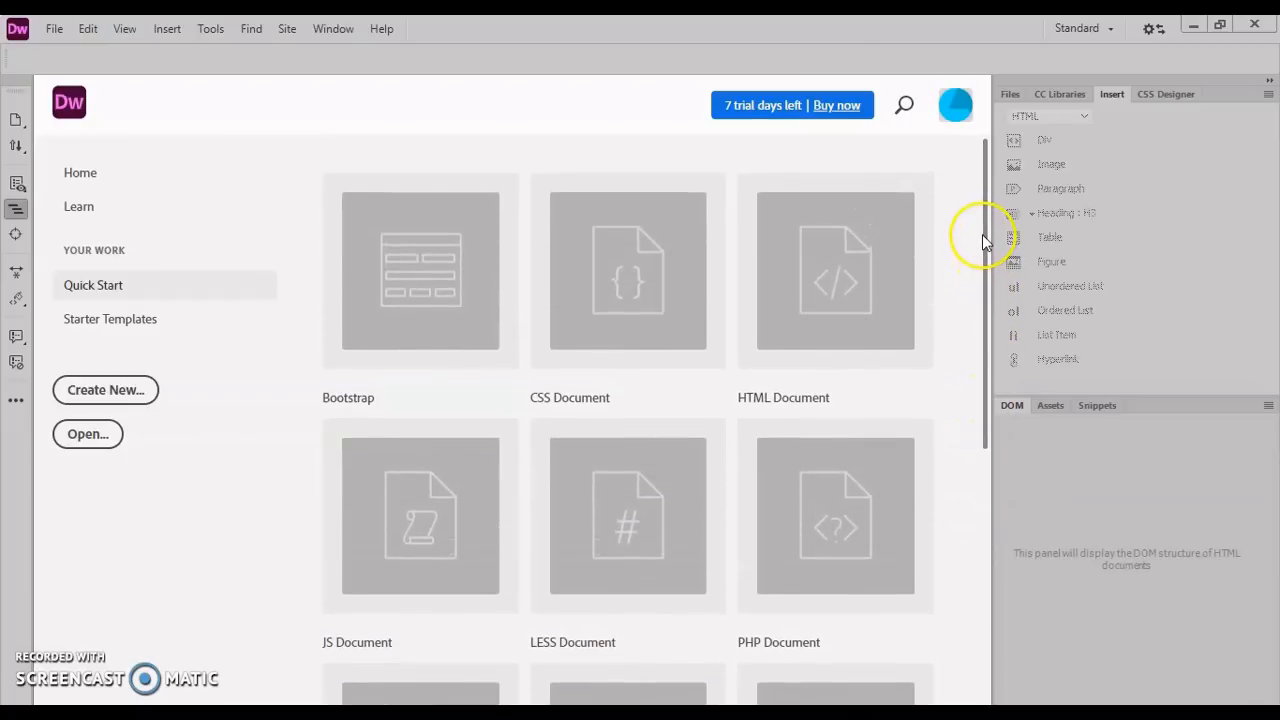
pyautogui.moveTo(958, 356)
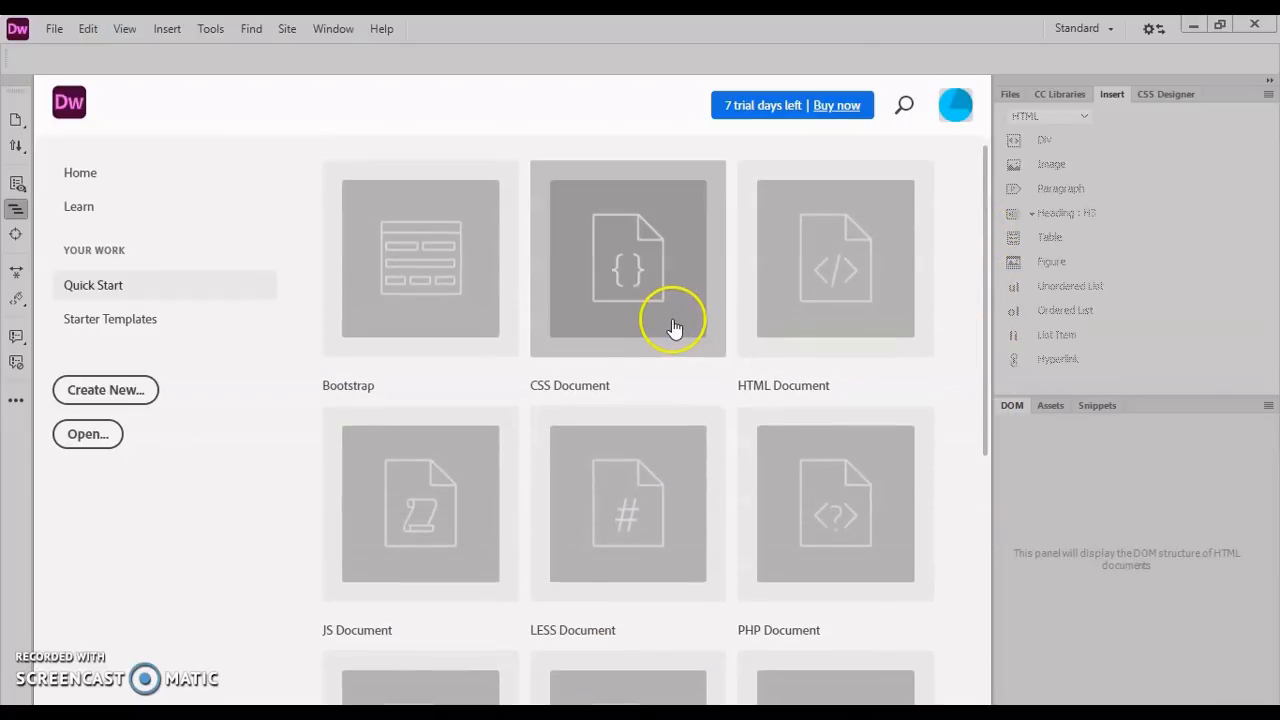
pyautogui.moveTo(400, 546)
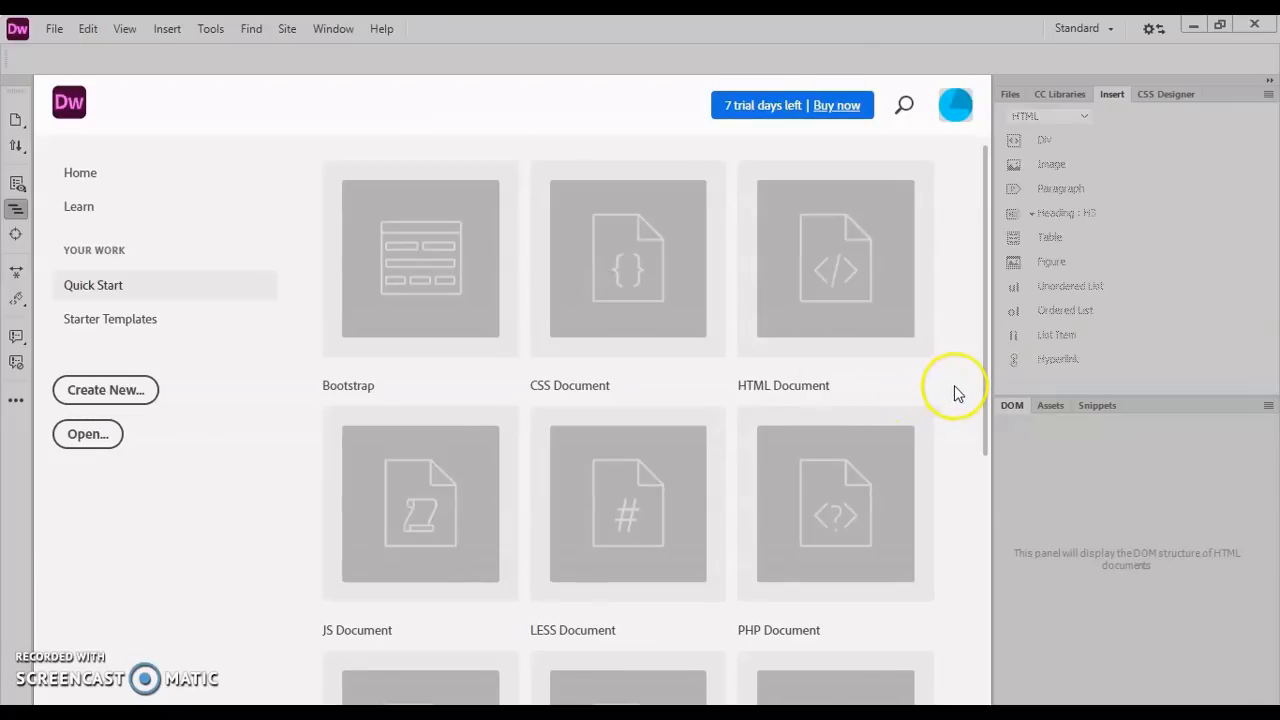
pyautogui.moveTo(957, 393)
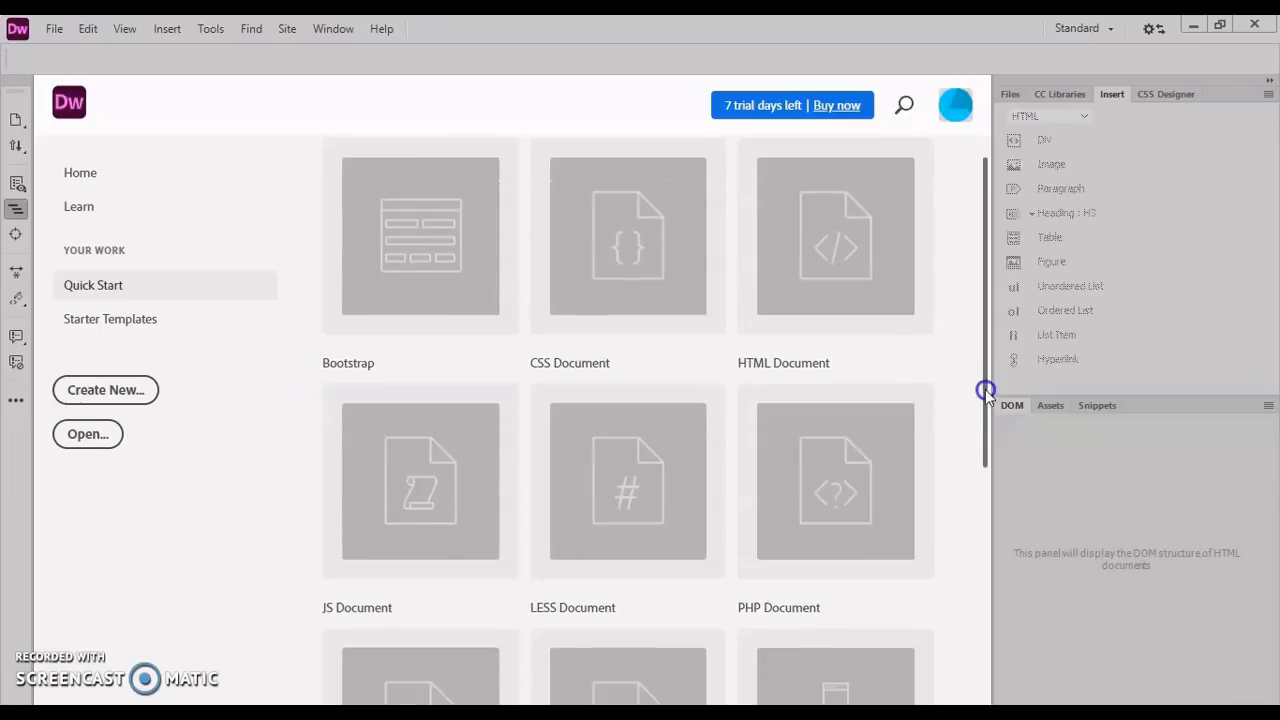
pyautogui.scroll(-3)
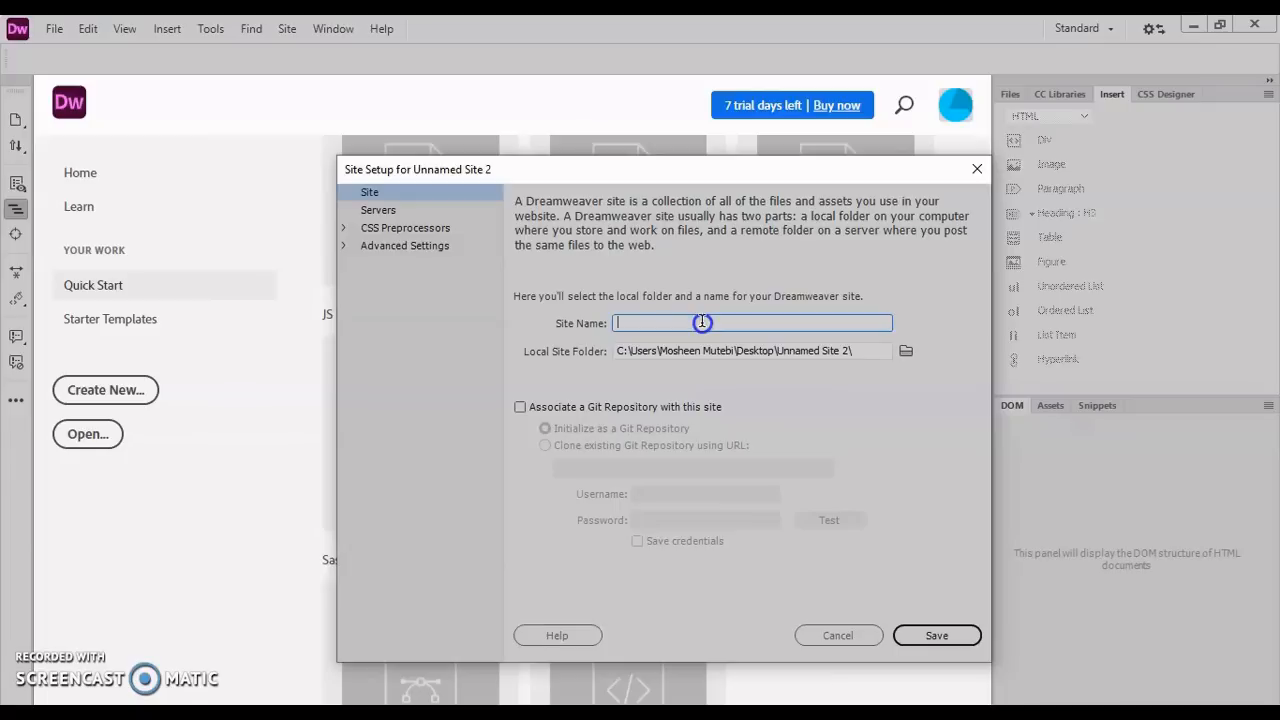
# Name the new site 'Our website' and browse for its local folder
pyautogui.write('Our website')
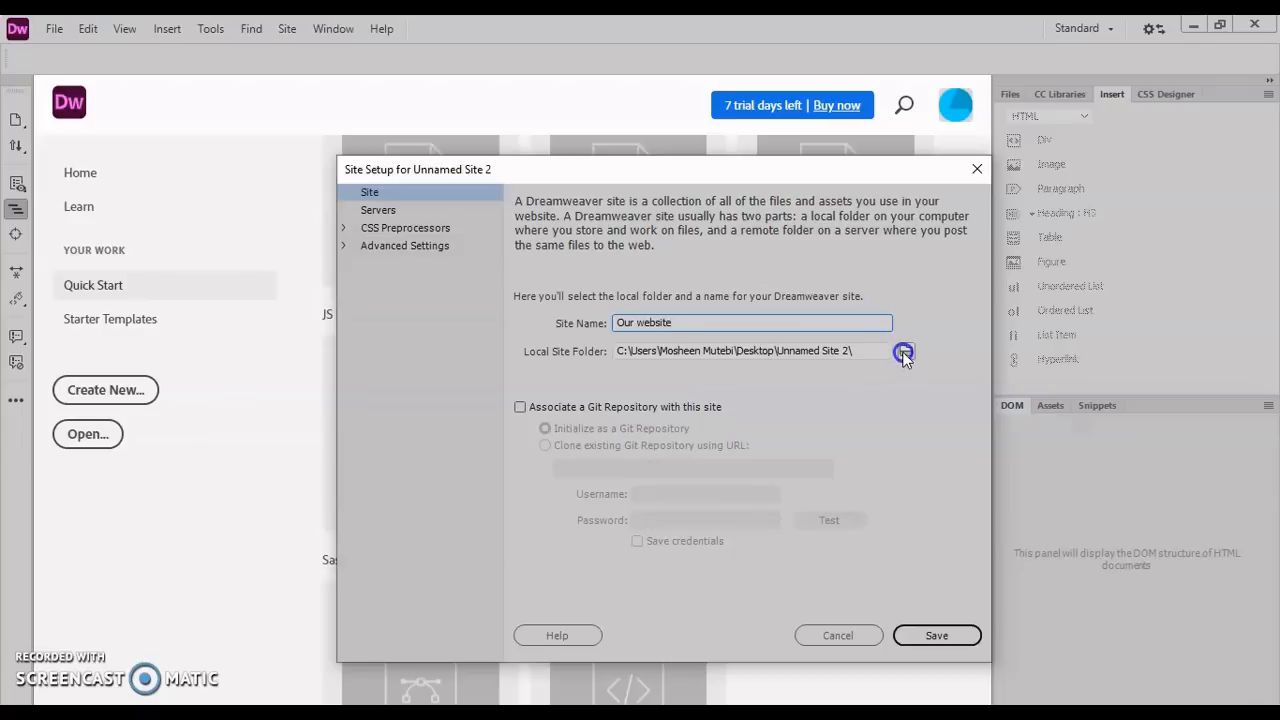
pyautogui.click(903, 351)
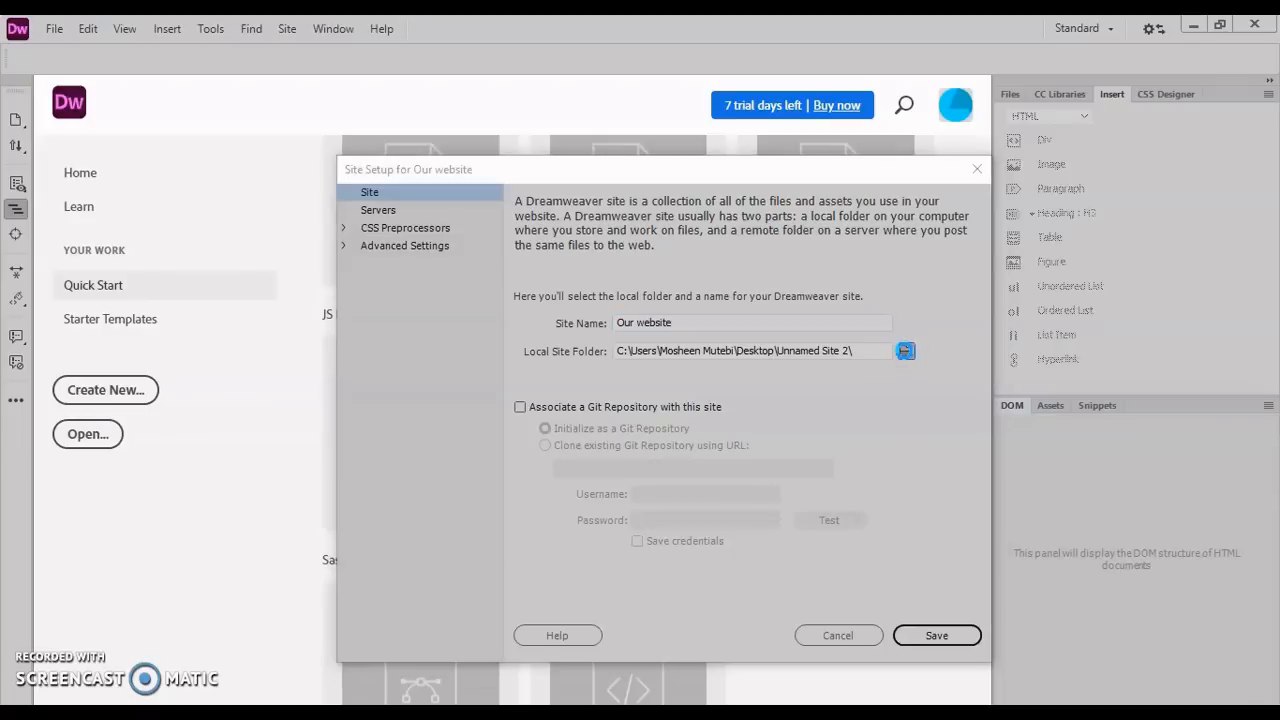
# Choose 'New folder' on the Desktop as the site's local folder
pyautogui.click(905, 351)
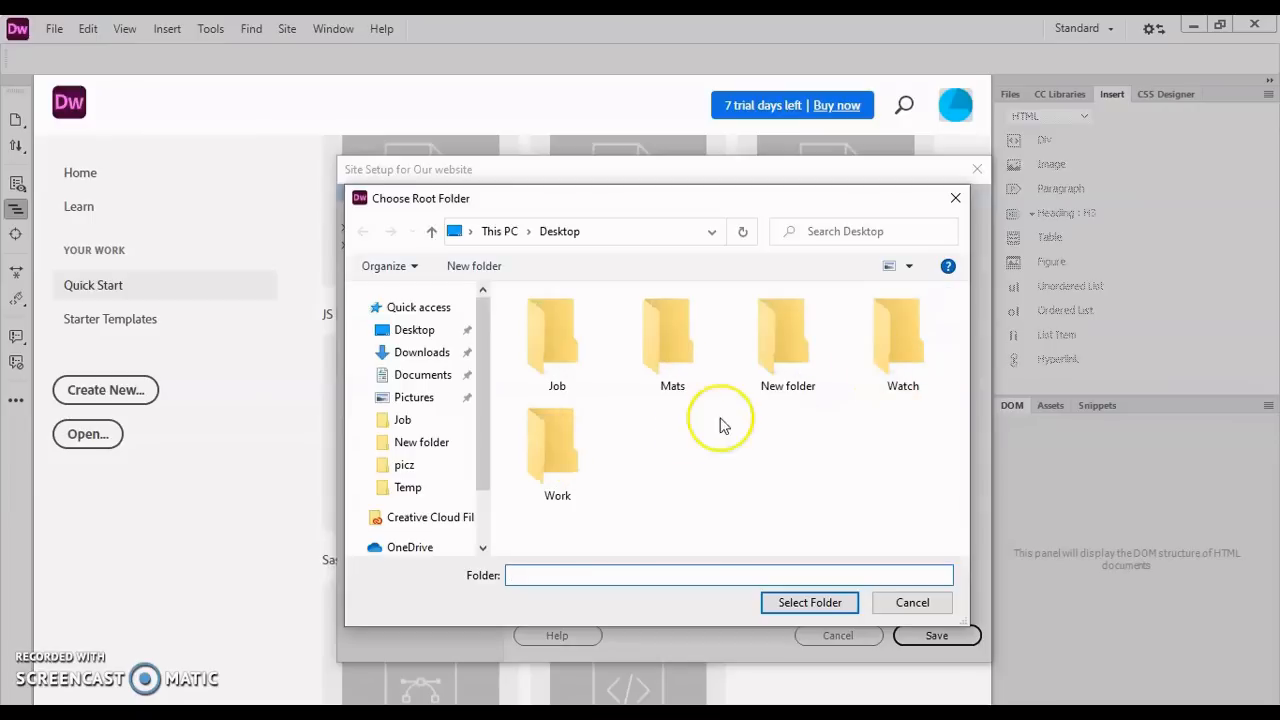
pyautogui.click(414, 329)
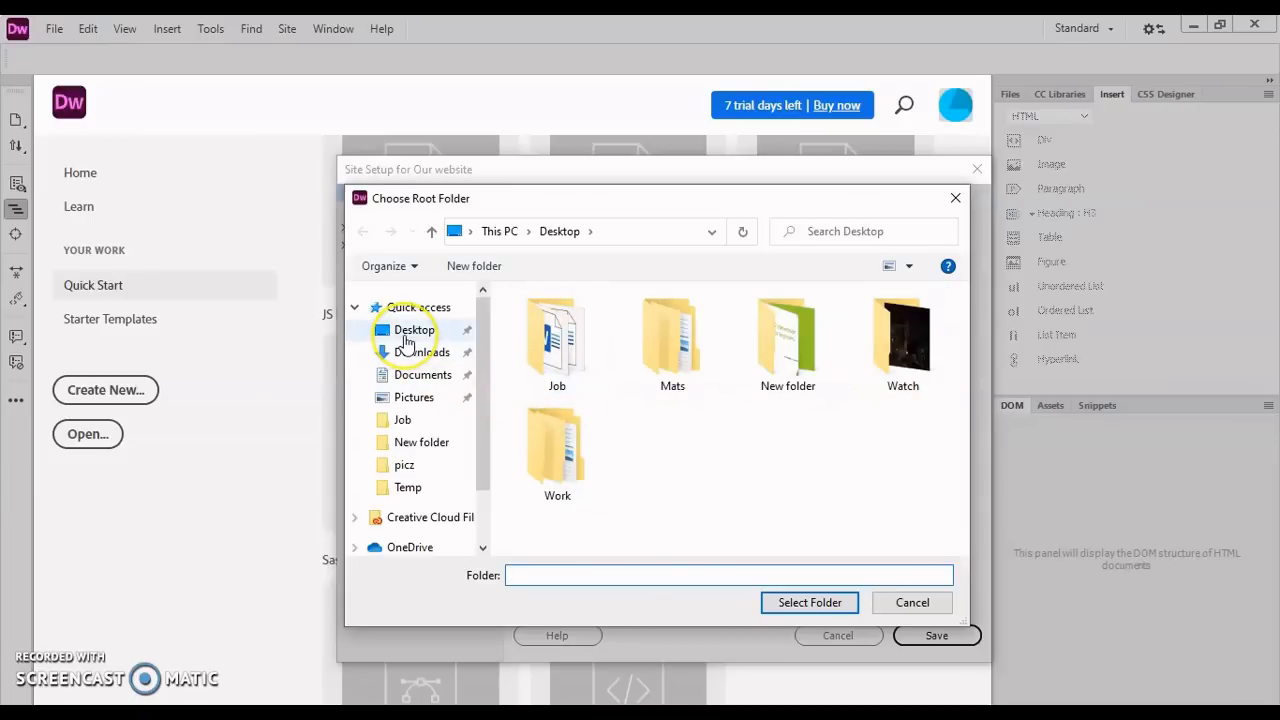
pyautogui.click(414, 330)
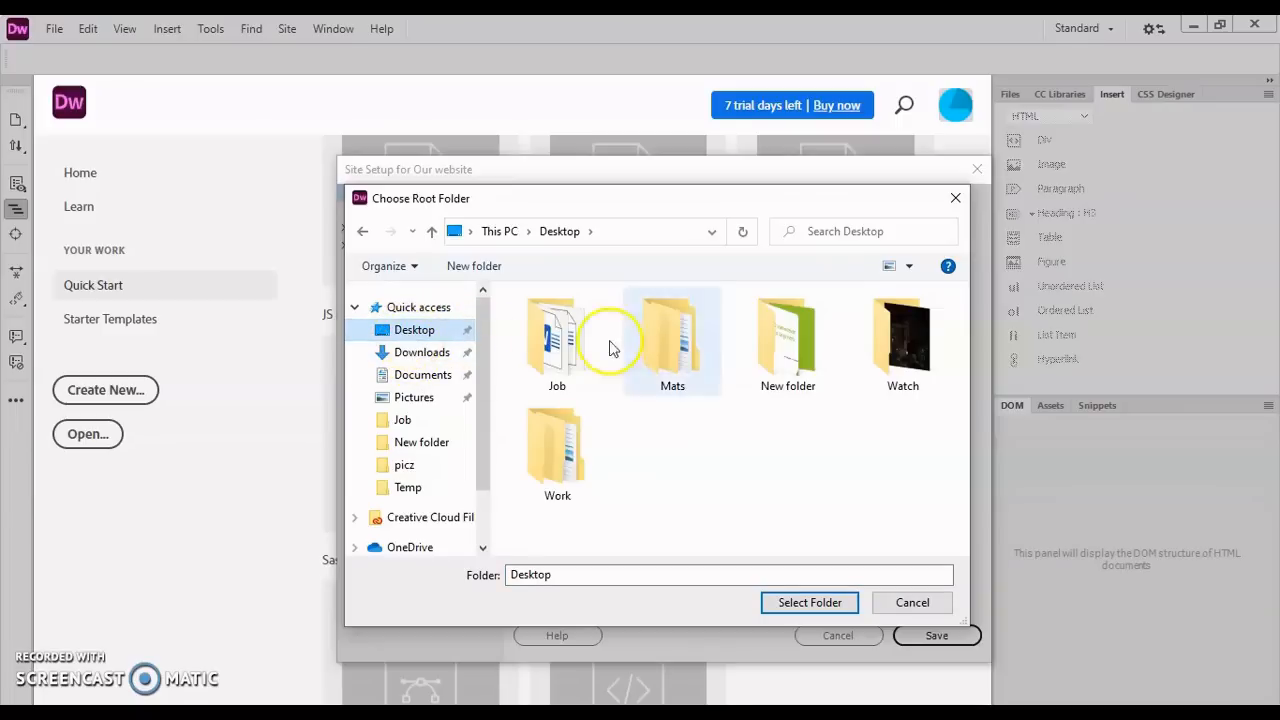
pyautogui.doubleClick(787, 340)
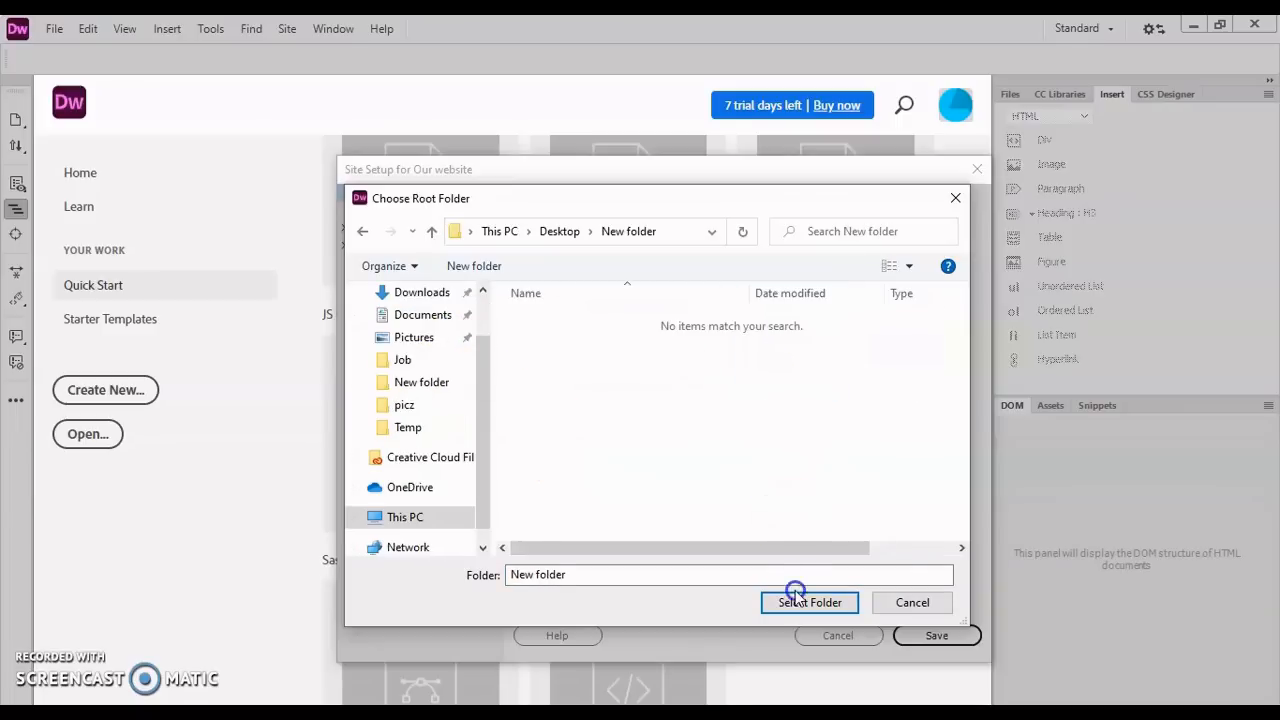
pyautogui.click(808, 602)
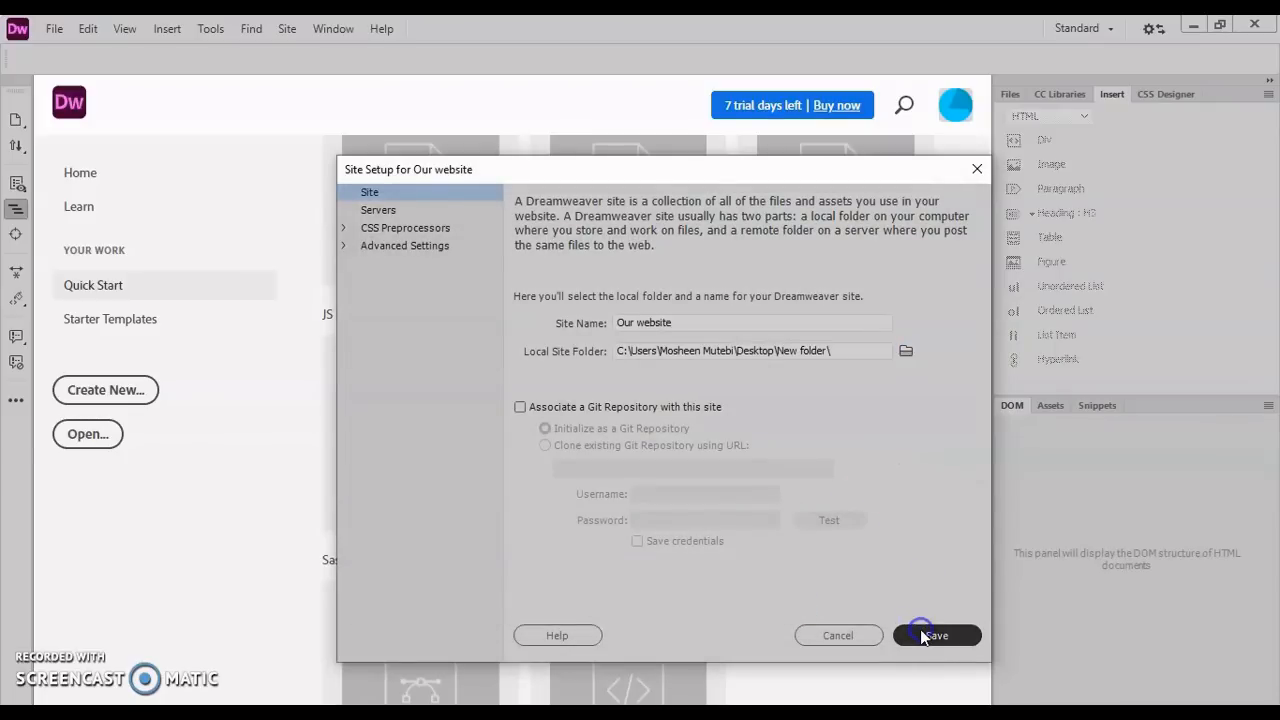
# Save the 'Our website' site setup and review its local files
pyautogui.click(936, 635)
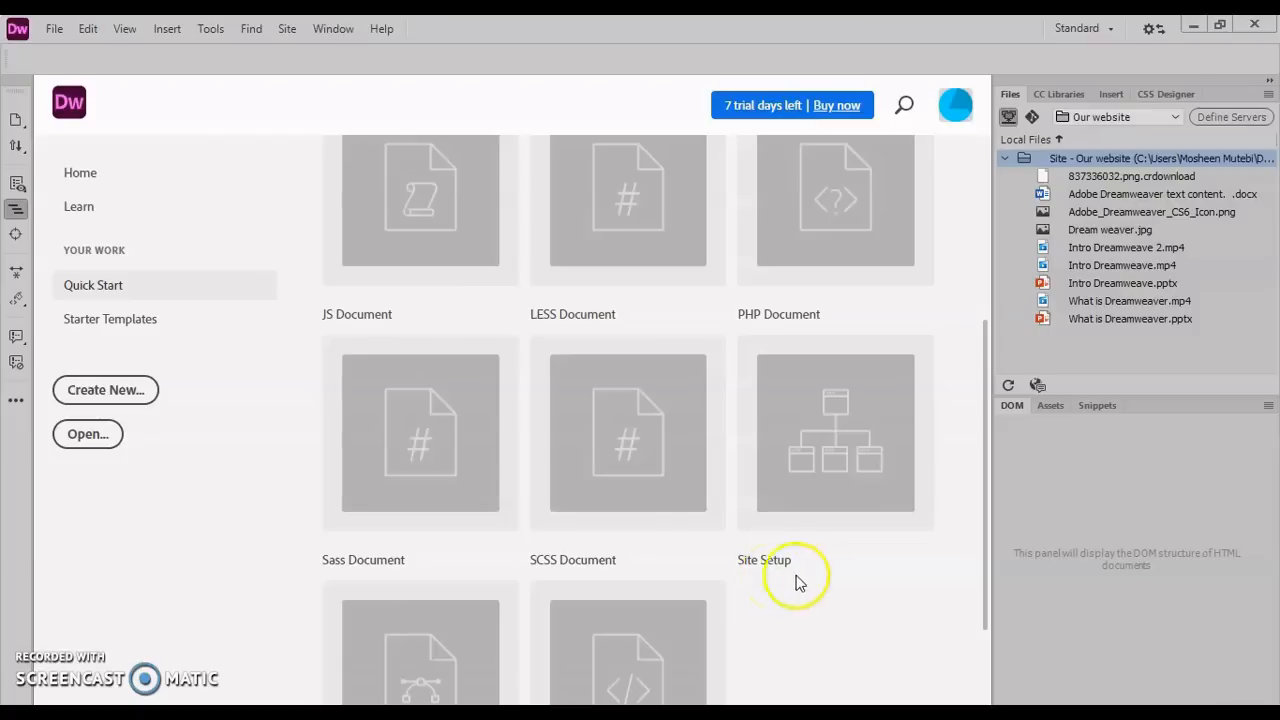
pyautogui.moveTo(970, 548)
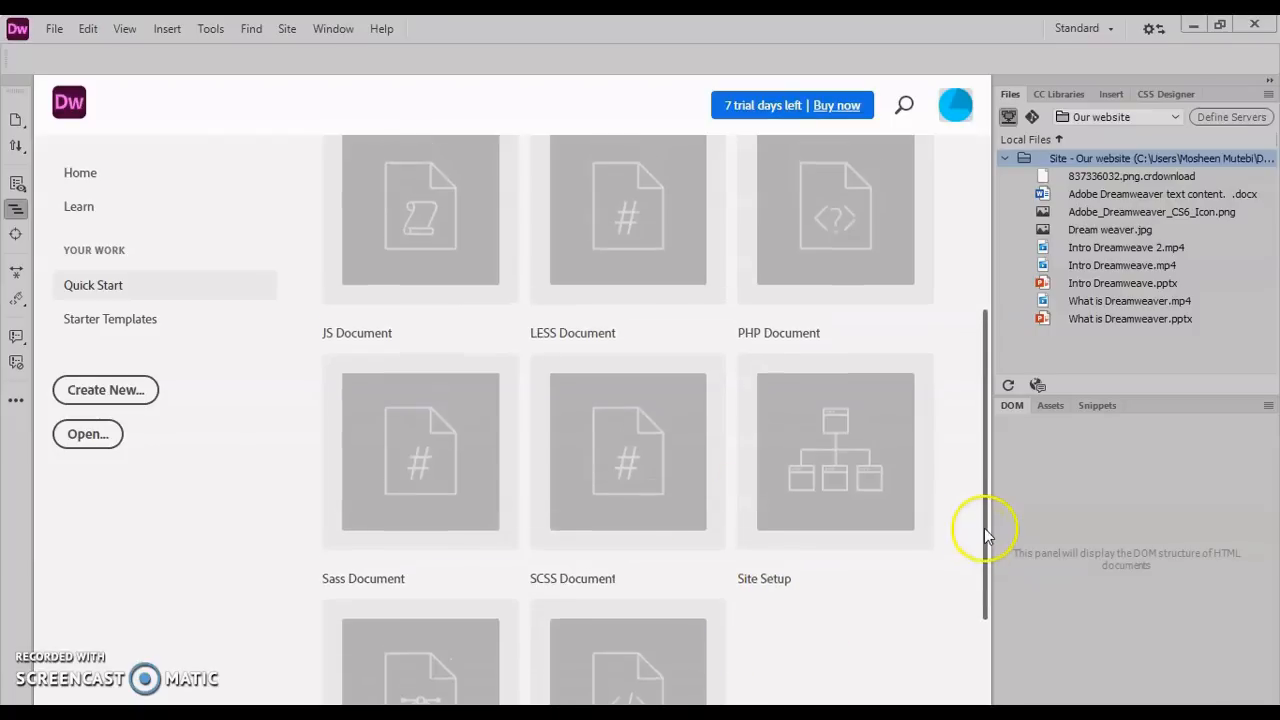
pyautogui.scroll(3)
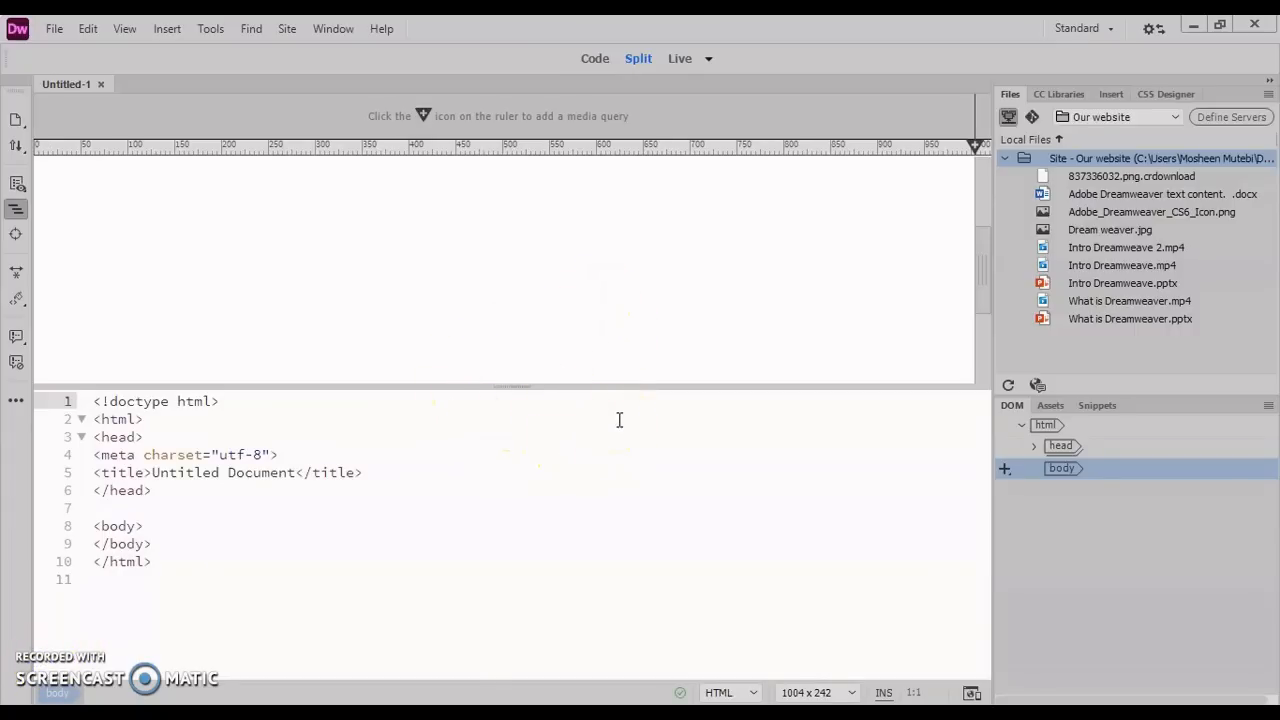
pyautogui.moveTo(638, 80)
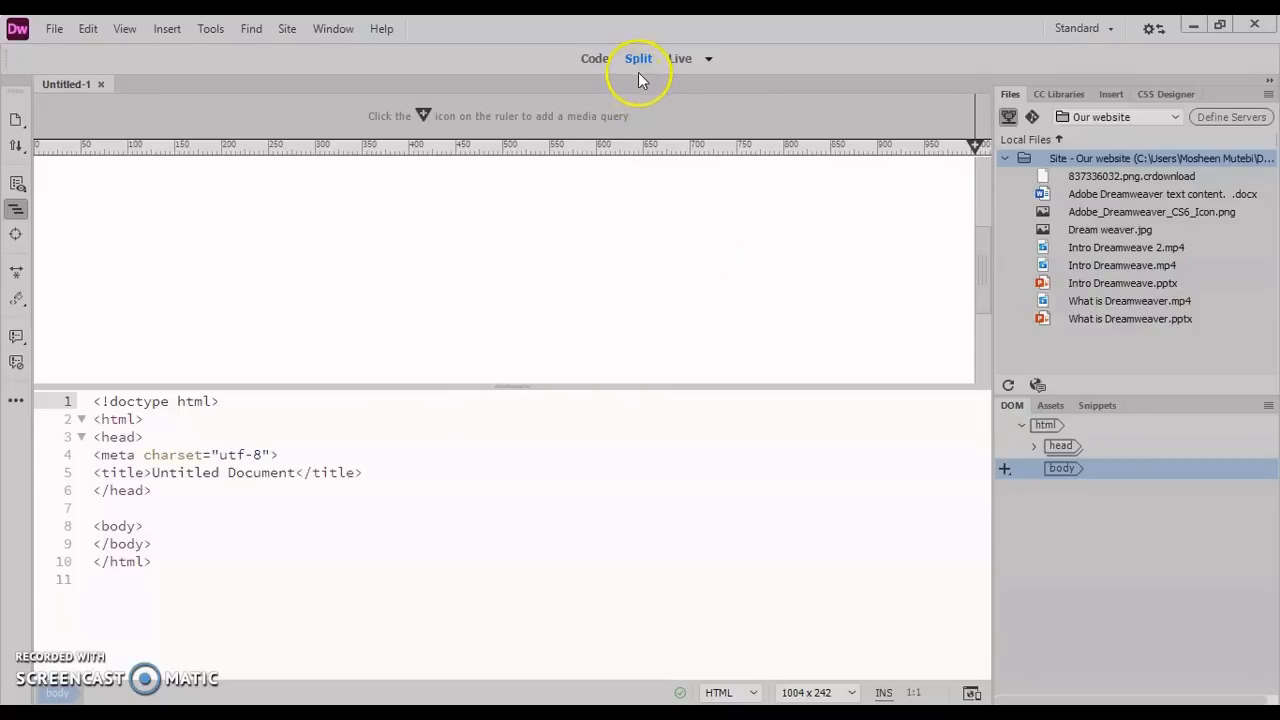
pyautogui.moveTo(595, 58)
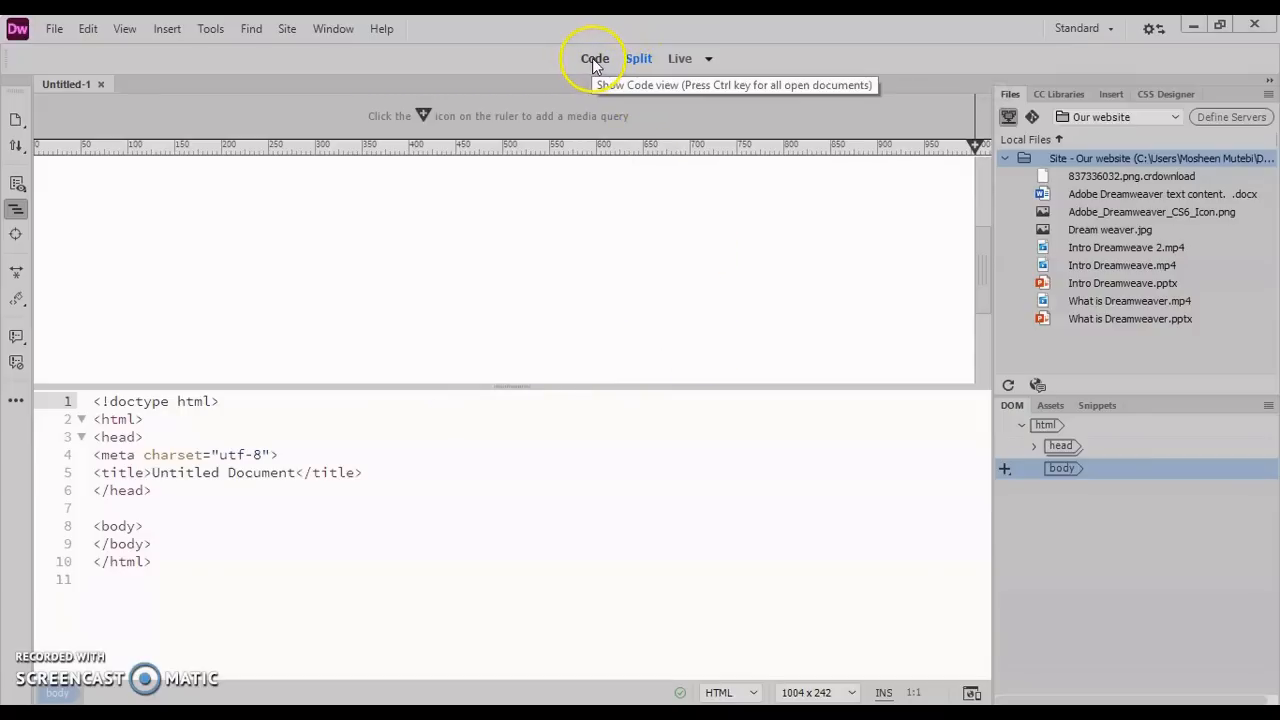
pyautogui.moveTo(639, 58)
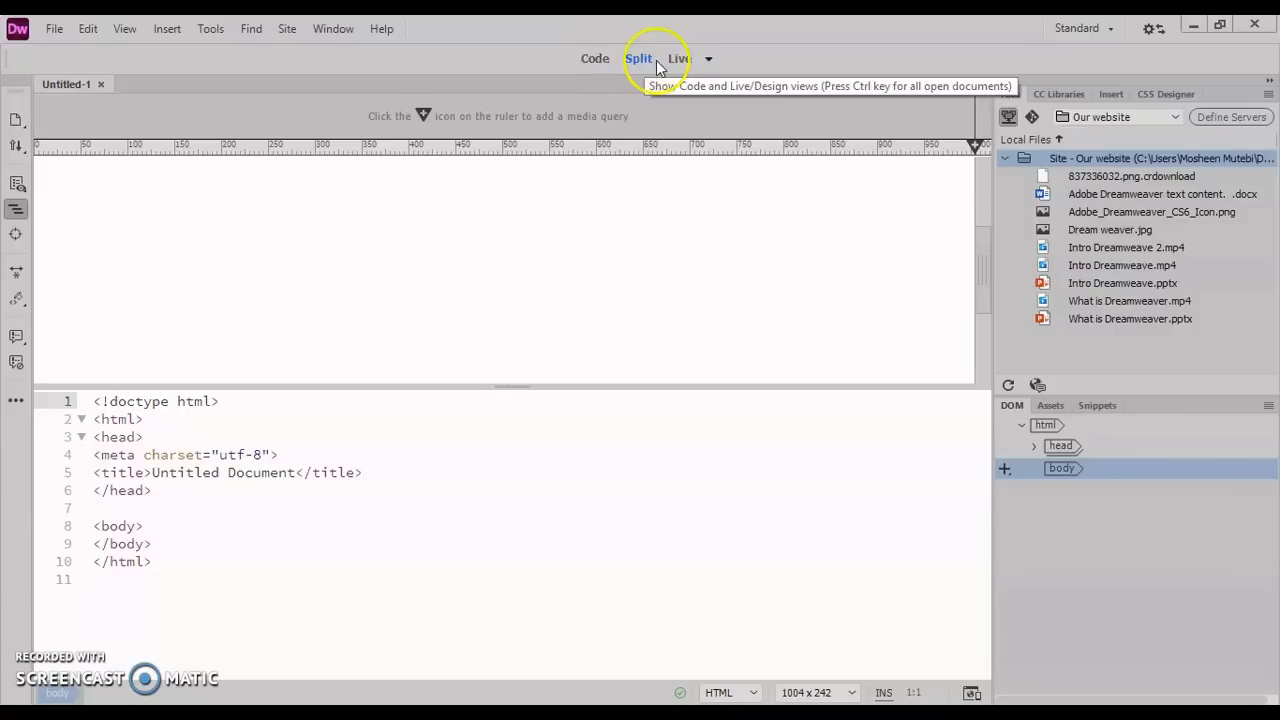
pyautogui.moveTo(545, 308)
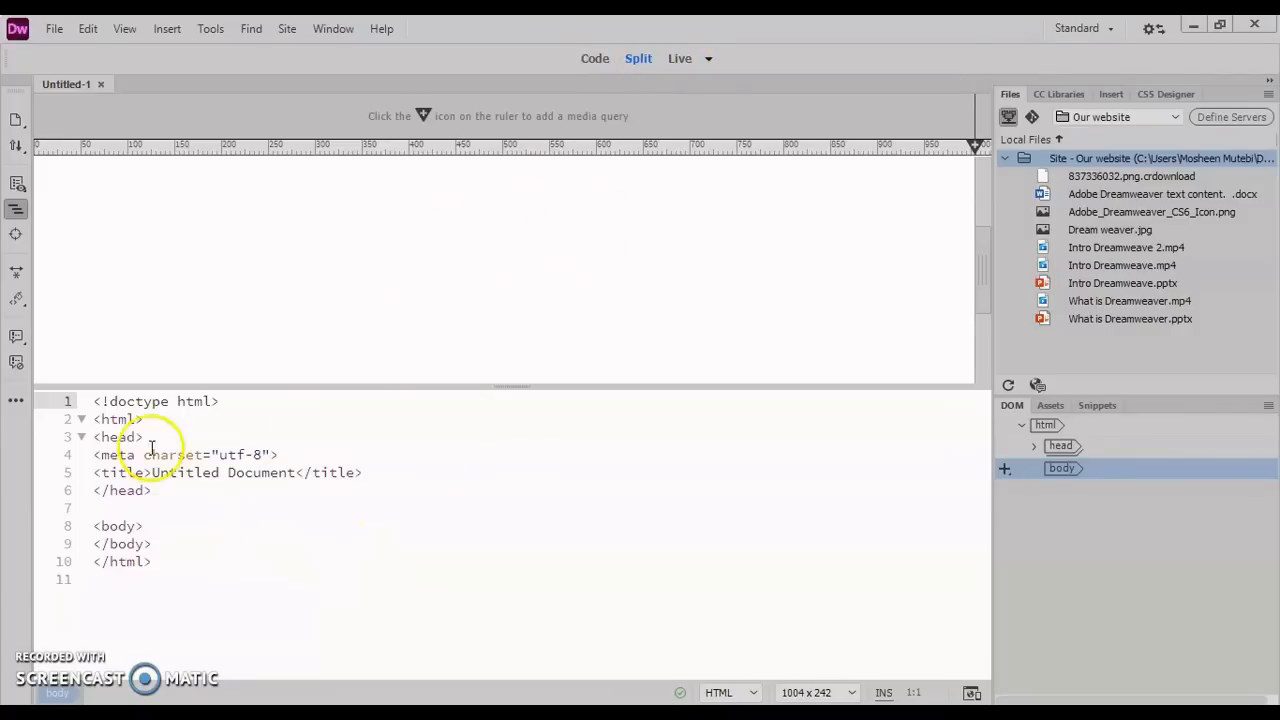
pyautogui.moveTo(152, 248)
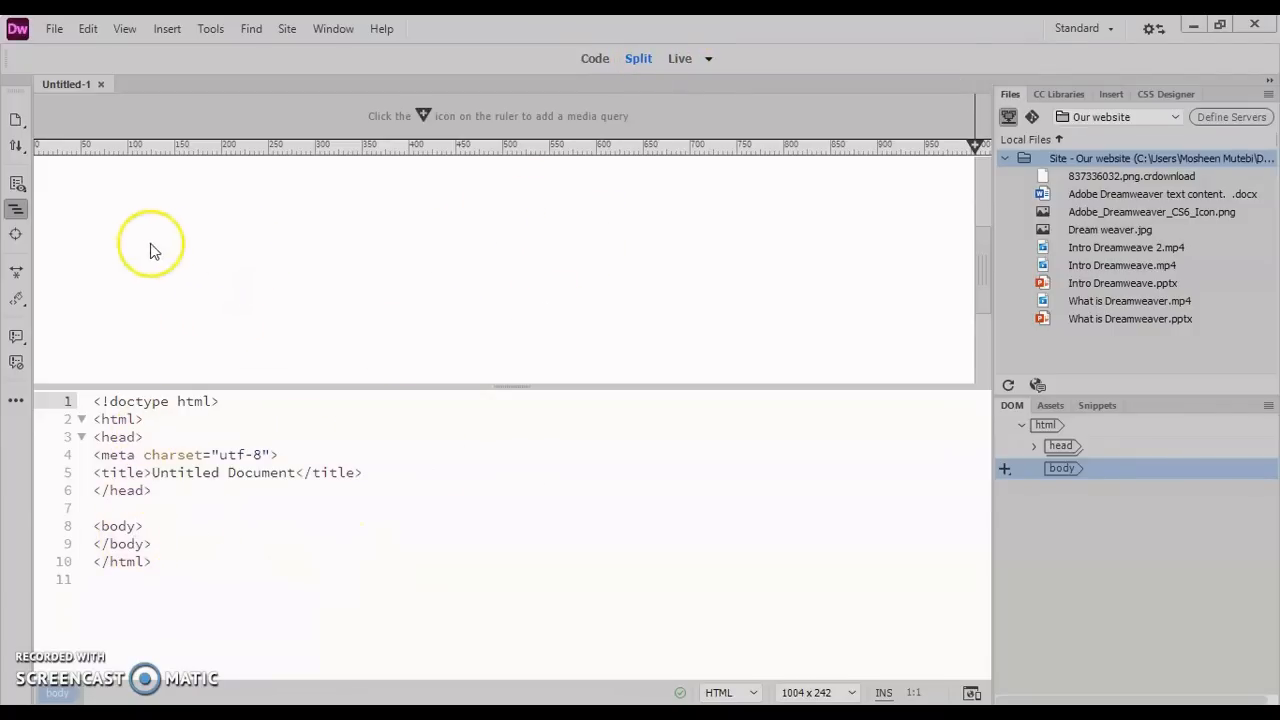
pyautogui.moveTo(525, 272)
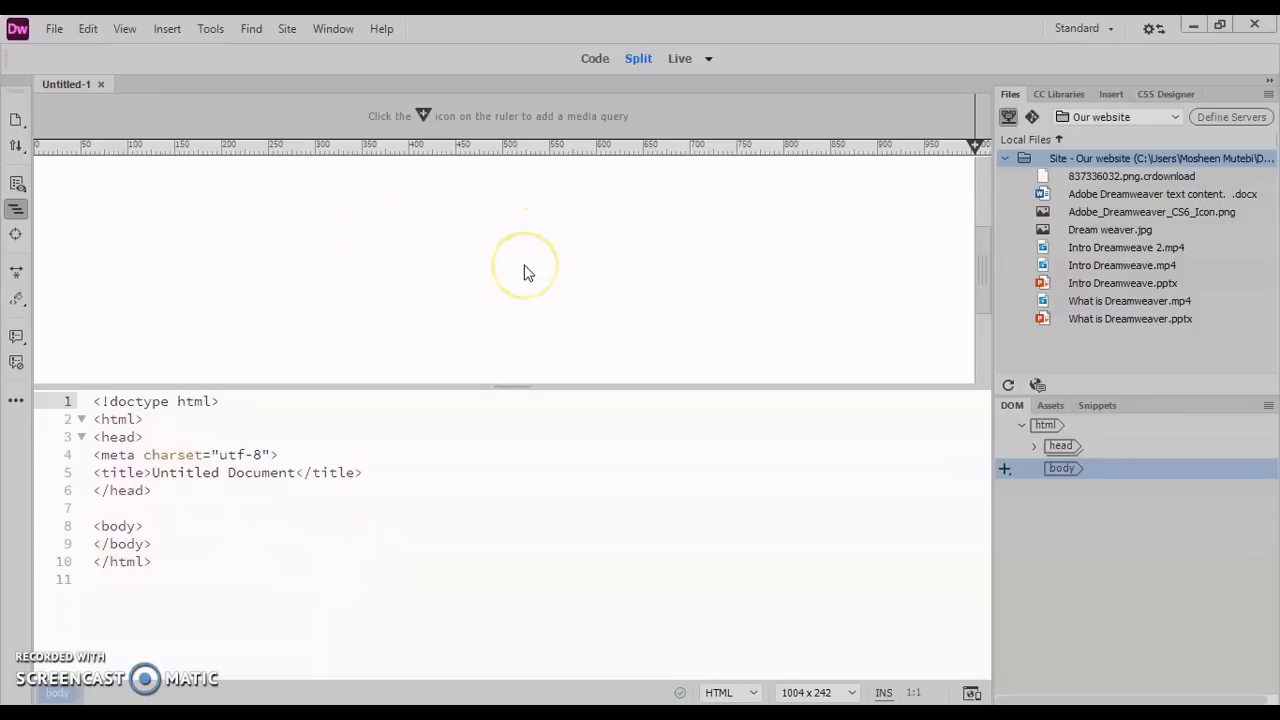
pyautogui.moveTo(740, 150)
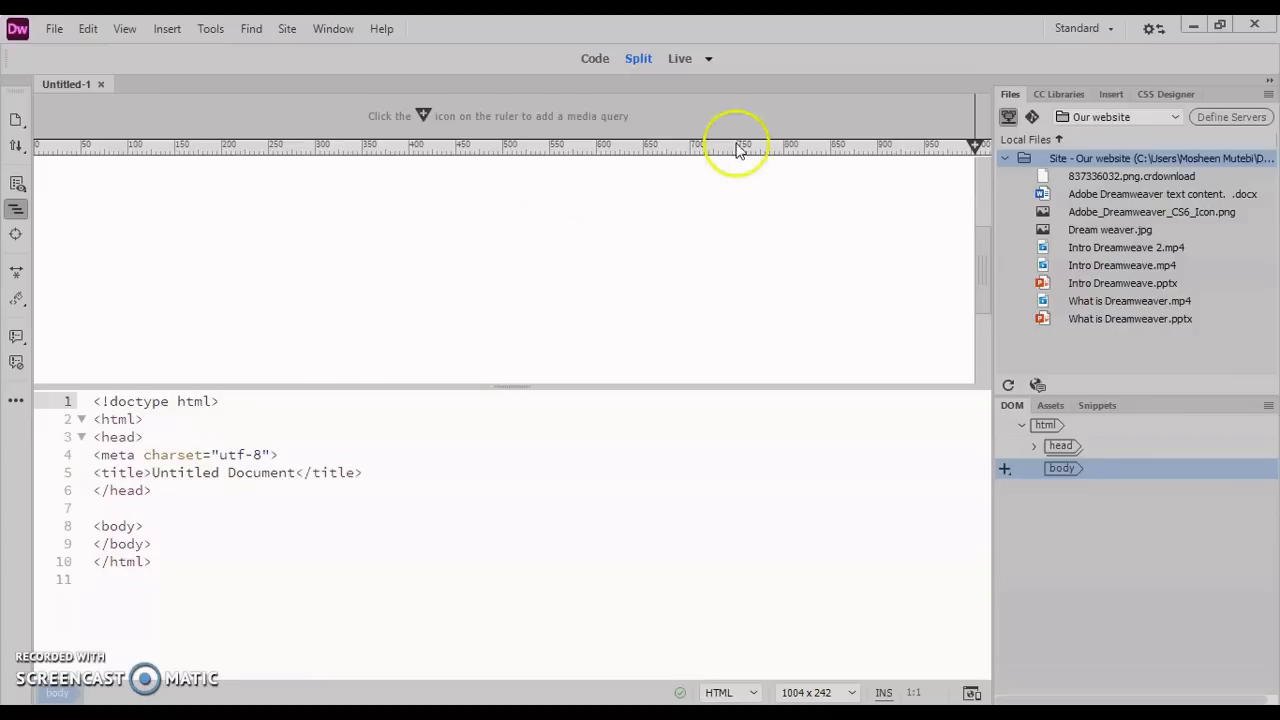
pyautogui.click(1076, 28)
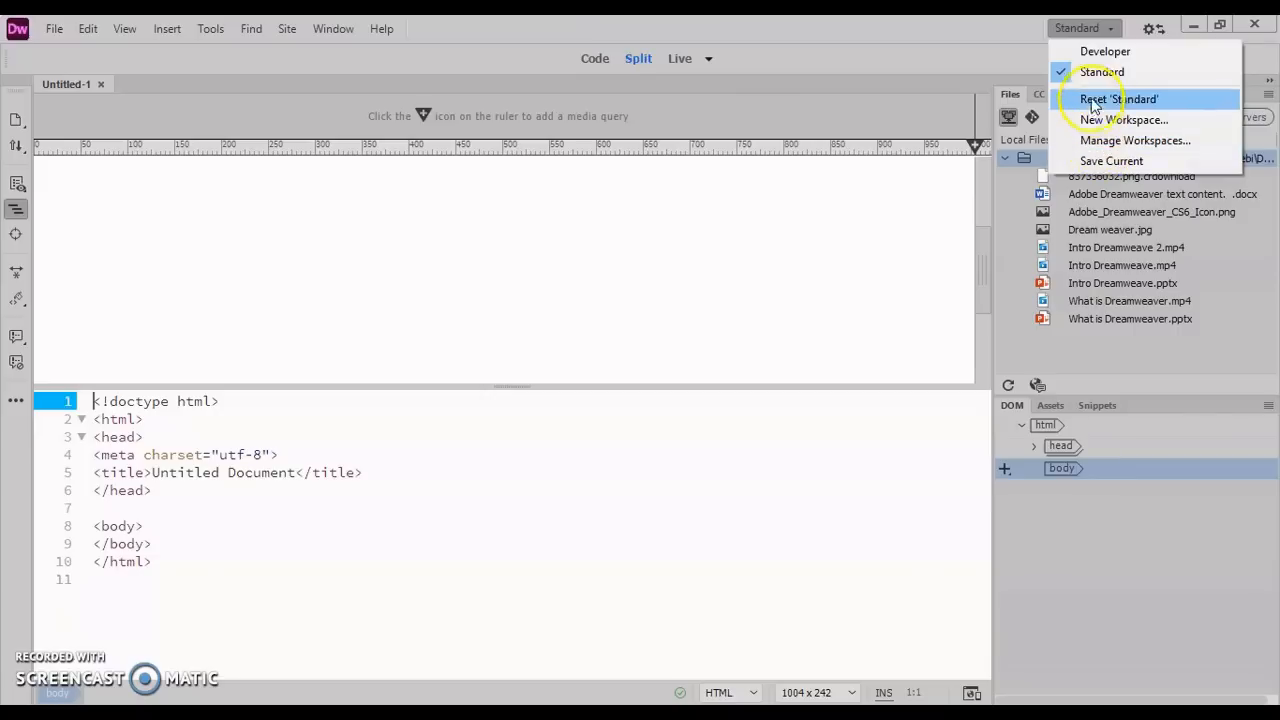
pyautogui.click(1118, 98)
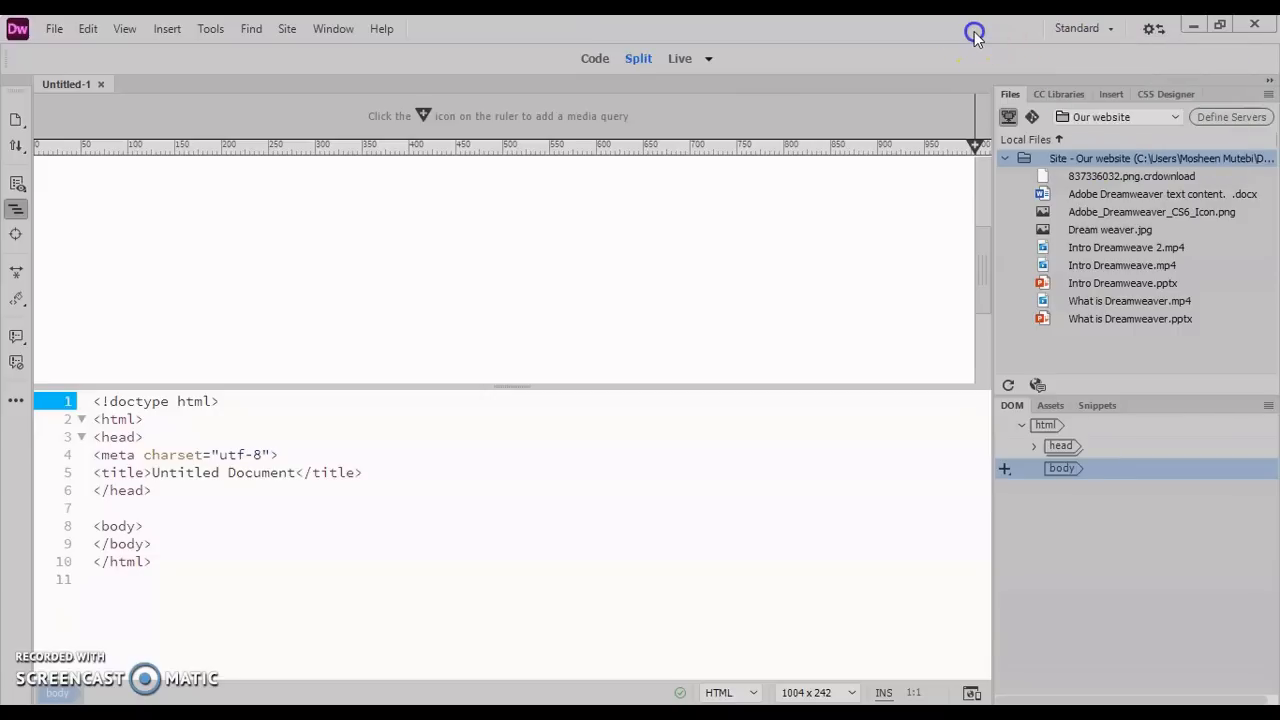
pyautogui.moveTo(827, 247)
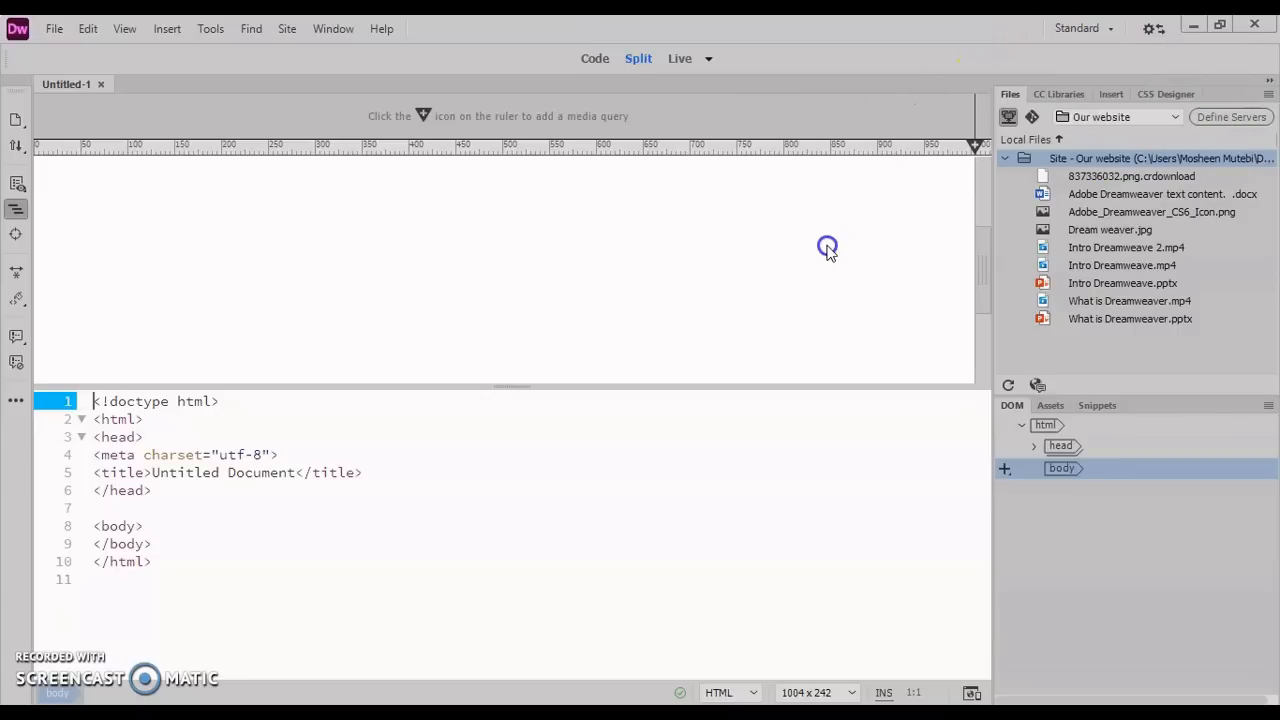
pyautogui.moveTo(1107, 218)
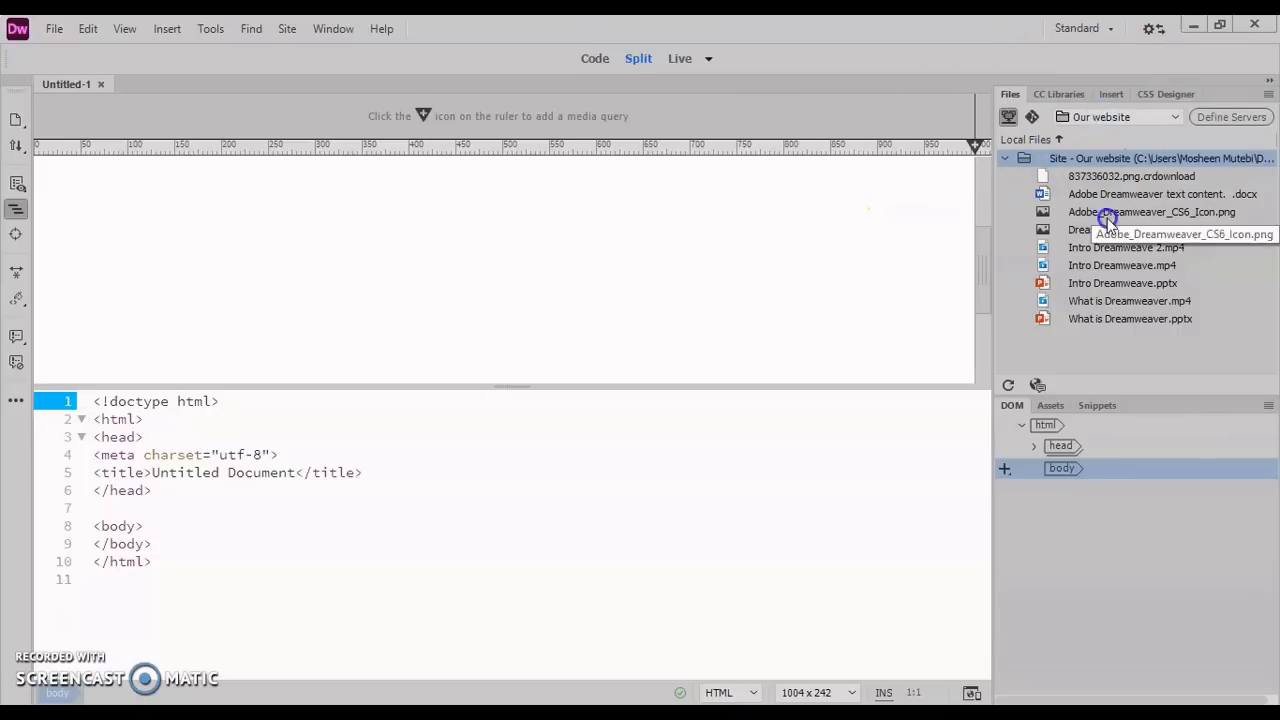
# Show the Insert panel and scroll through its list of HTML elements
pyautogui.click(1110, 94)
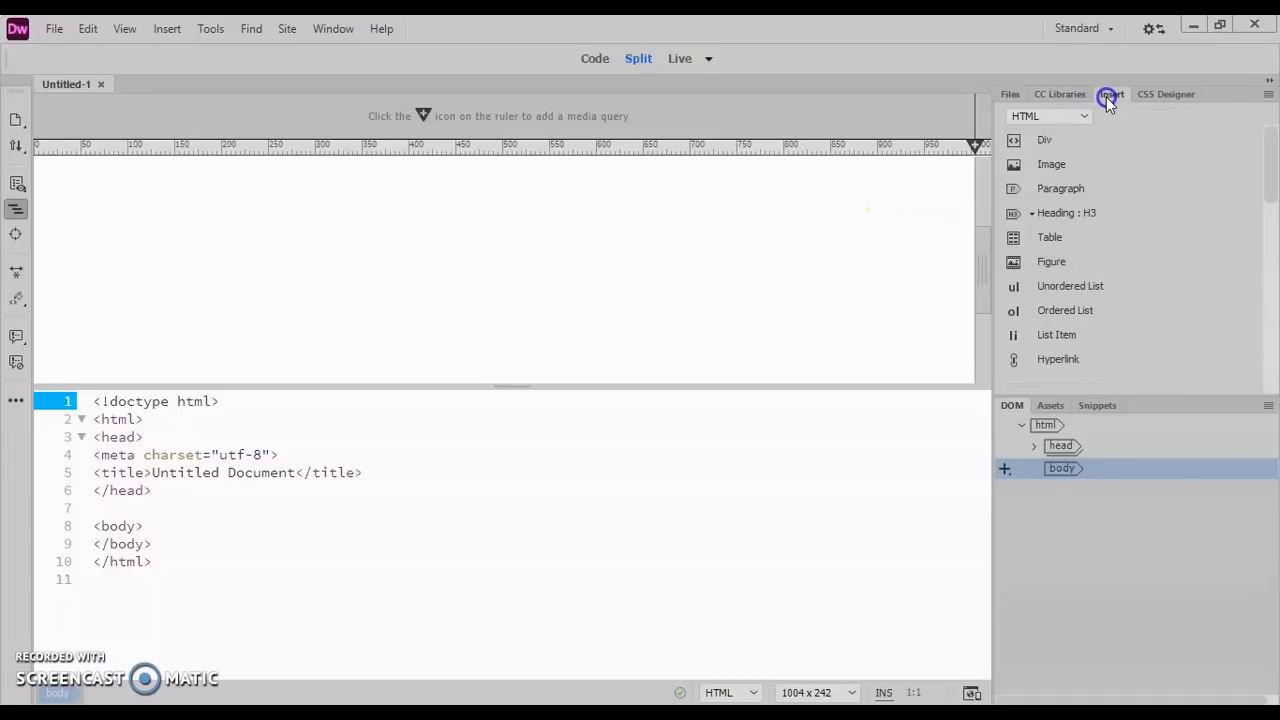
pyautogui.scroll(-3)
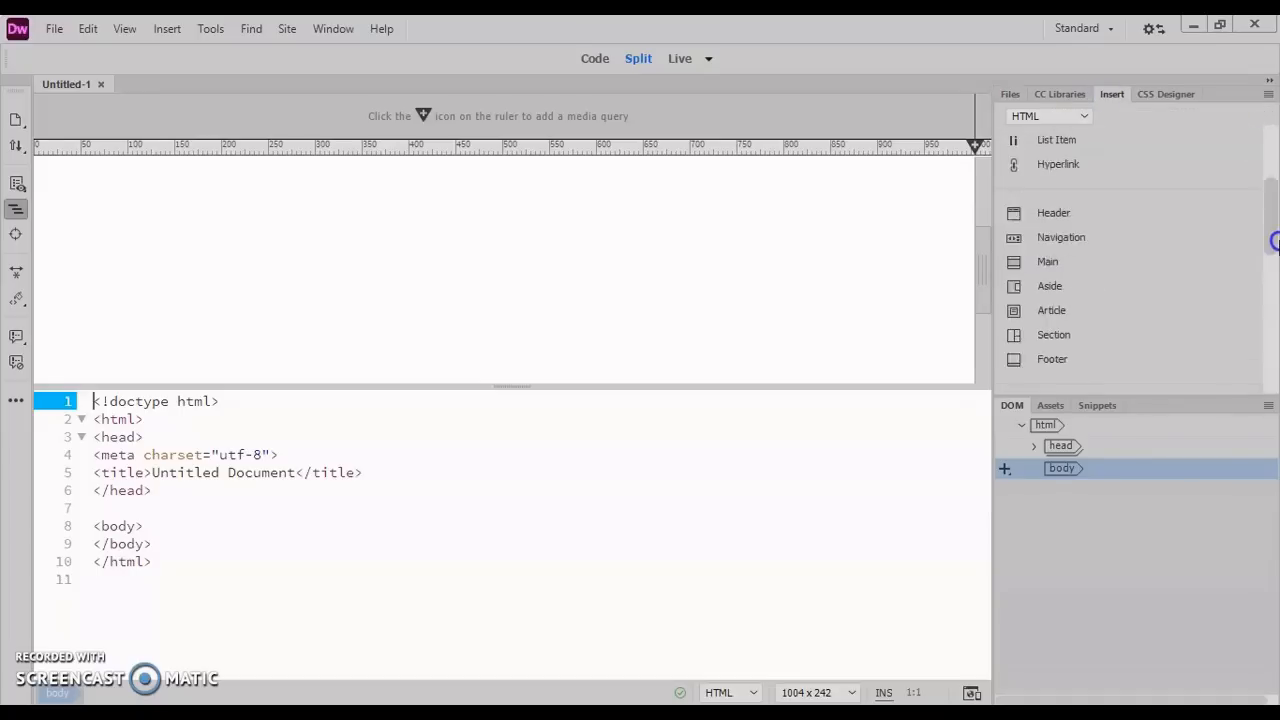
pyautogui.scroll(-3)
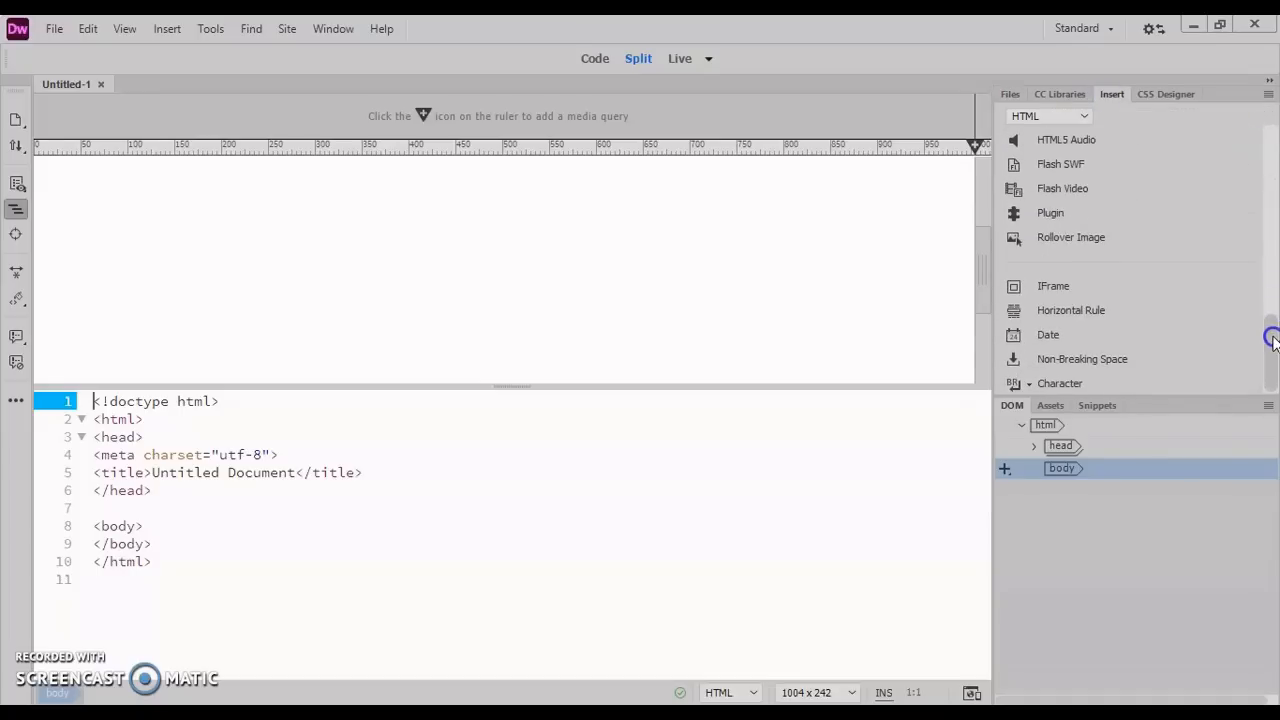
pyautogui.scroll(3)
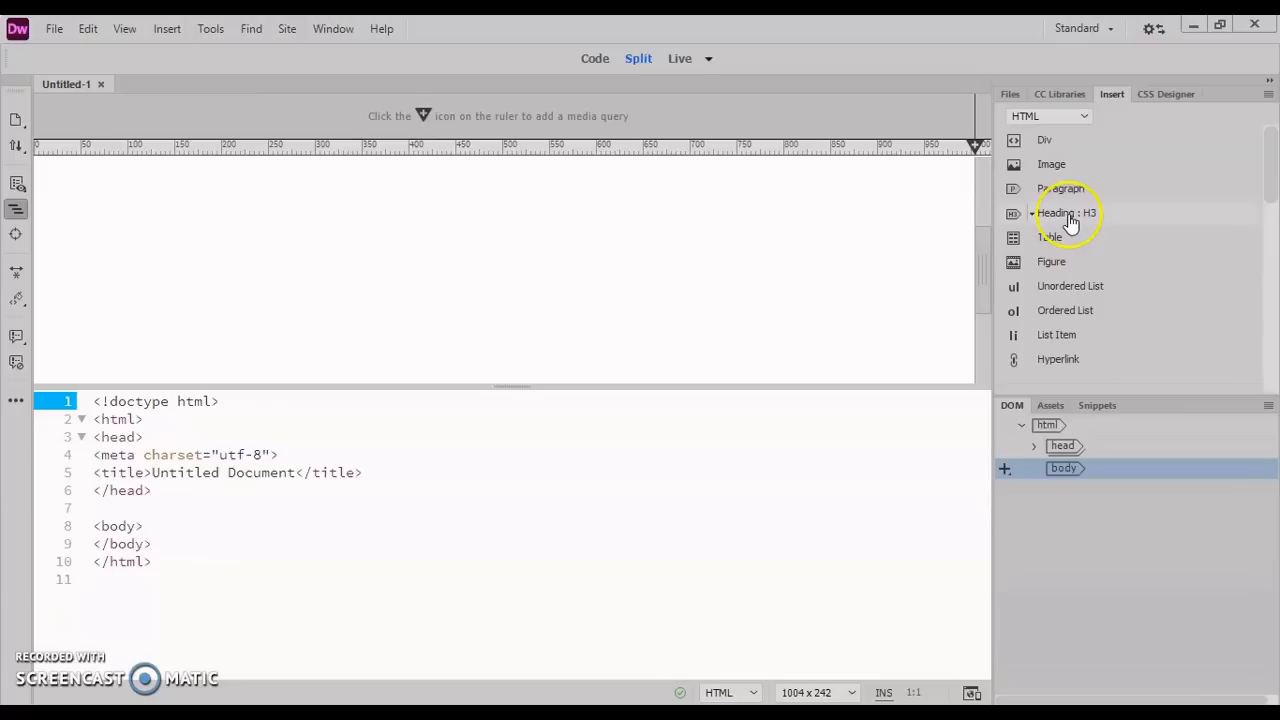
pyautogui.moveTo(850, 295)
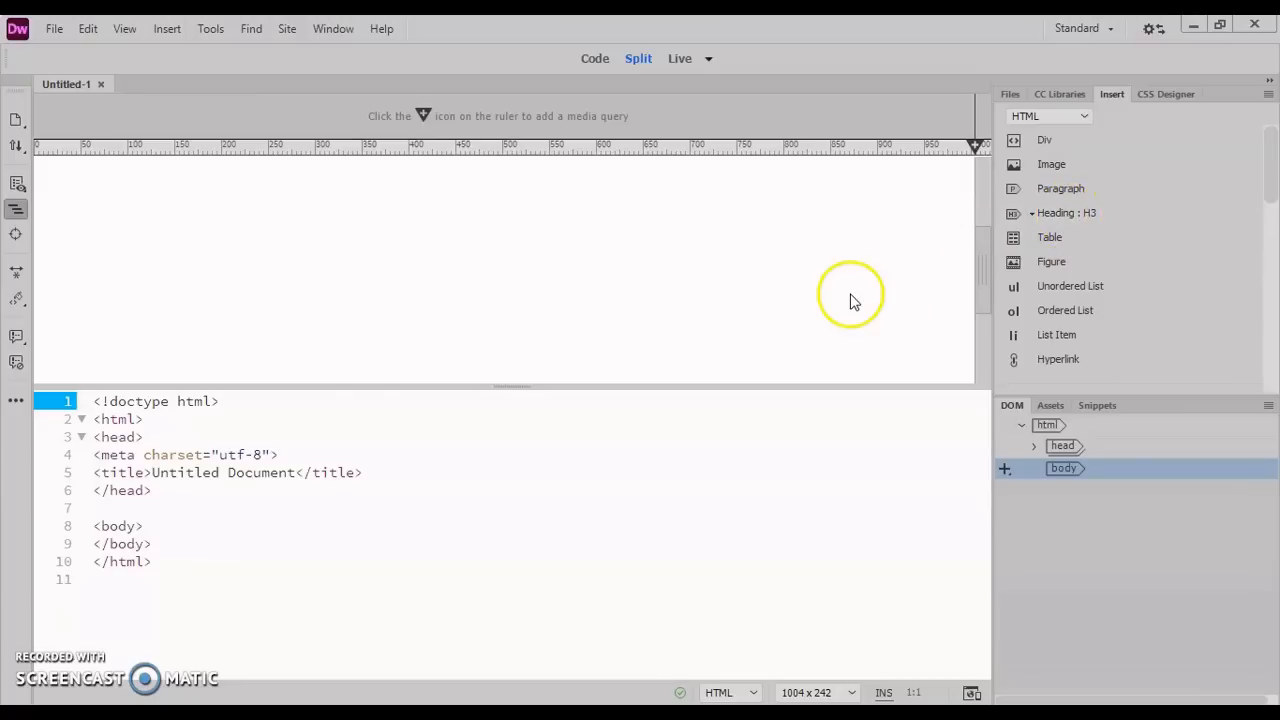
pyautogui.moveTo(148, 526)
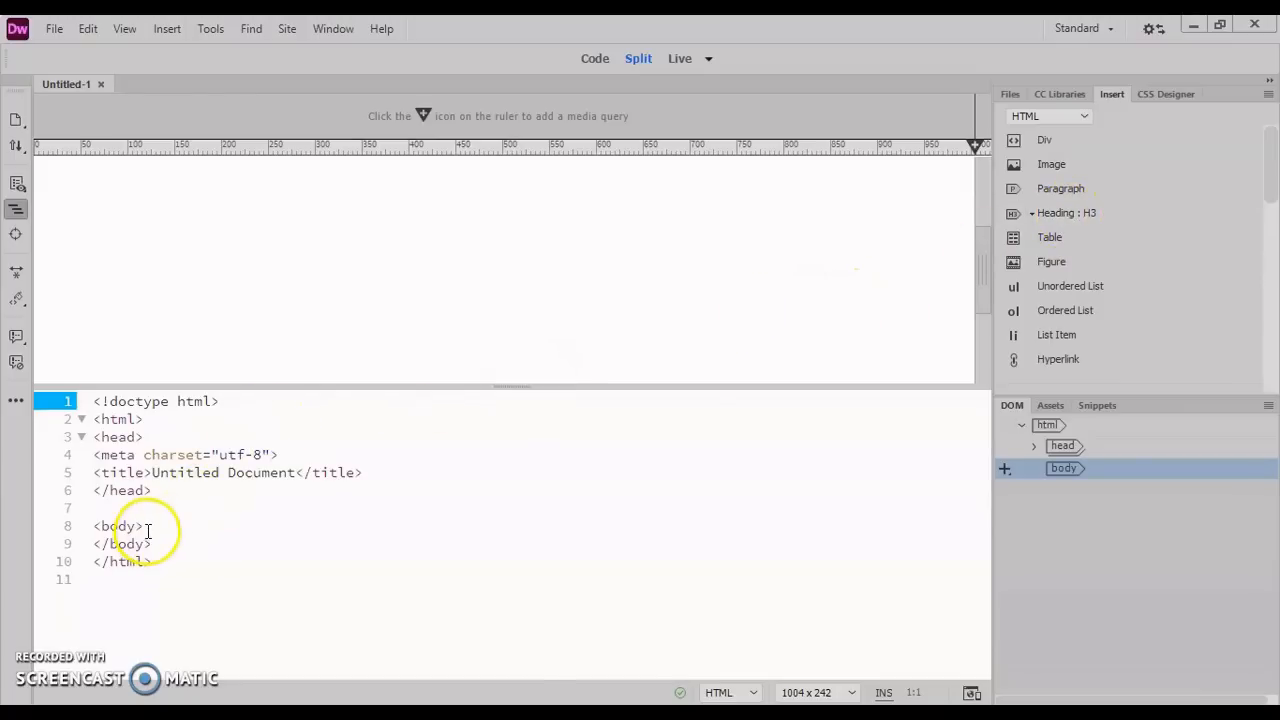
# Insert an H3 heading with placeholder text just inside the body tag
pyautogui.click(145, 526)
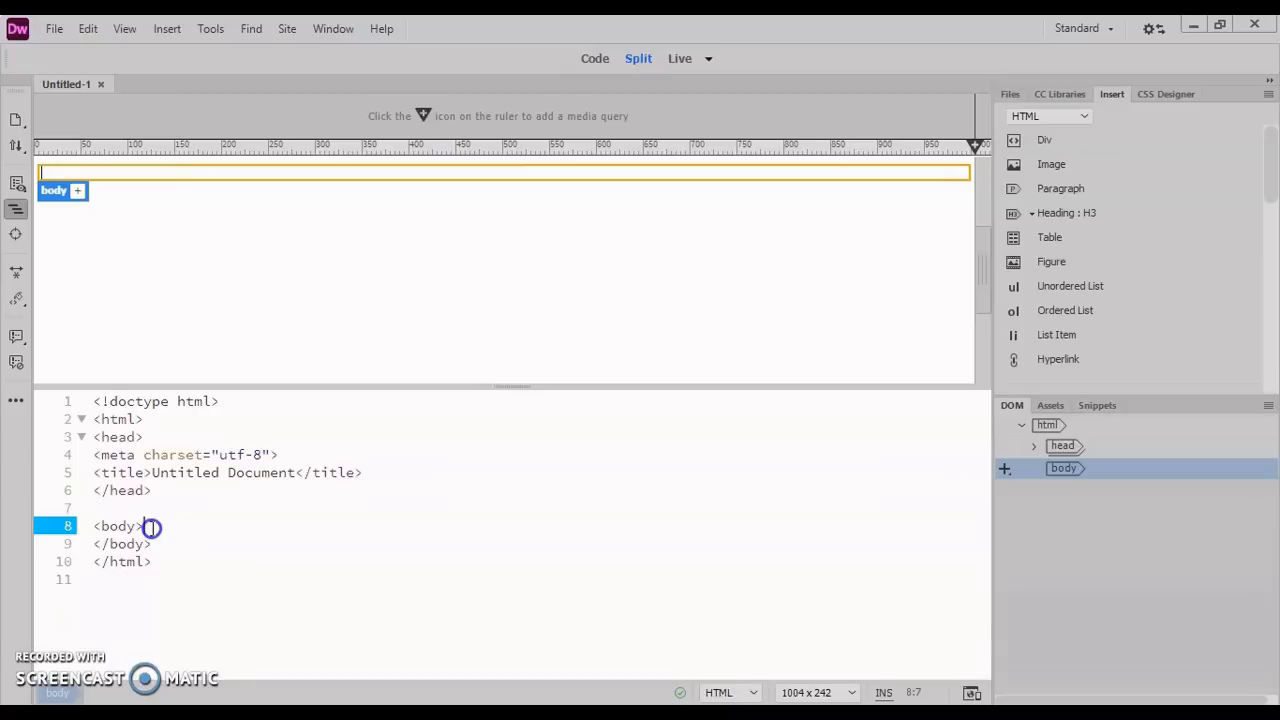
pyautogui.moveTo(982, 265)
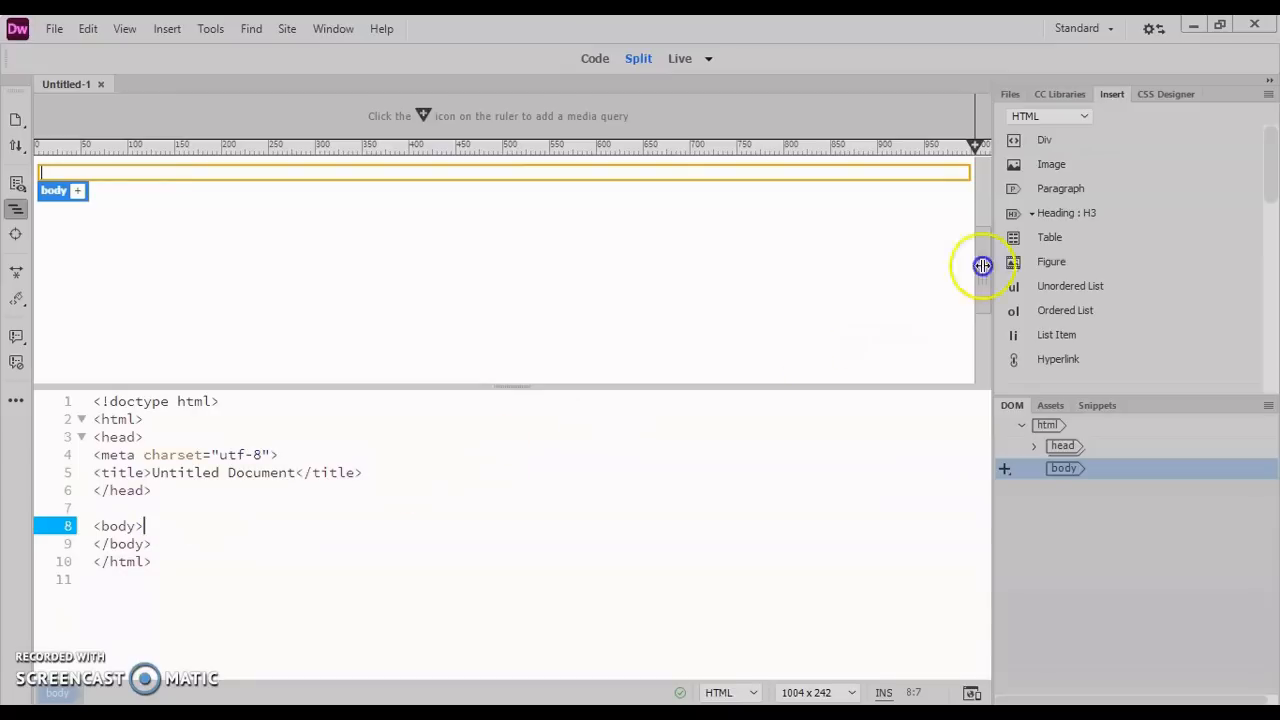
pyautogui.click(1066, 213)
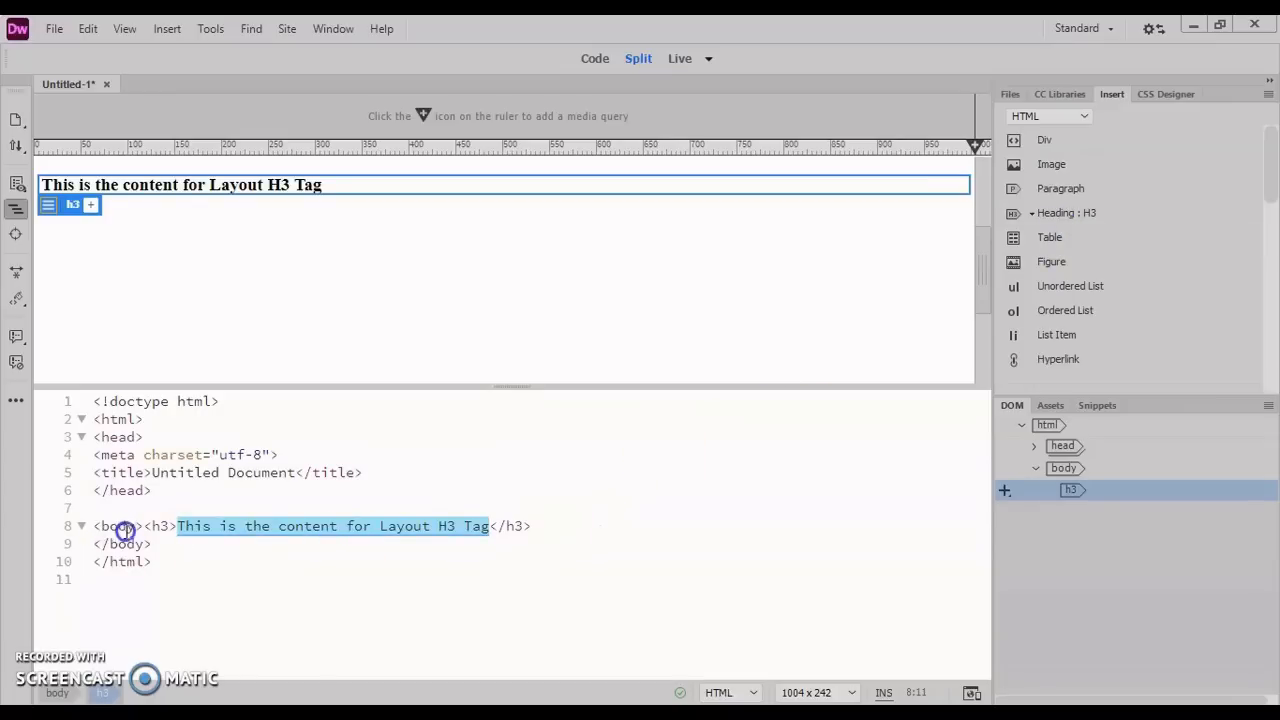
pyautogui.moveTo(480, 526)
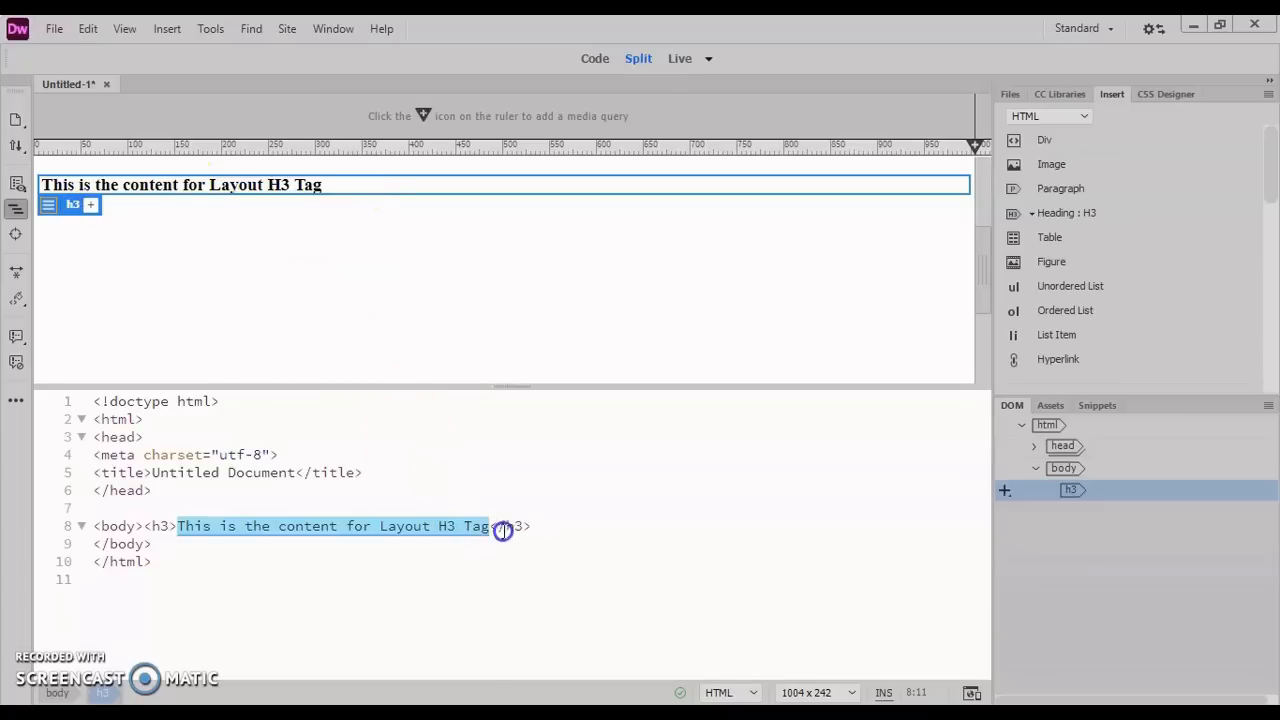
# Change the H3 placeholder text to 'Welcome to my website!'
pyautogui.click(492, 526)
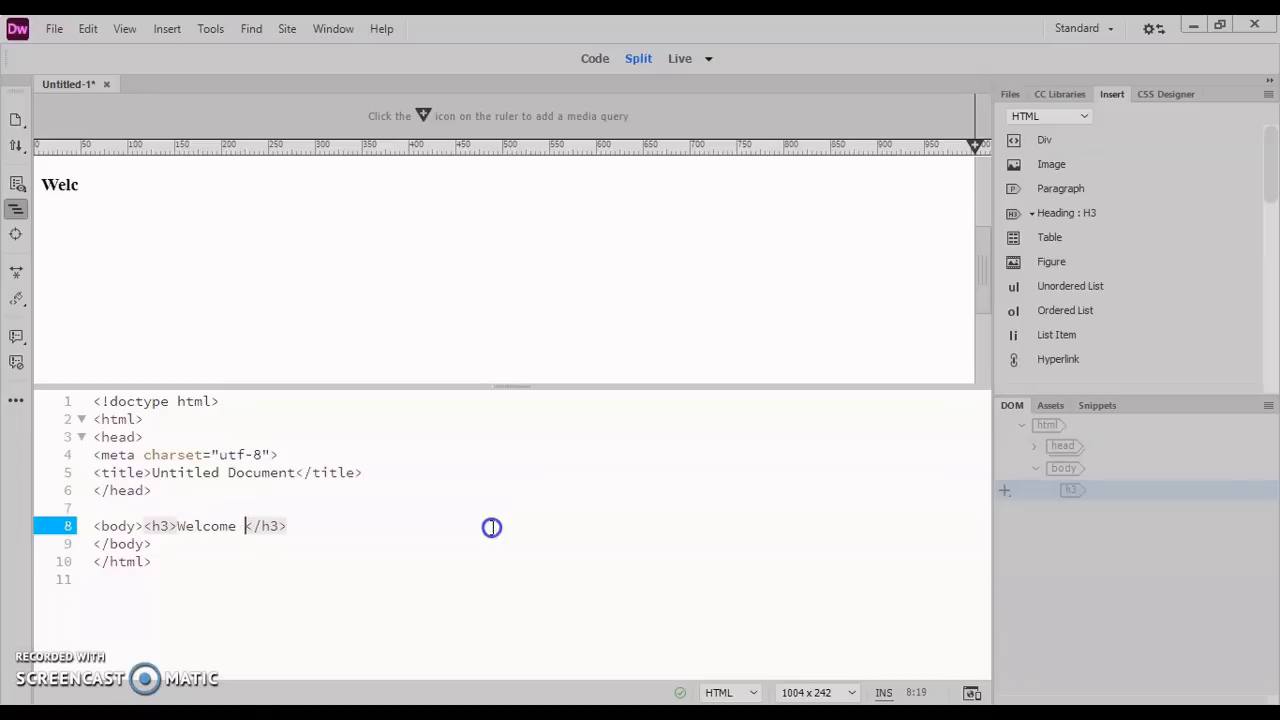
pyautogui.write('to my webs')
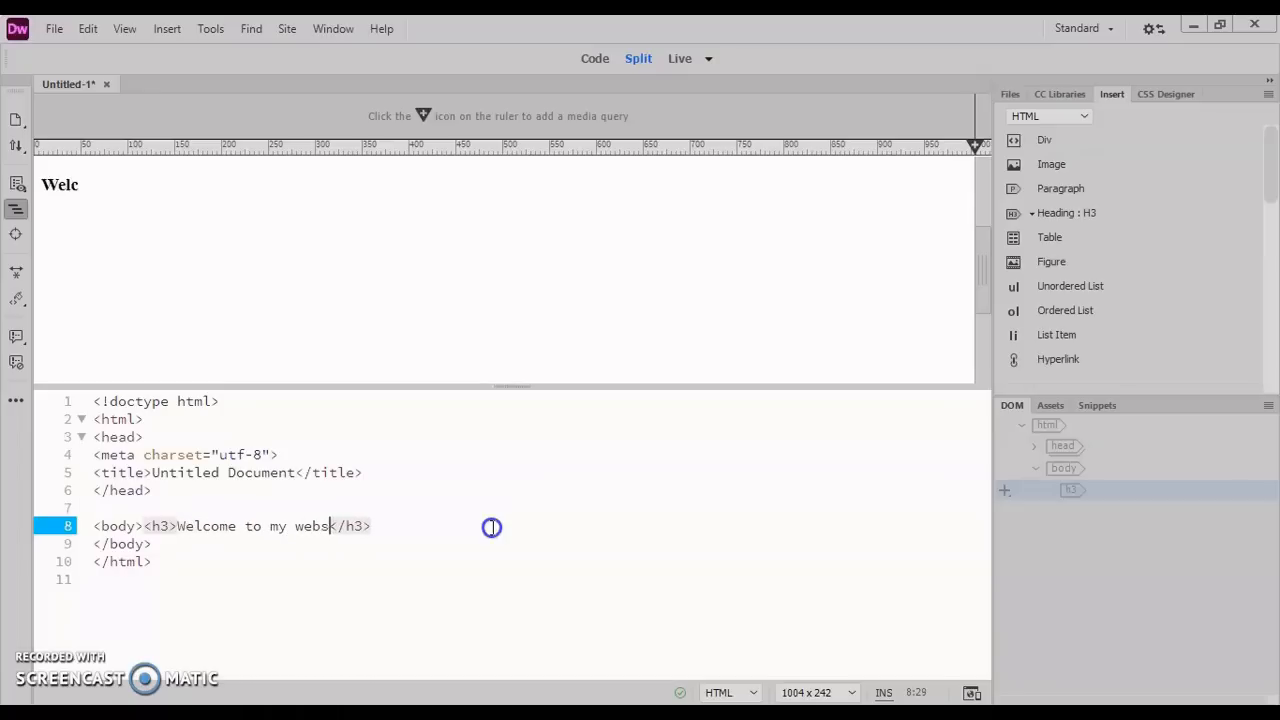
pyautogui.write('ite')
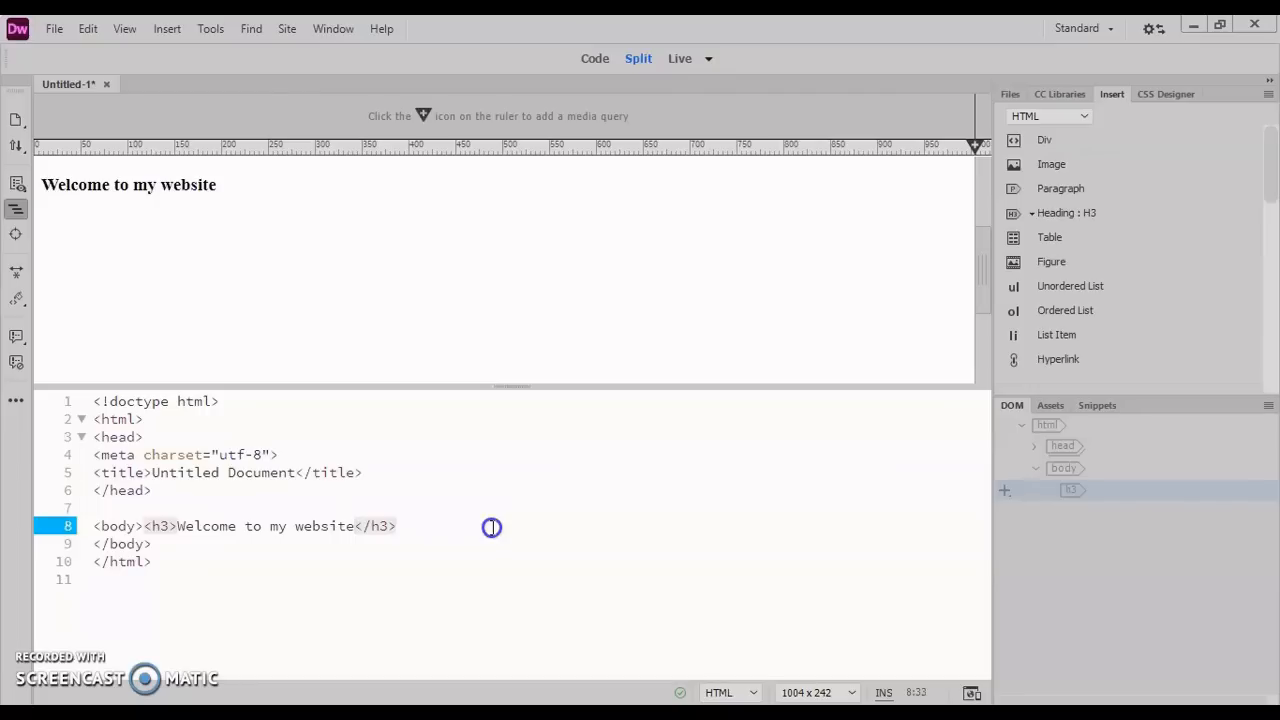
pyautogui.write('!')
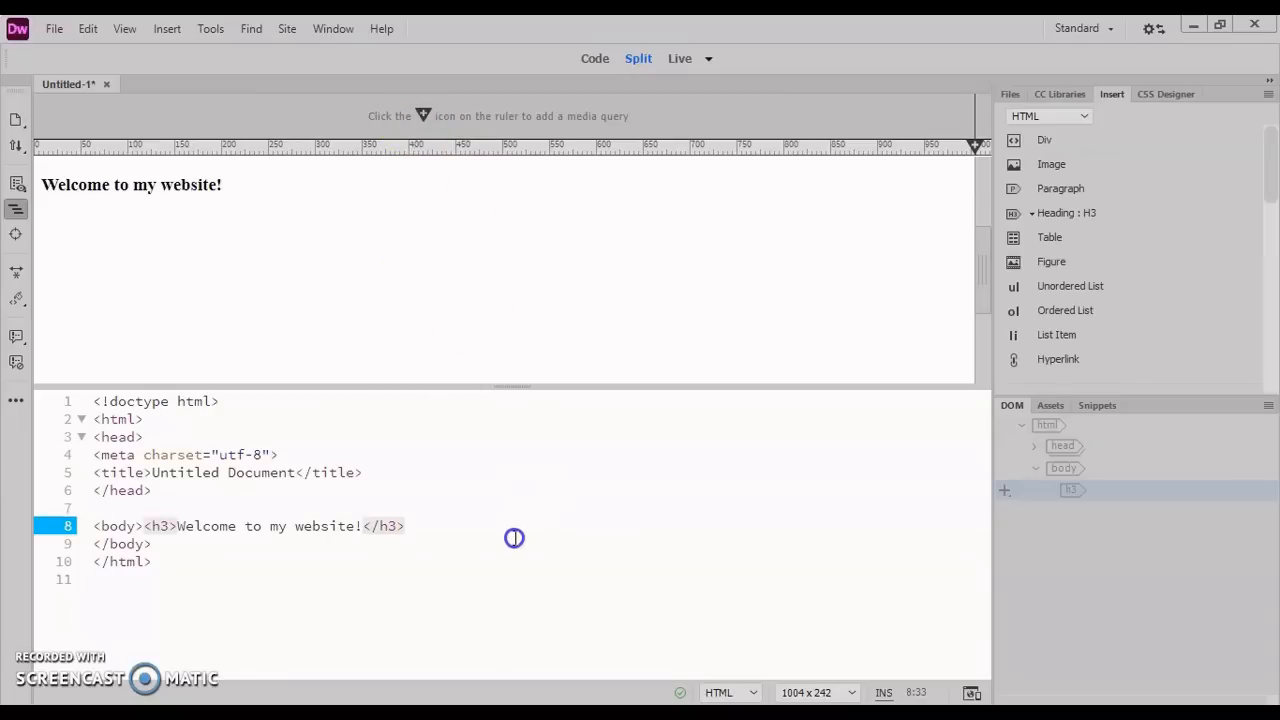
pyautogui.click(363, 525)
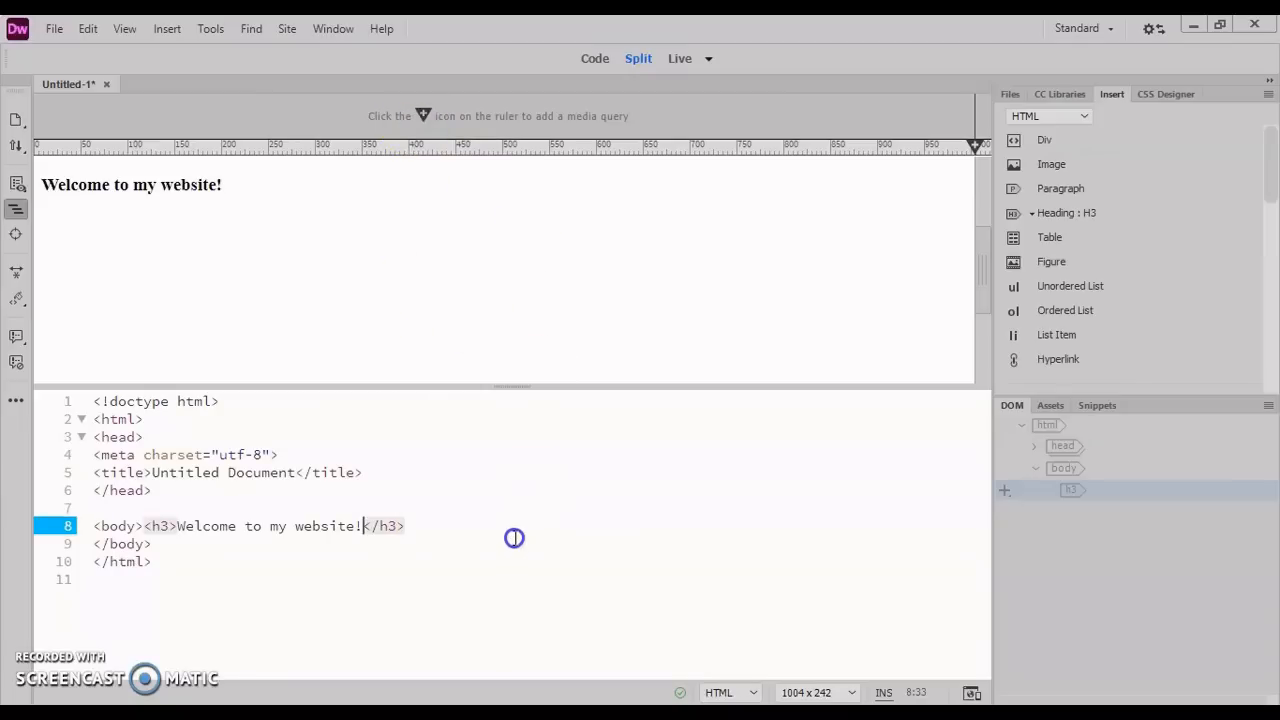
pyautogui.moveTo(546, 460)
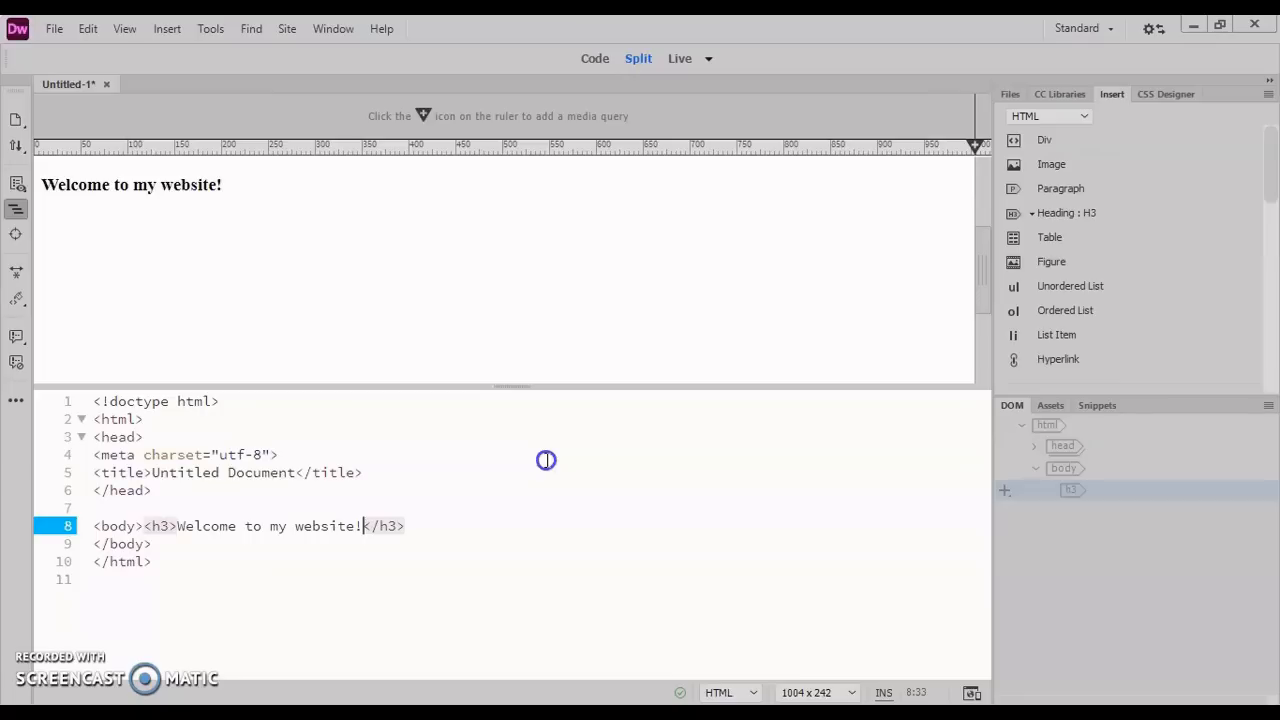
pyautogui.moveTo(399, 542)
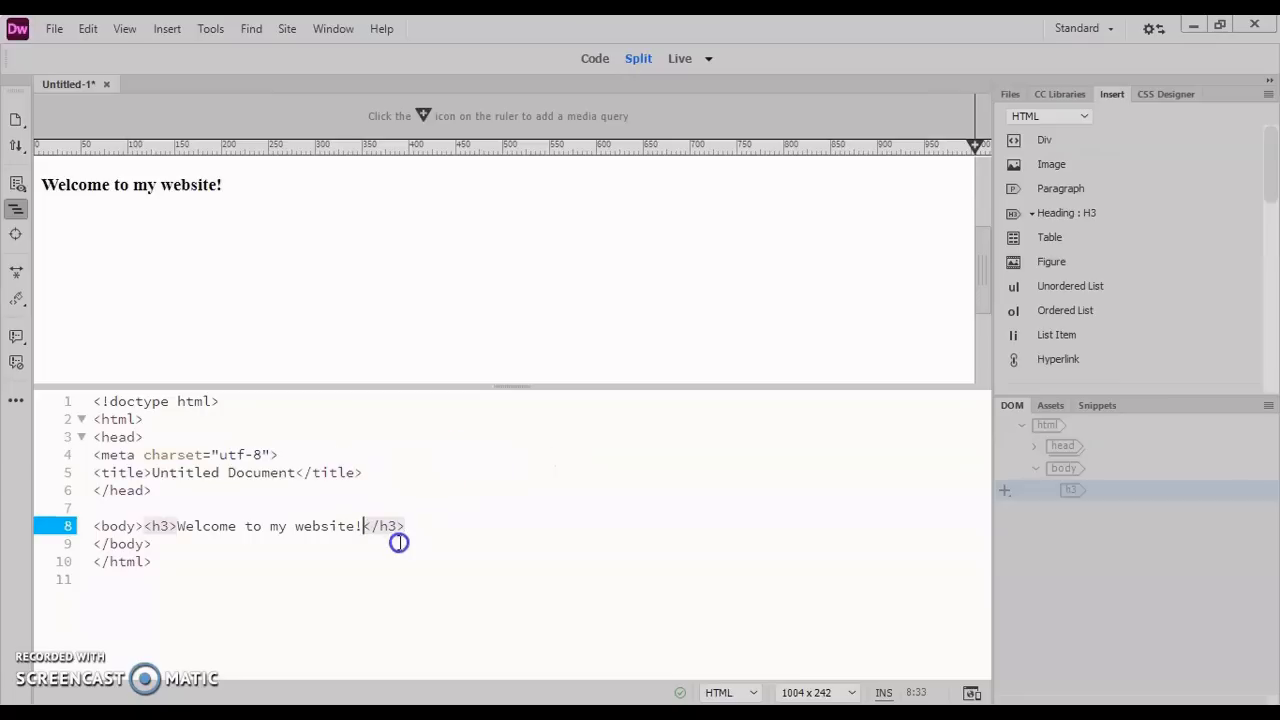
pyautogui.moveTo(567, 494)
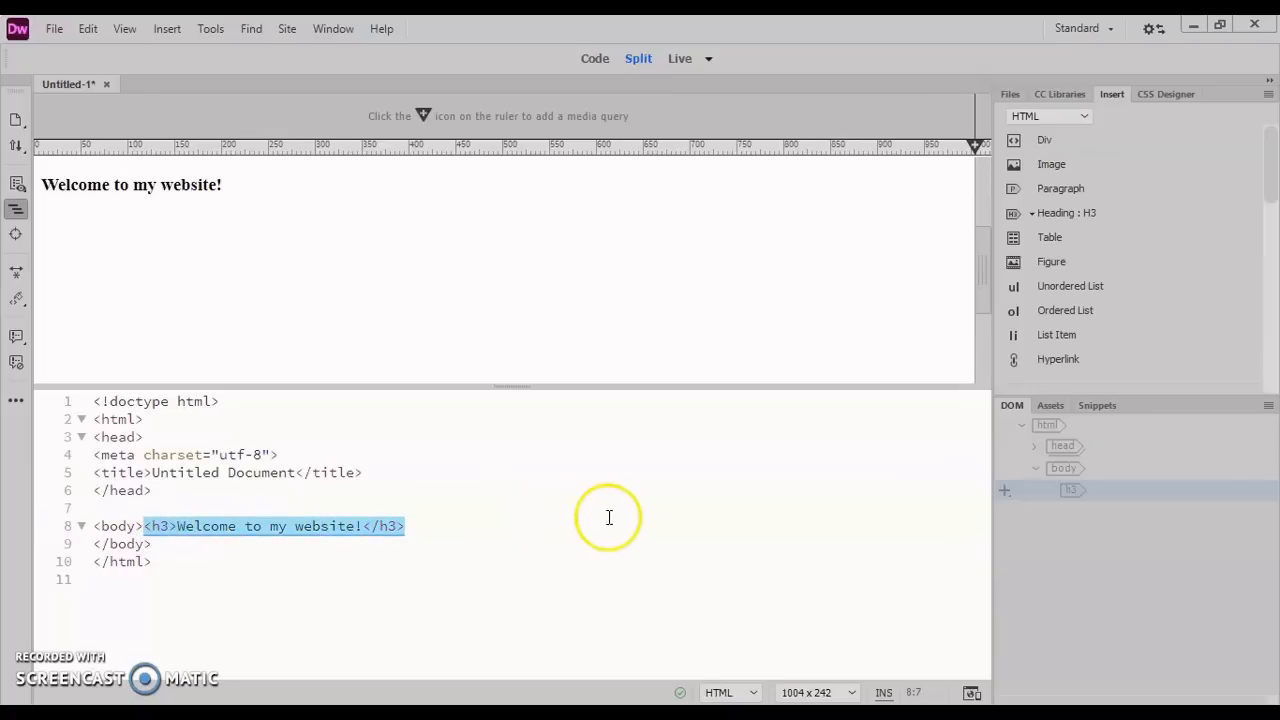
pyautogui.moveTo(1065, 334)
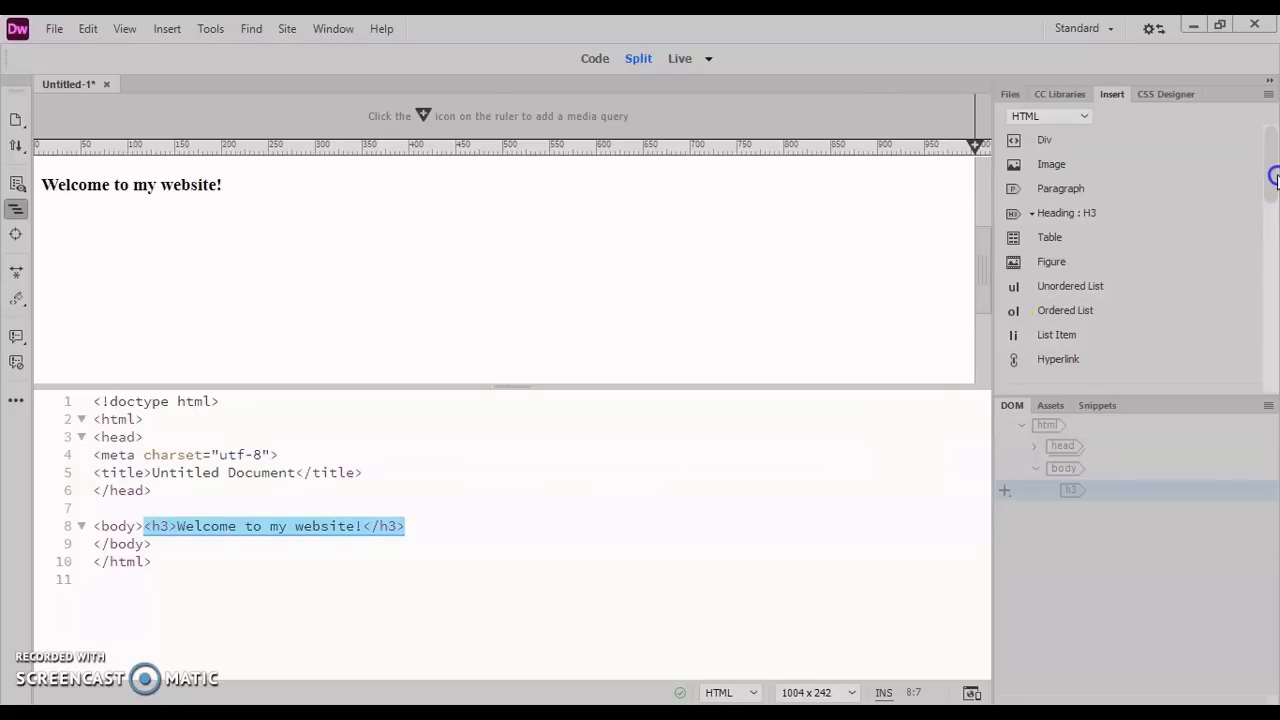
pyautogui.moveTo(1087, 270)
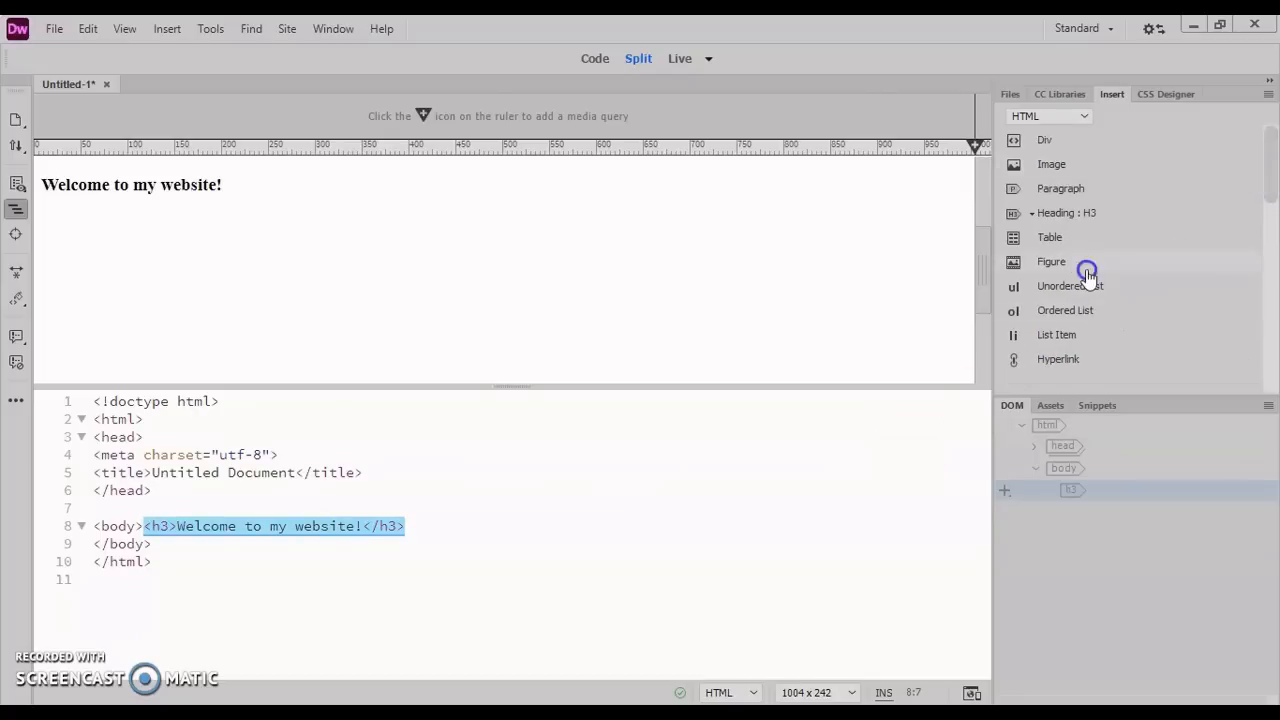
pyautogui.moveTo(1040, 430)
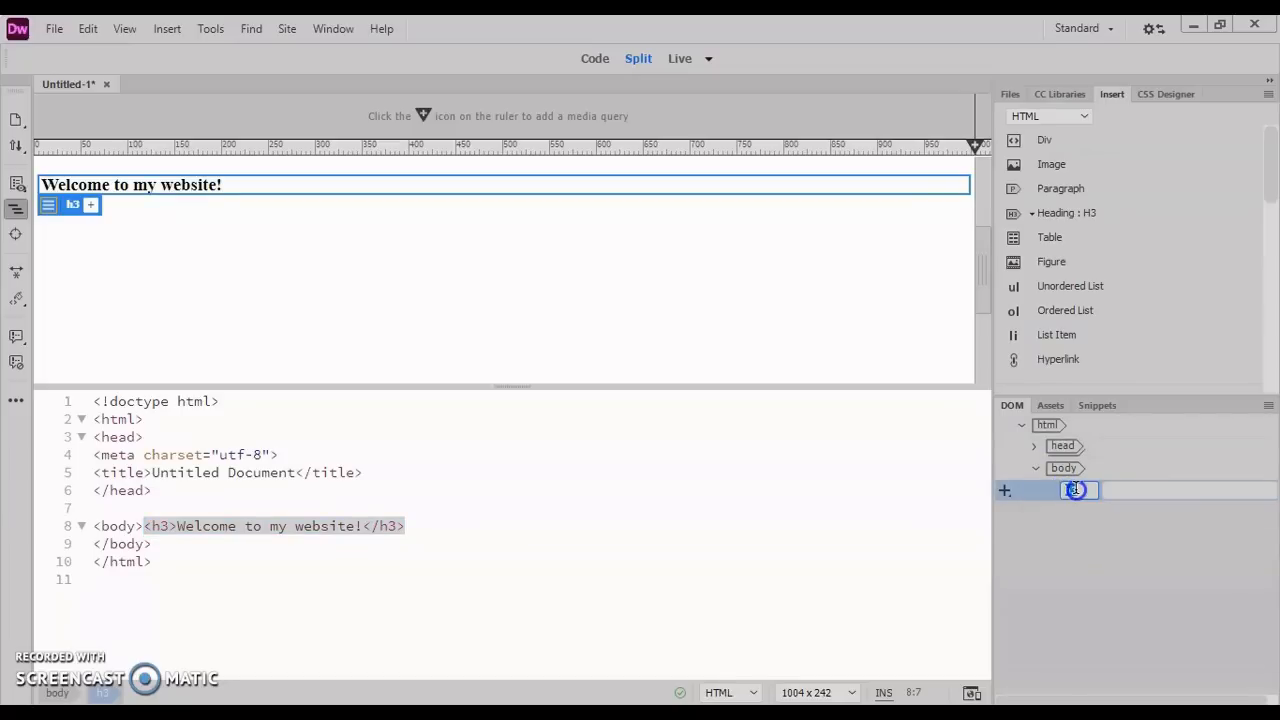
pyautogui.write('h')
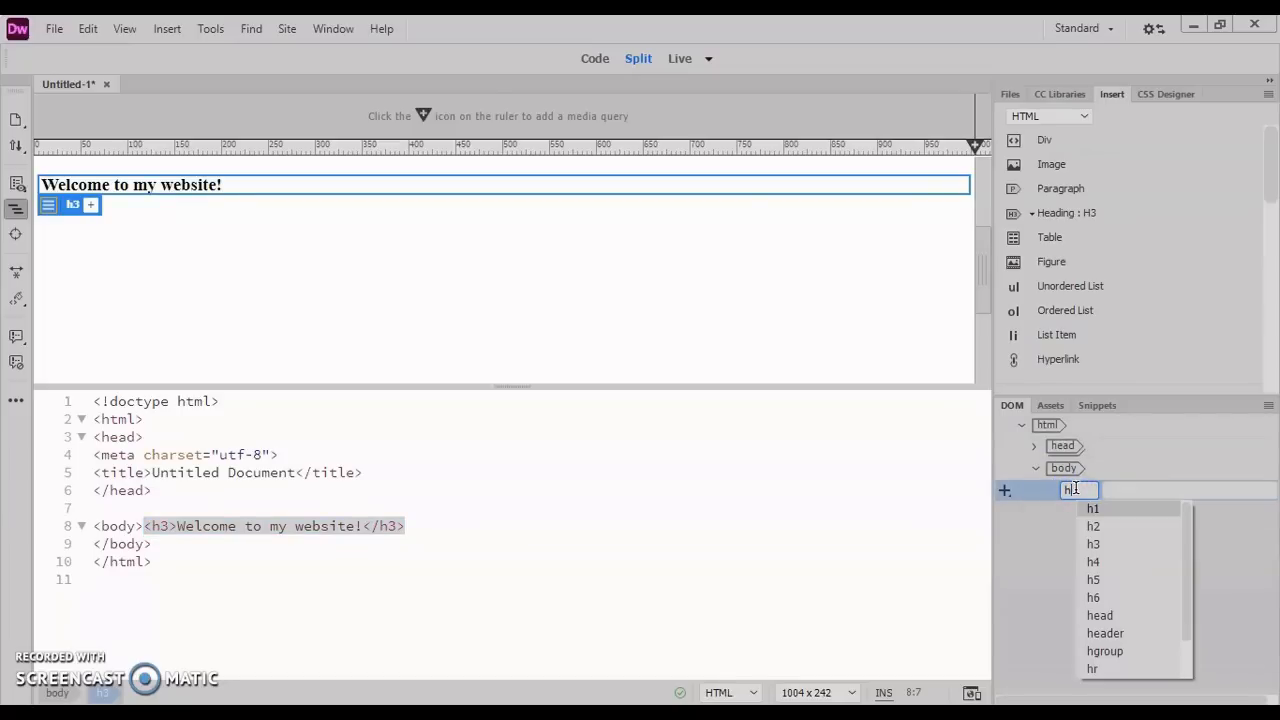
pyautogui.moveTo(1093, 561)
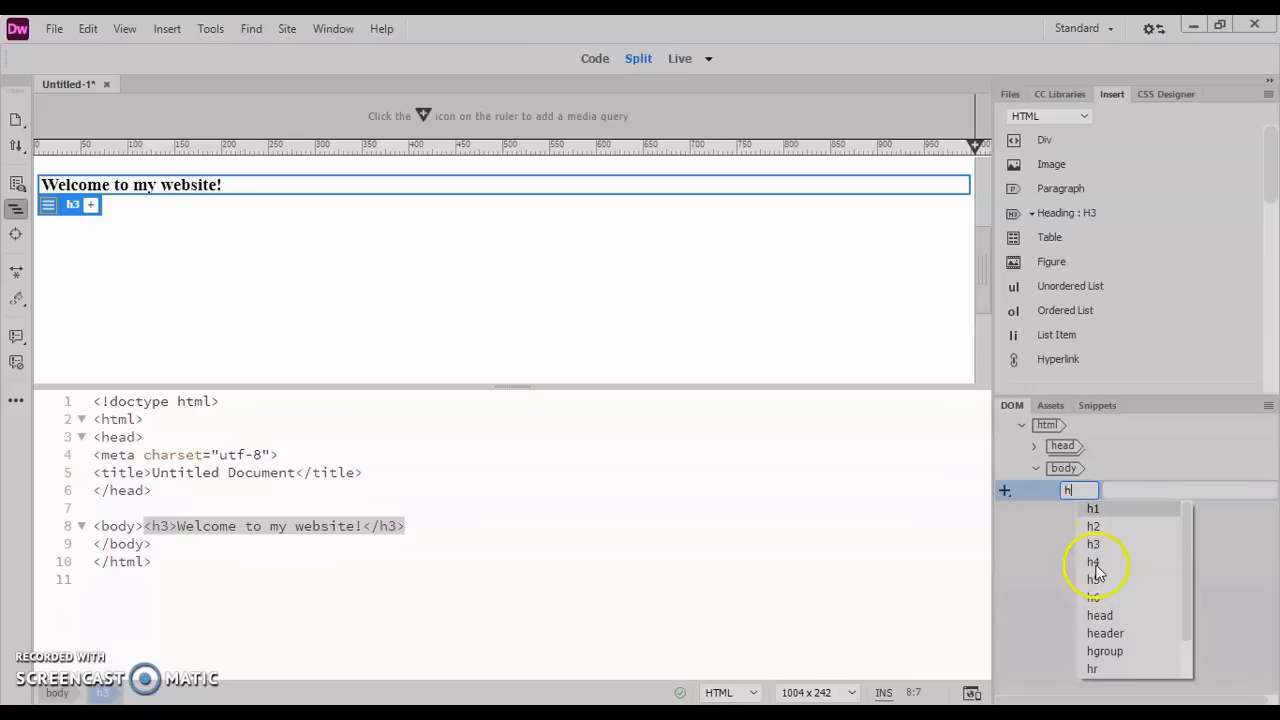
pyautogui.click(1093, 526)
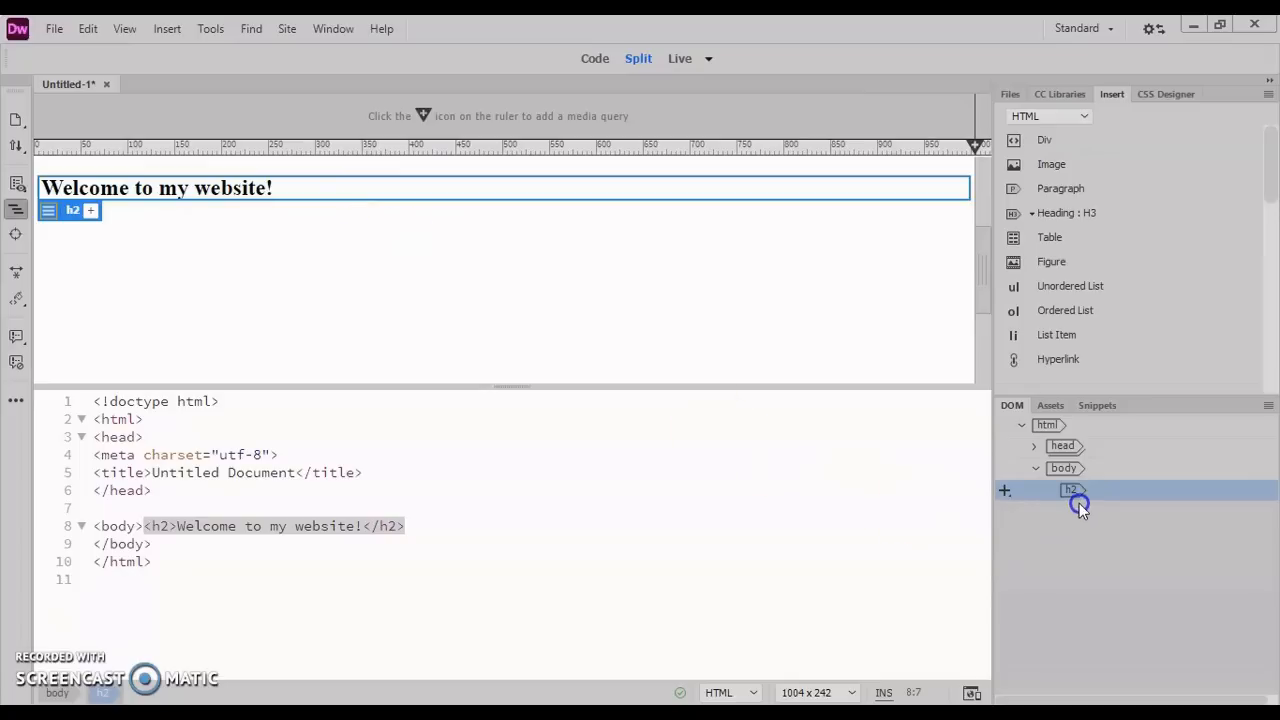
pyautogui.doubleClick(1072, 490)
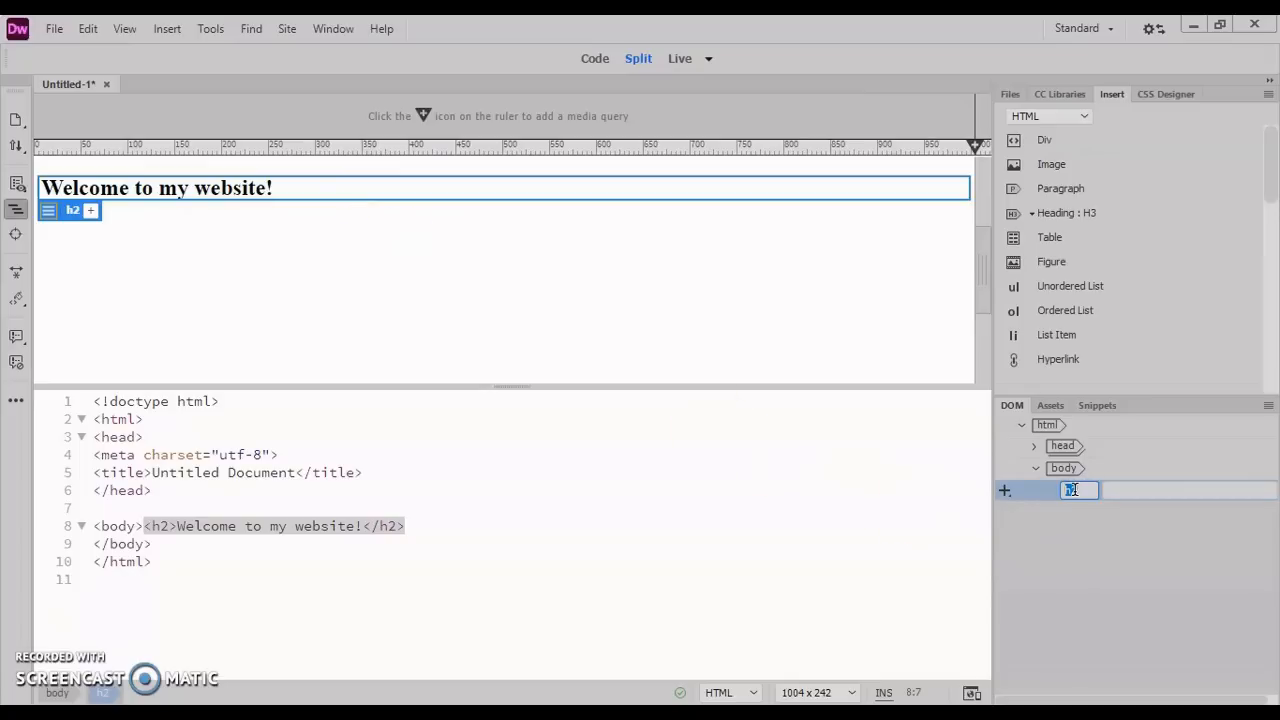
pyautogui.write('h2')
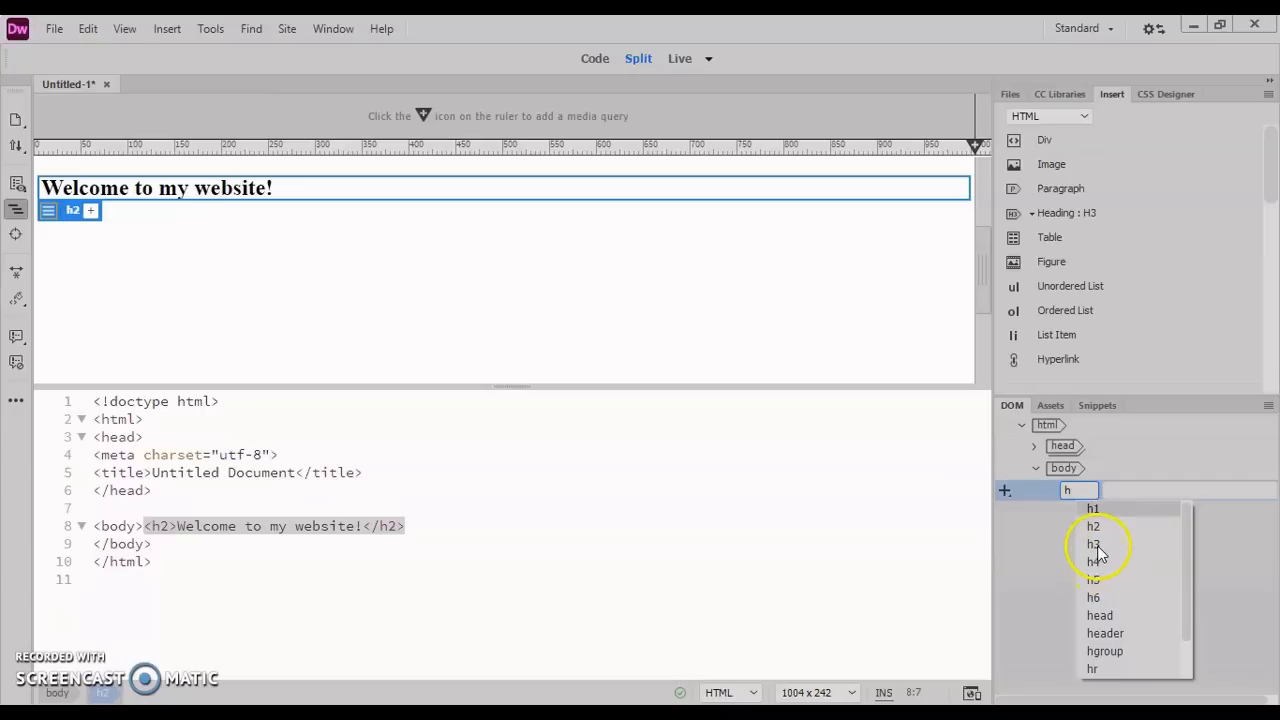
pyautogui.click(1092, 543)
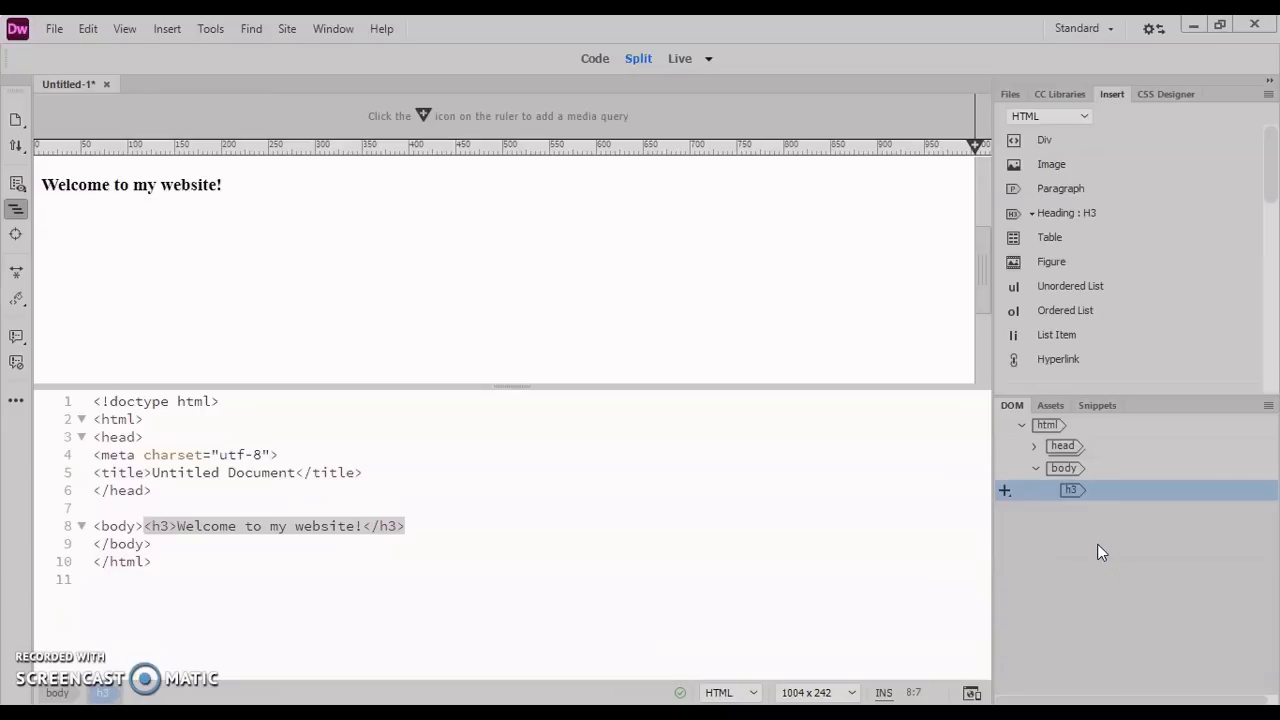
pyautogui.click(130, 184)
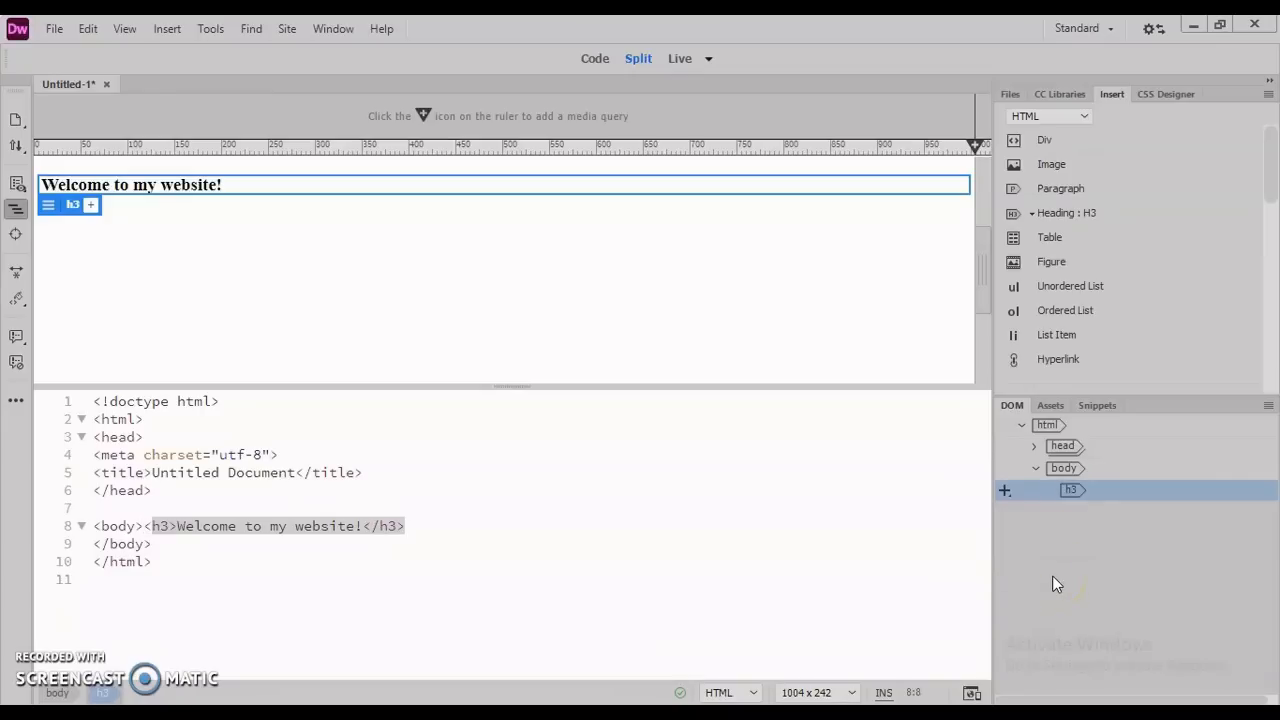
pyautogui.moveTo(697, 487)
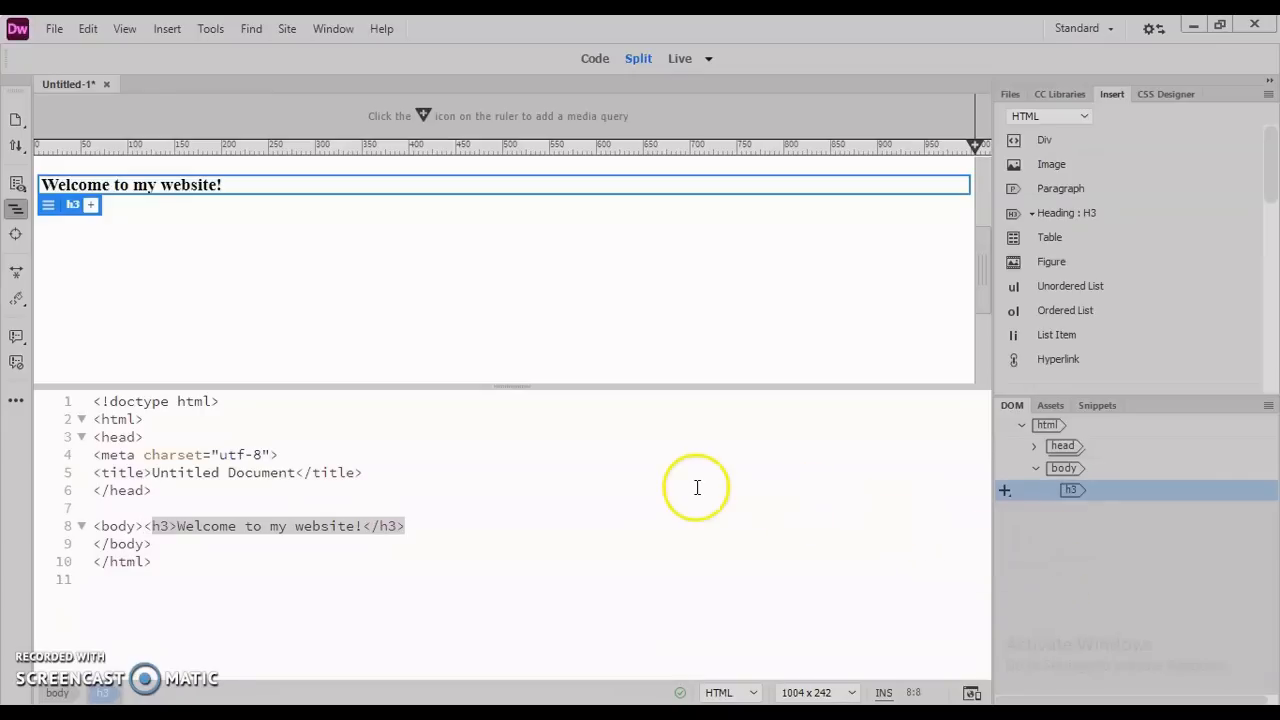
pyautogui.moveTo(1080, 118)
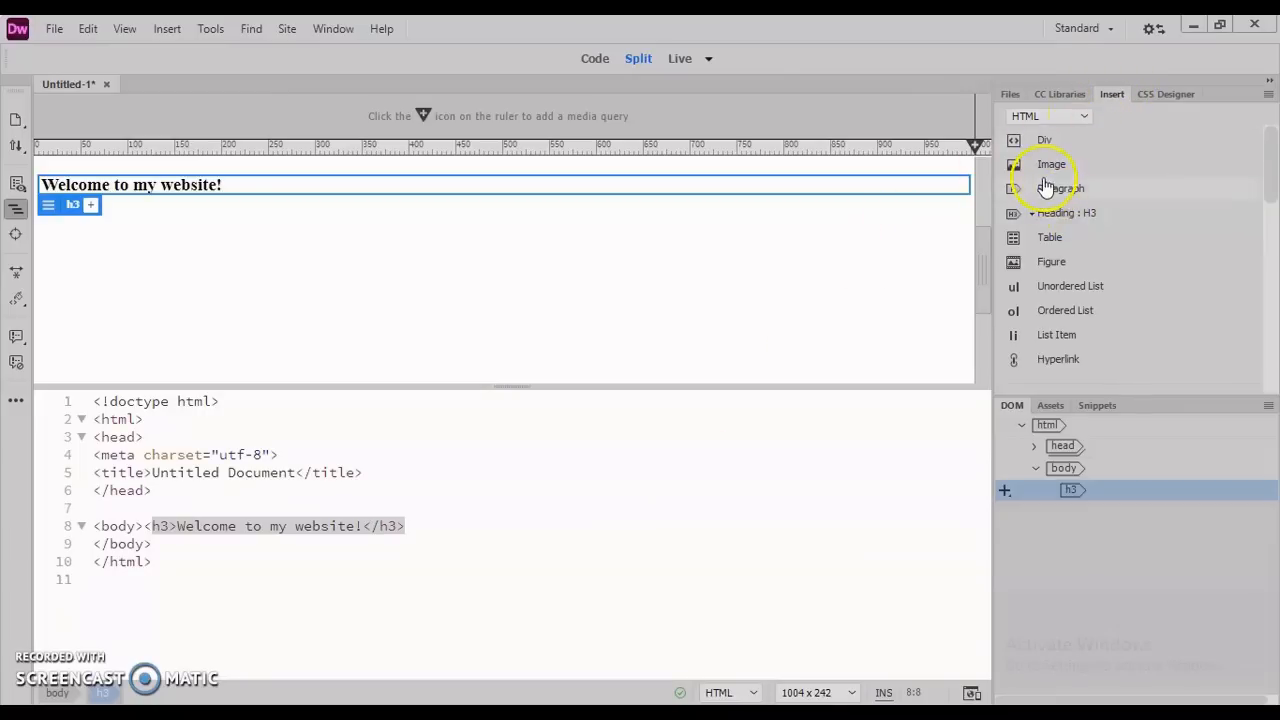
pyautogui.moveTo(862, 253)
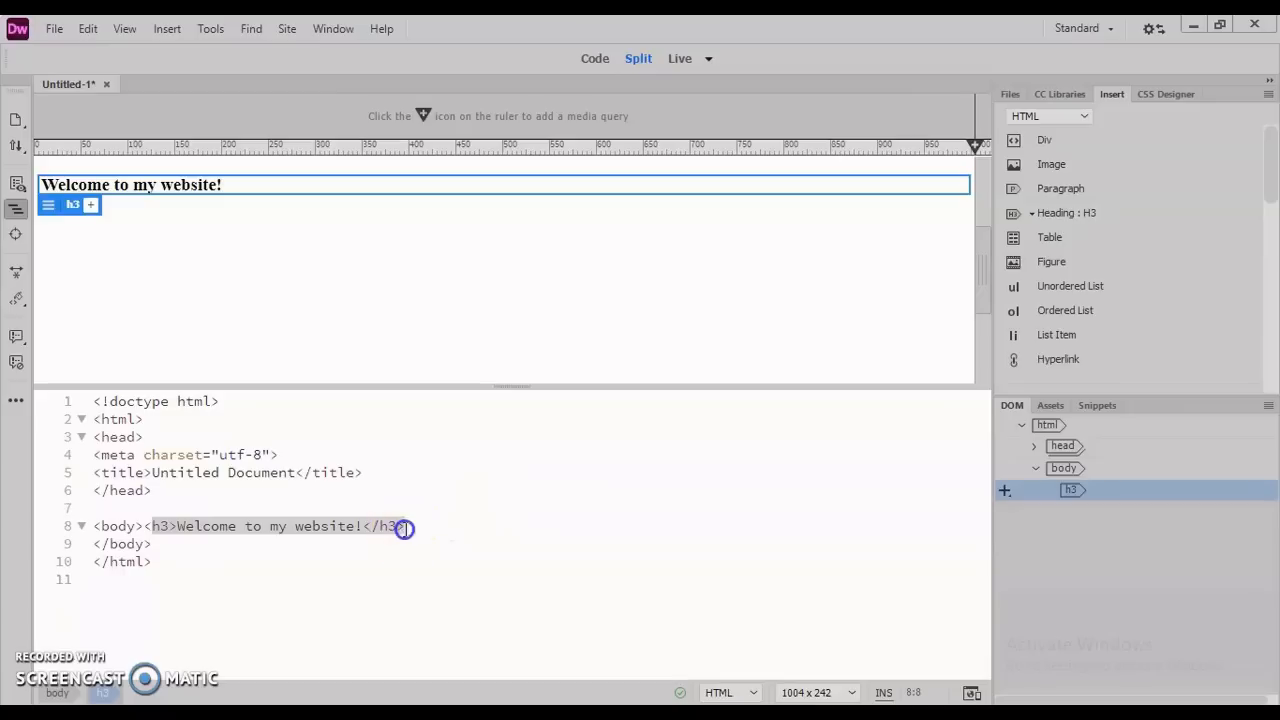
pyautogui.click(405, 525)
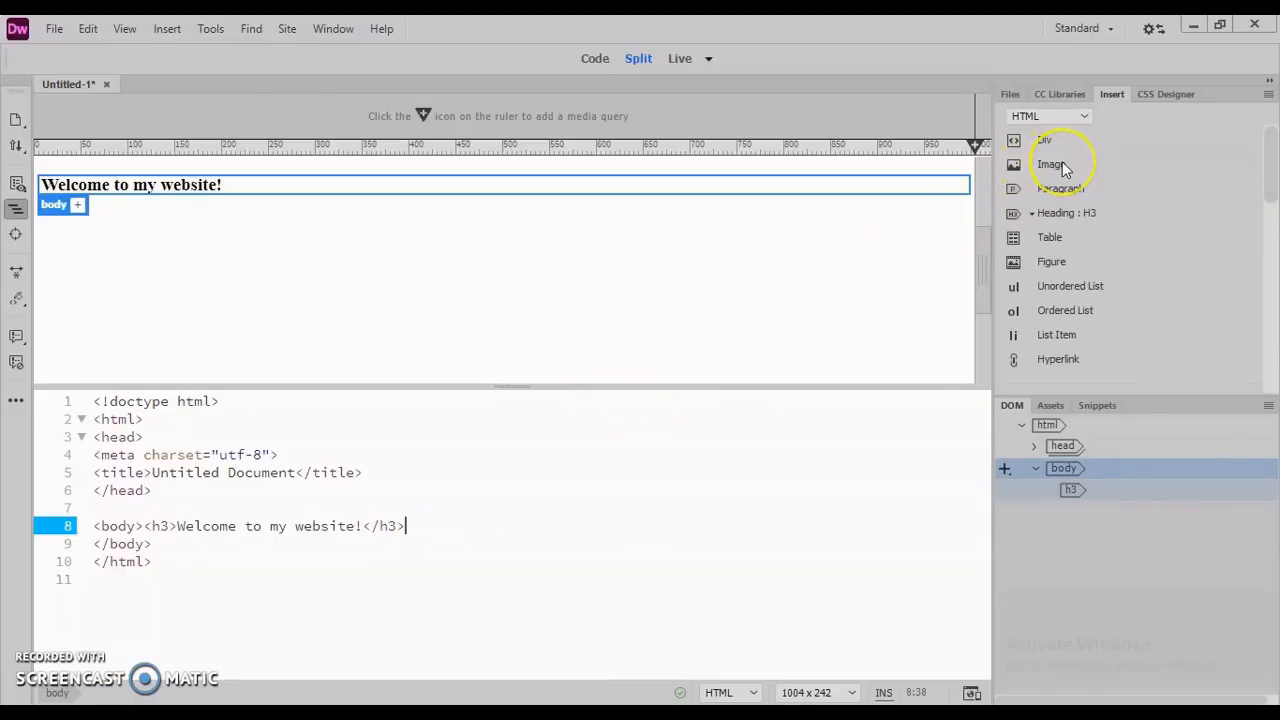
# Insert best-white-wallpaper-2.jpg below the welcome heading at 1920 by 1440
pyautogui.click(1051, 163)
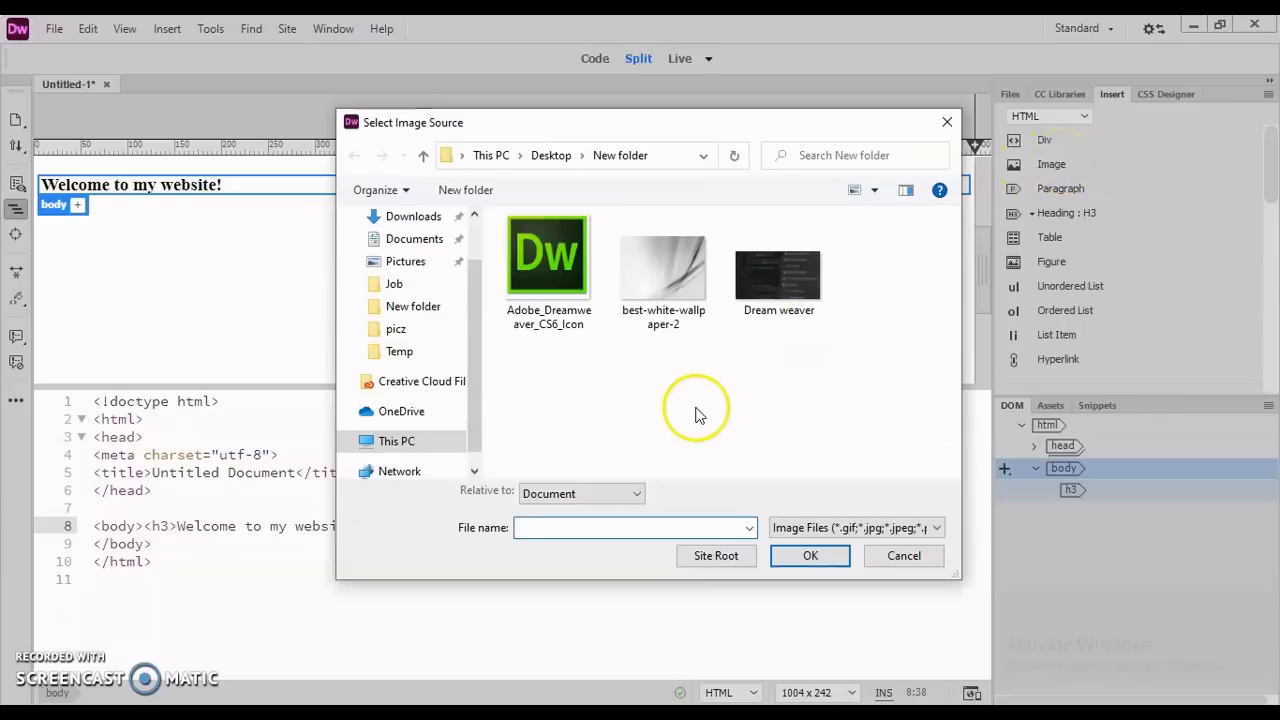
pyautogui.click(902, 555)
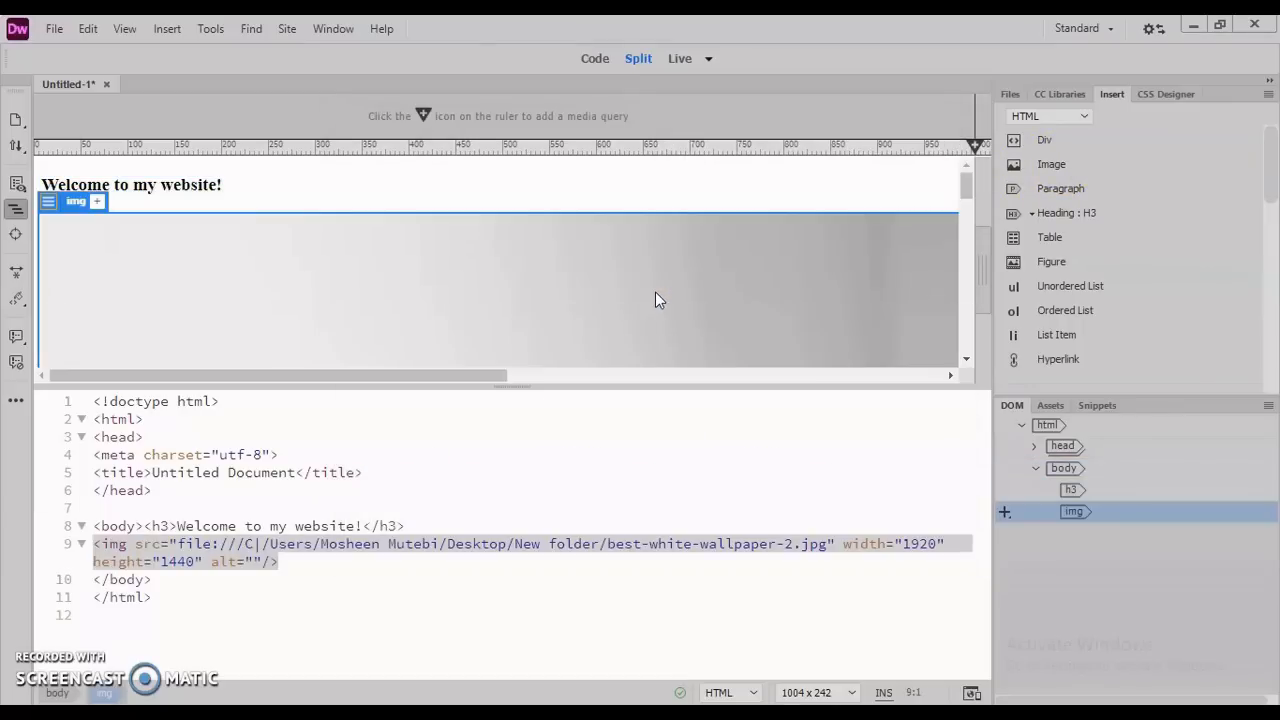
pyautogui.moveTo(928, 217)
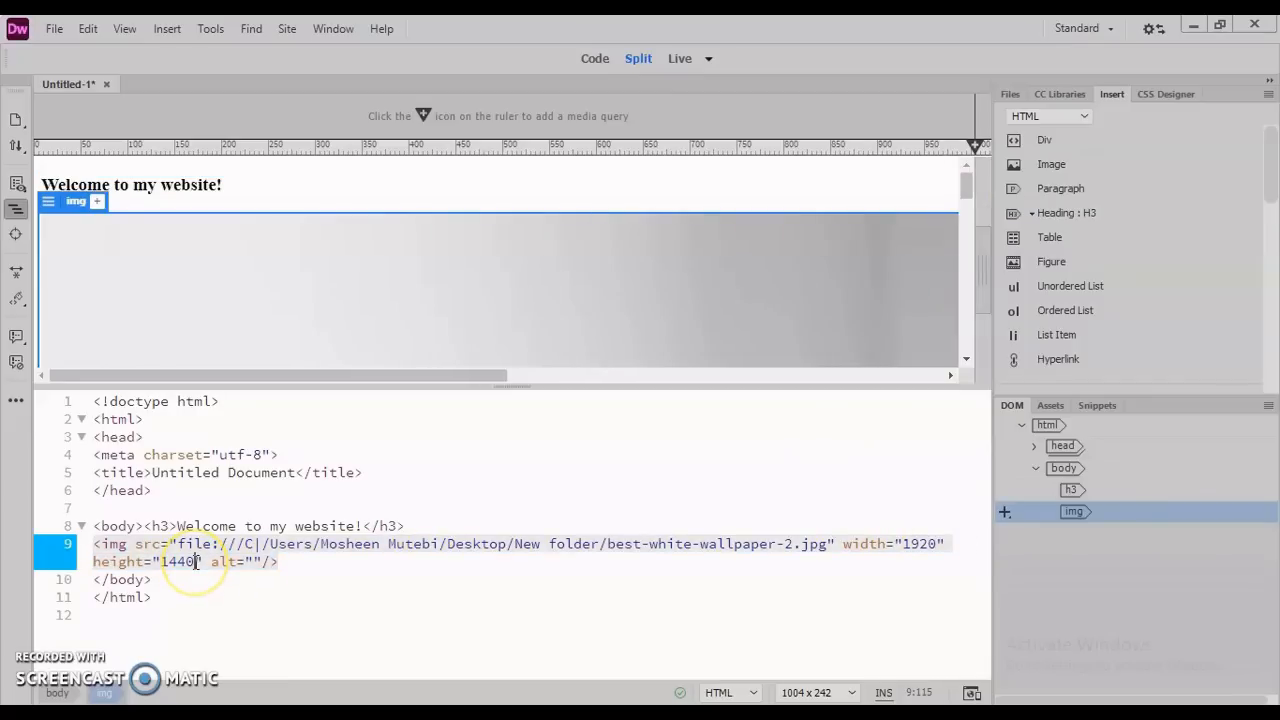
# Set the wallpaper image's height and width attributes to 250 in code
pyautogui.press('Backspace')
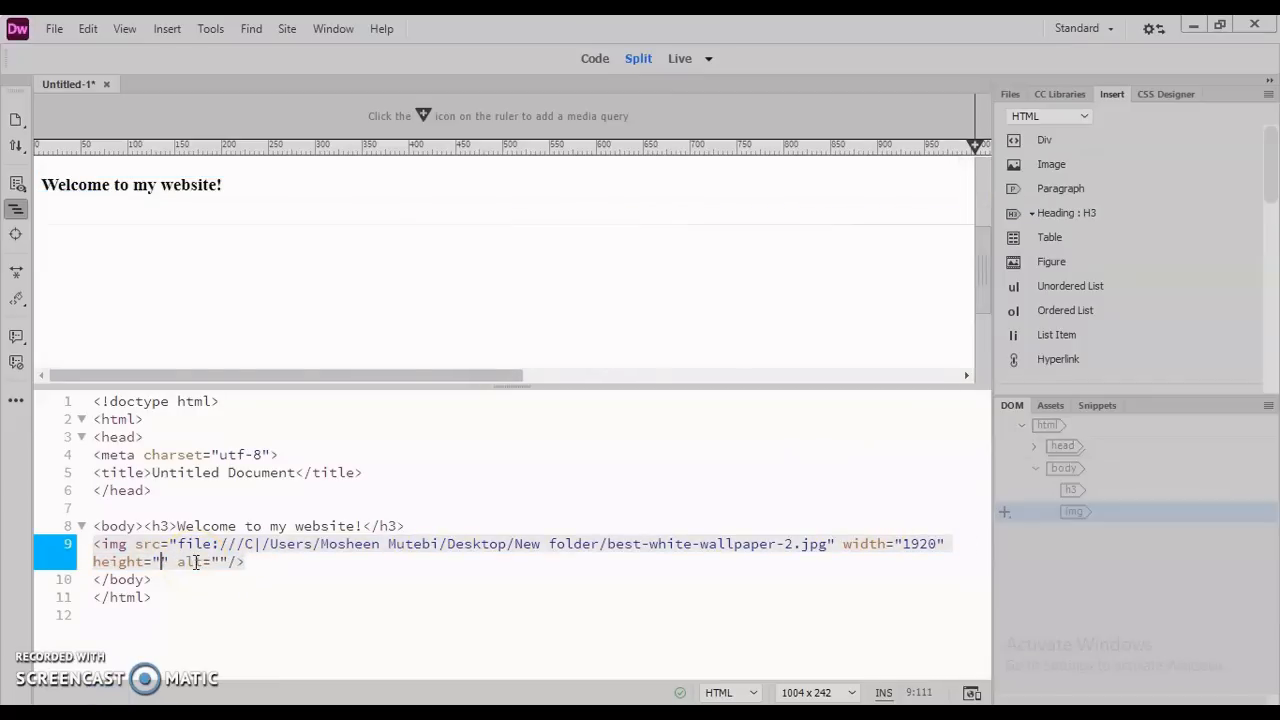
pyautogui.write('250')
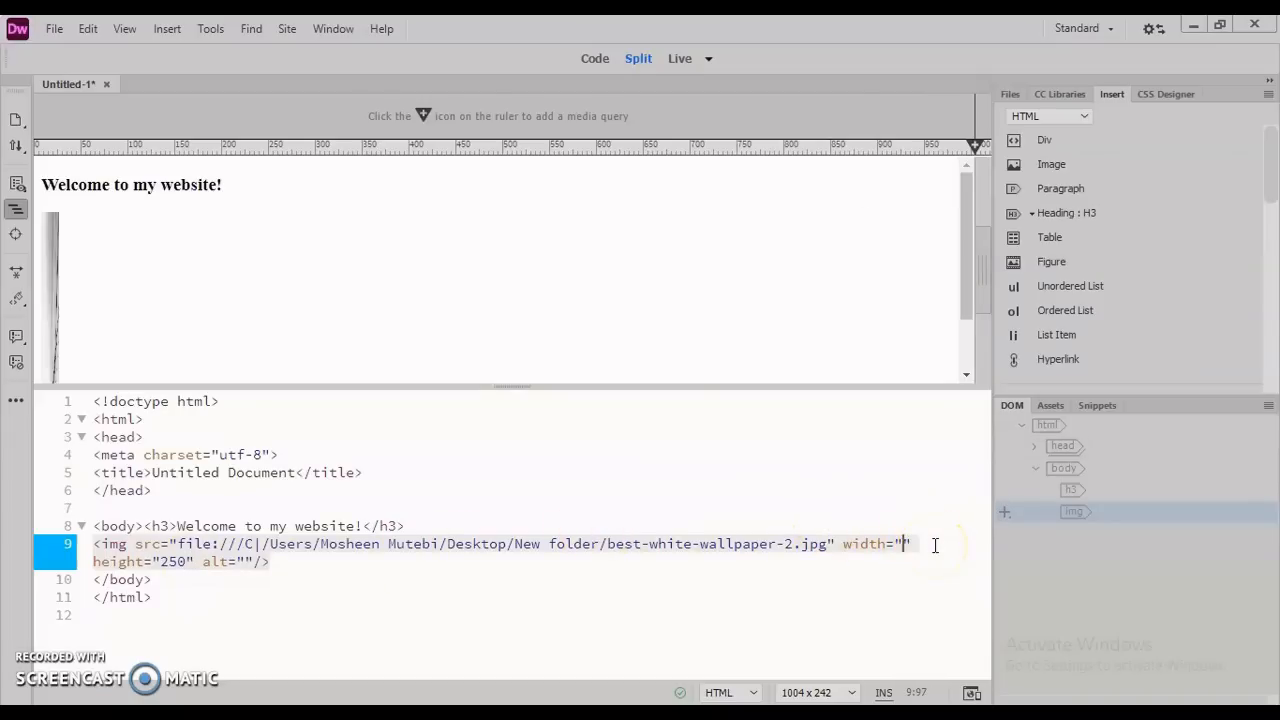
pyautogui.write('250')
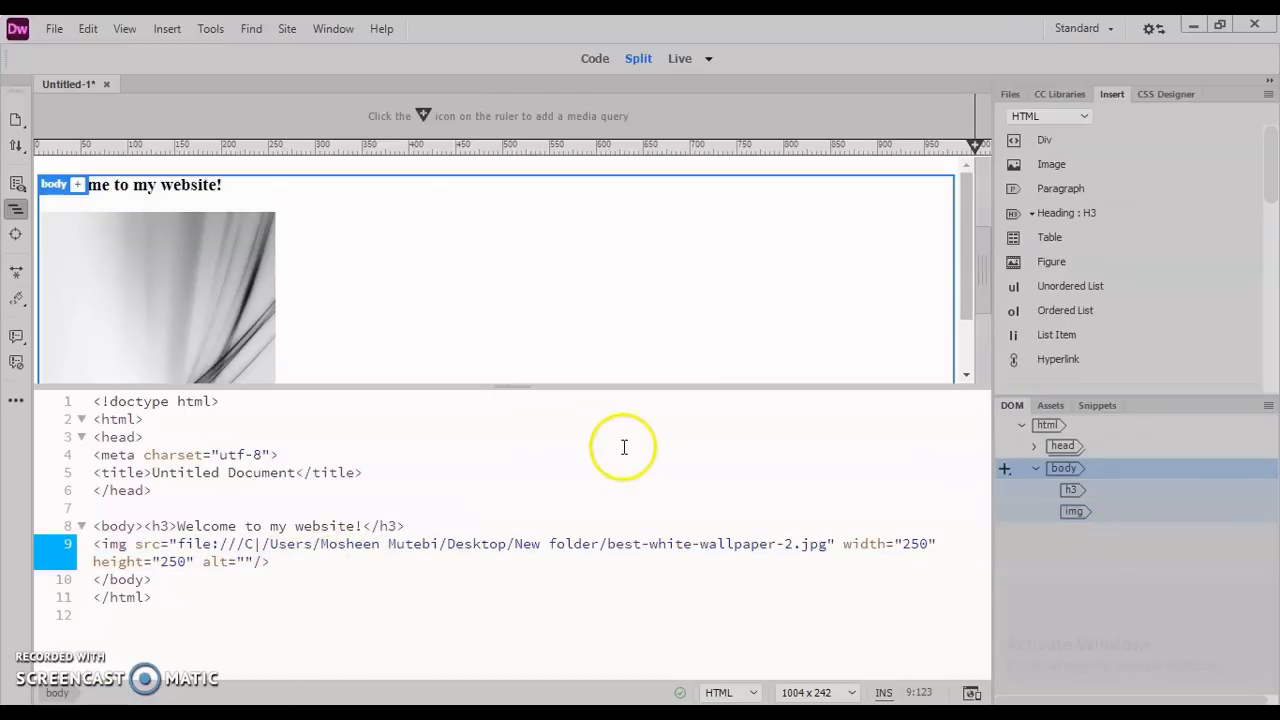
pyautogui.moveTo(837, 455)
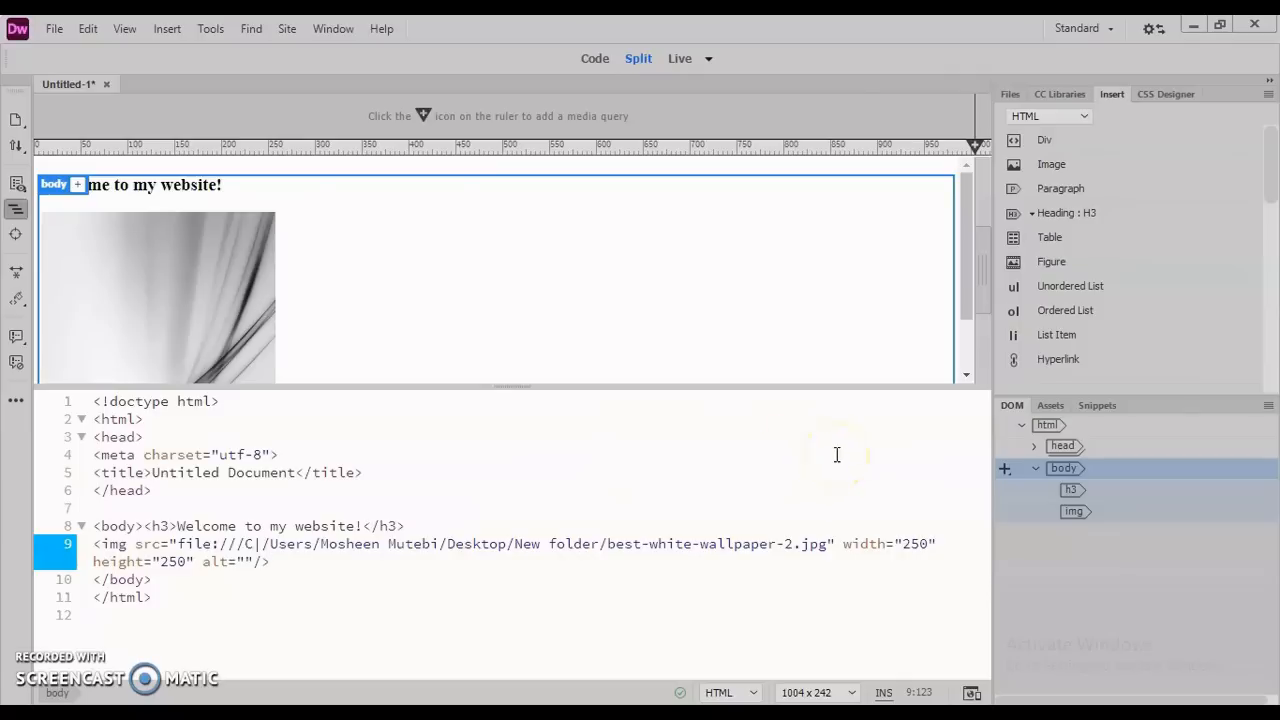
pyautogui.moveTo(1060, 188)
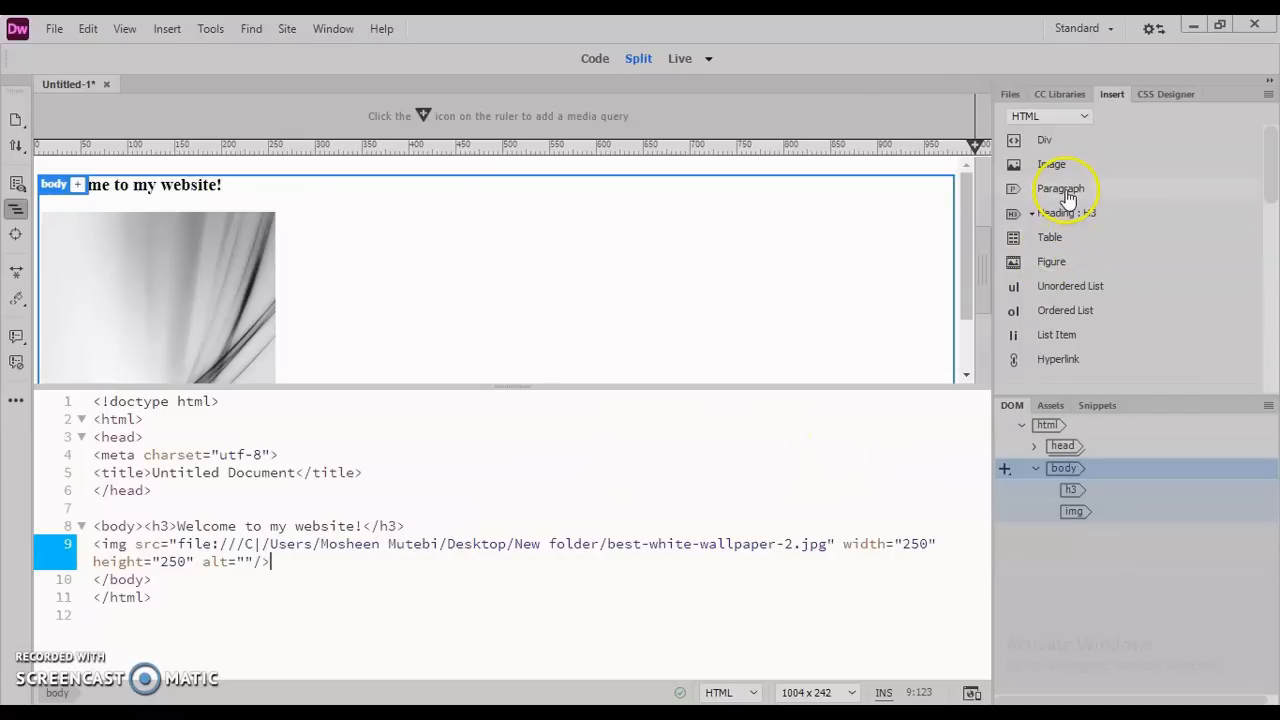
# Add a placeholder paragraph 'This is the content for Layout P Tag' after the image
pyautogui.click(1060, 188)
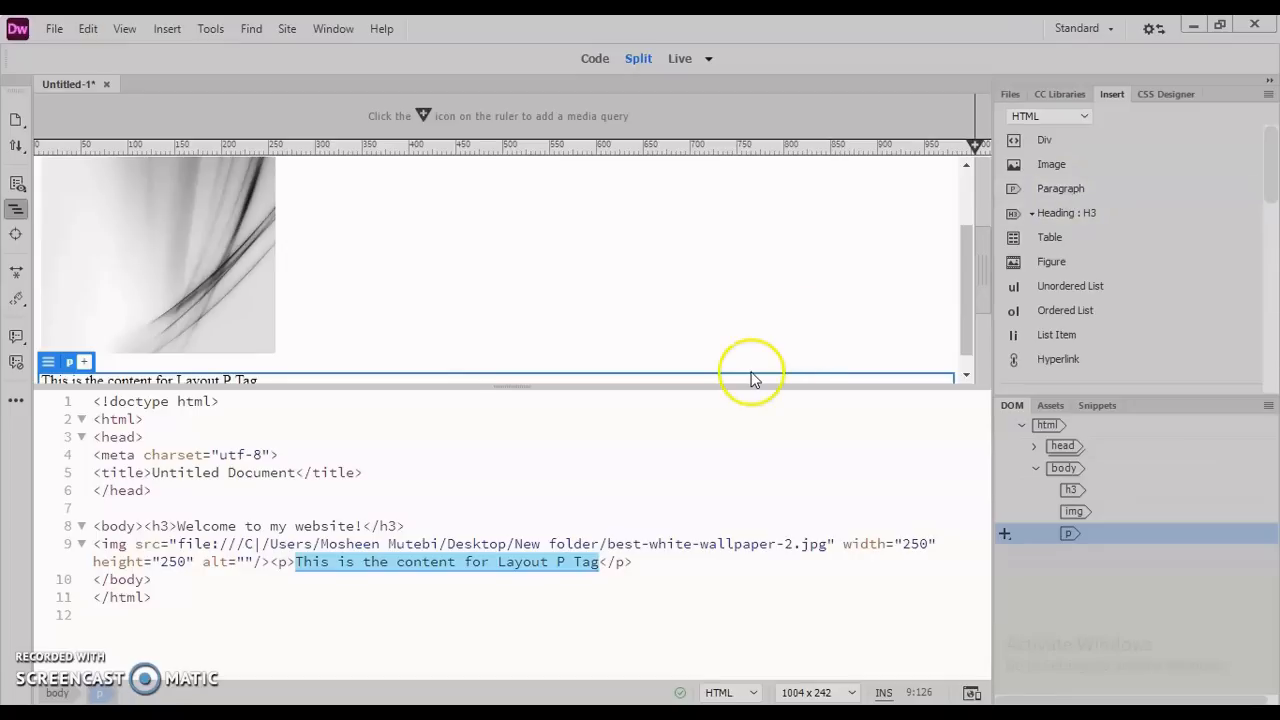
pyautogui.moveTo(525, 600)
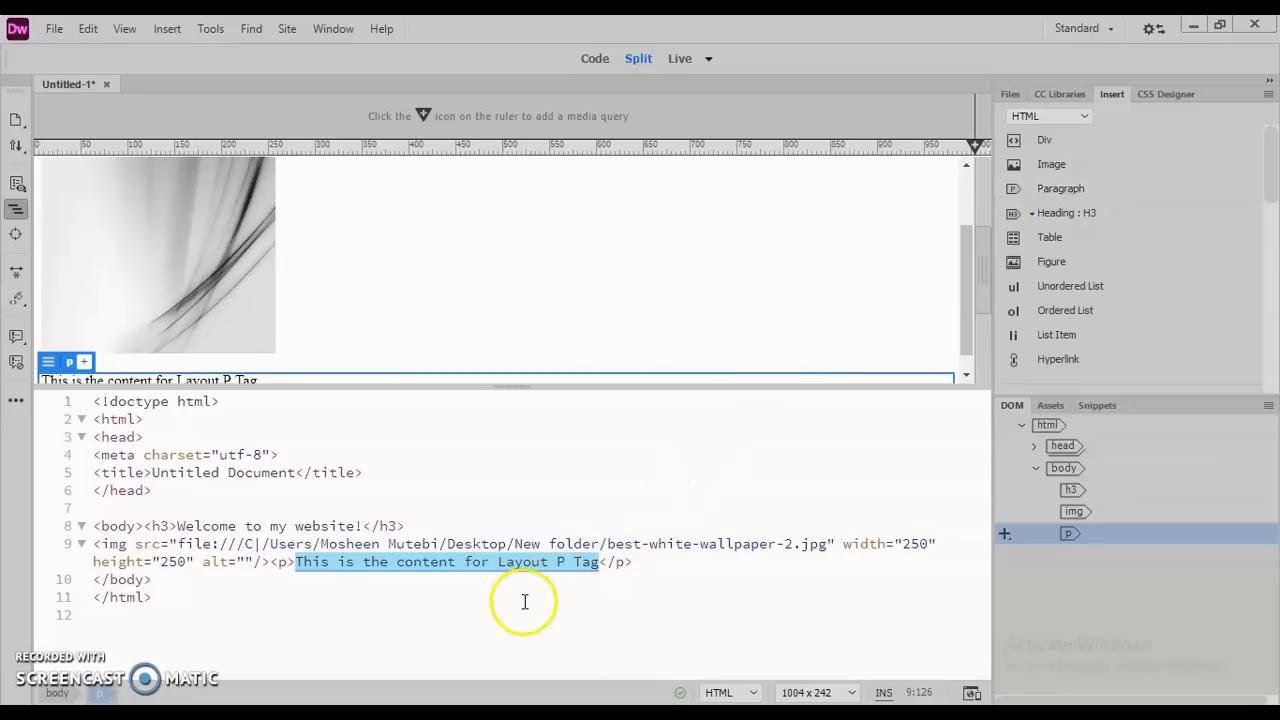
pyautogui.moveTo(388, 660)
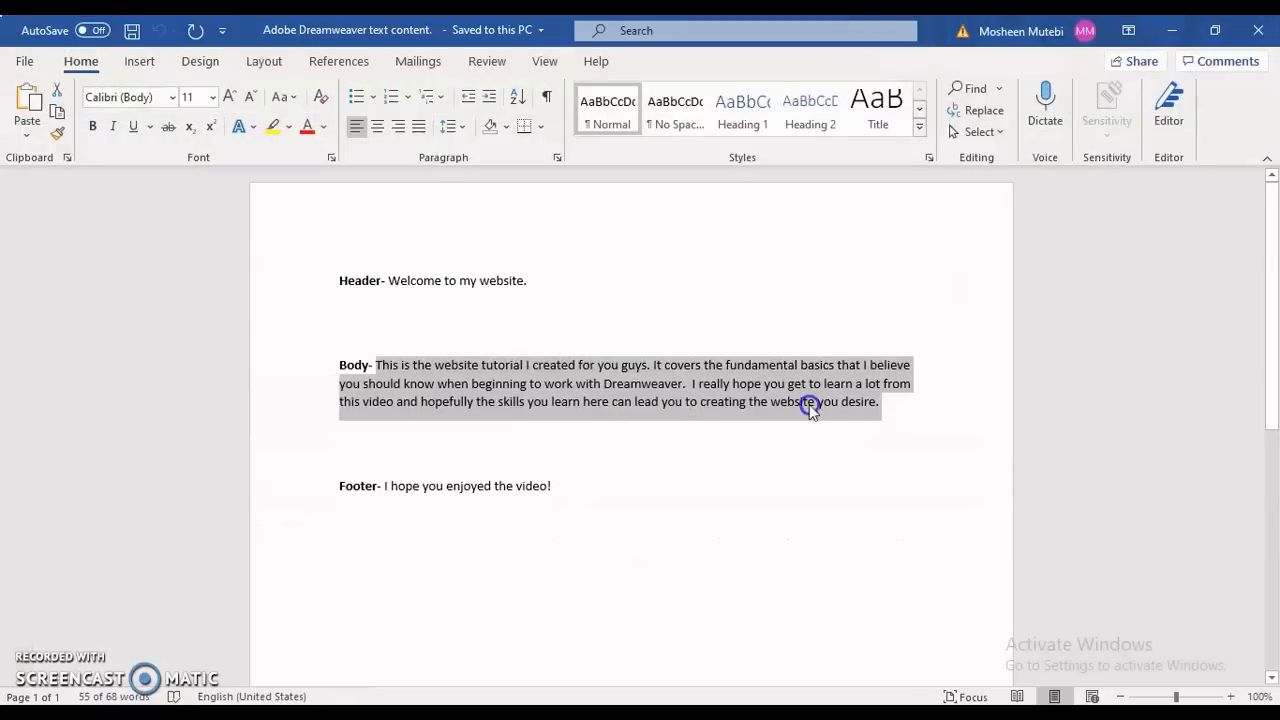
# Select the Word document's Body paragraph about the website tutorial and copy it
pyautogui.click(775, 401)
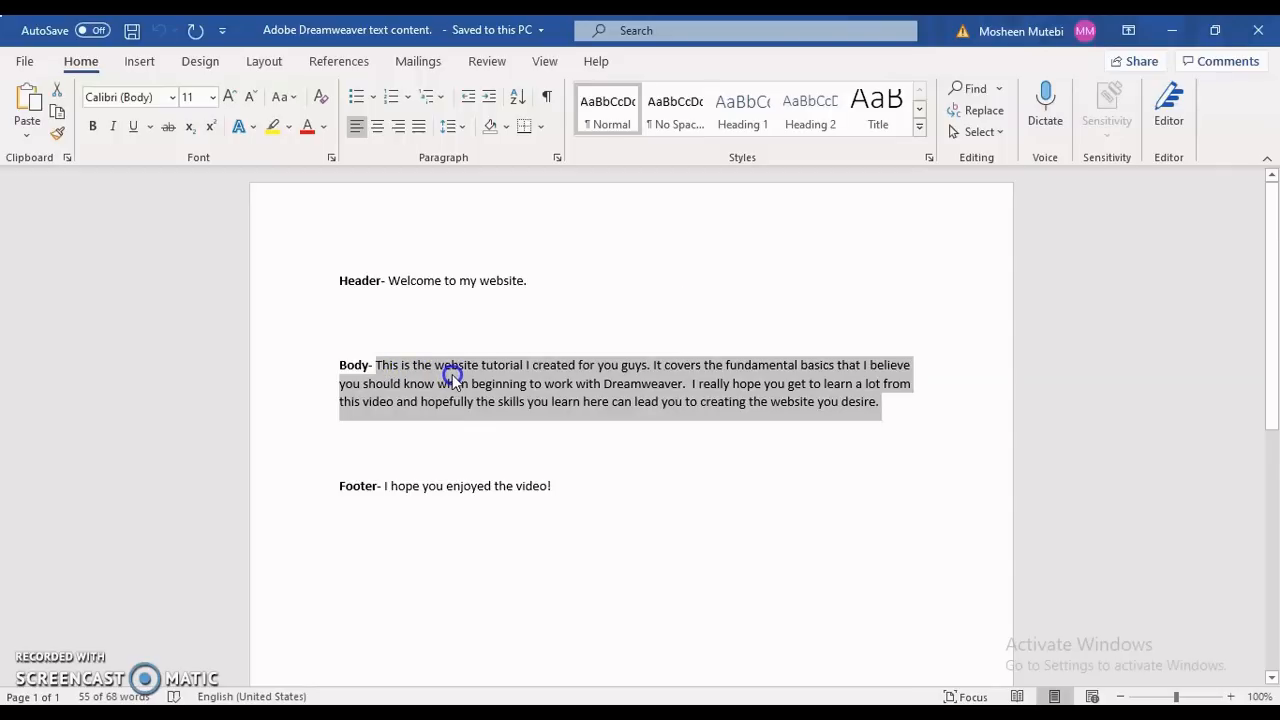
pyautogui.rightClick(452, 375)
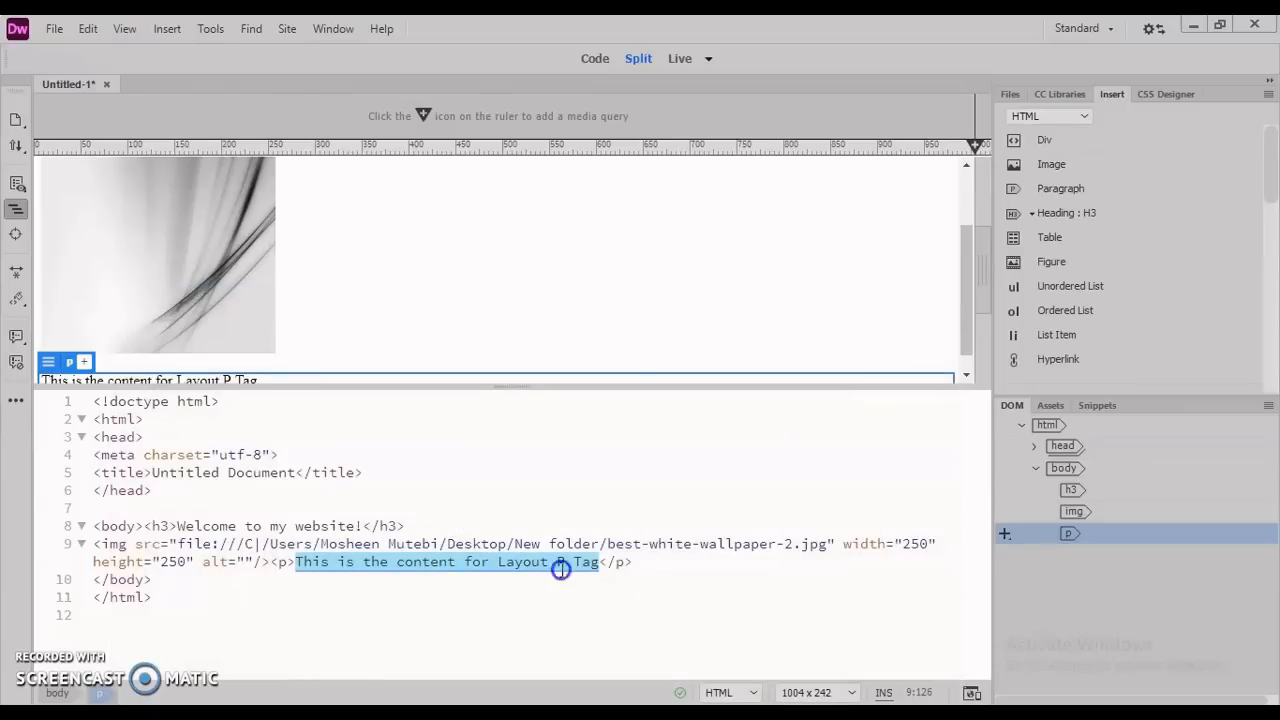
# Replace the paragraph's placeholder text below the image with the pasted tutorial description
pyautogui.click(596, 561)
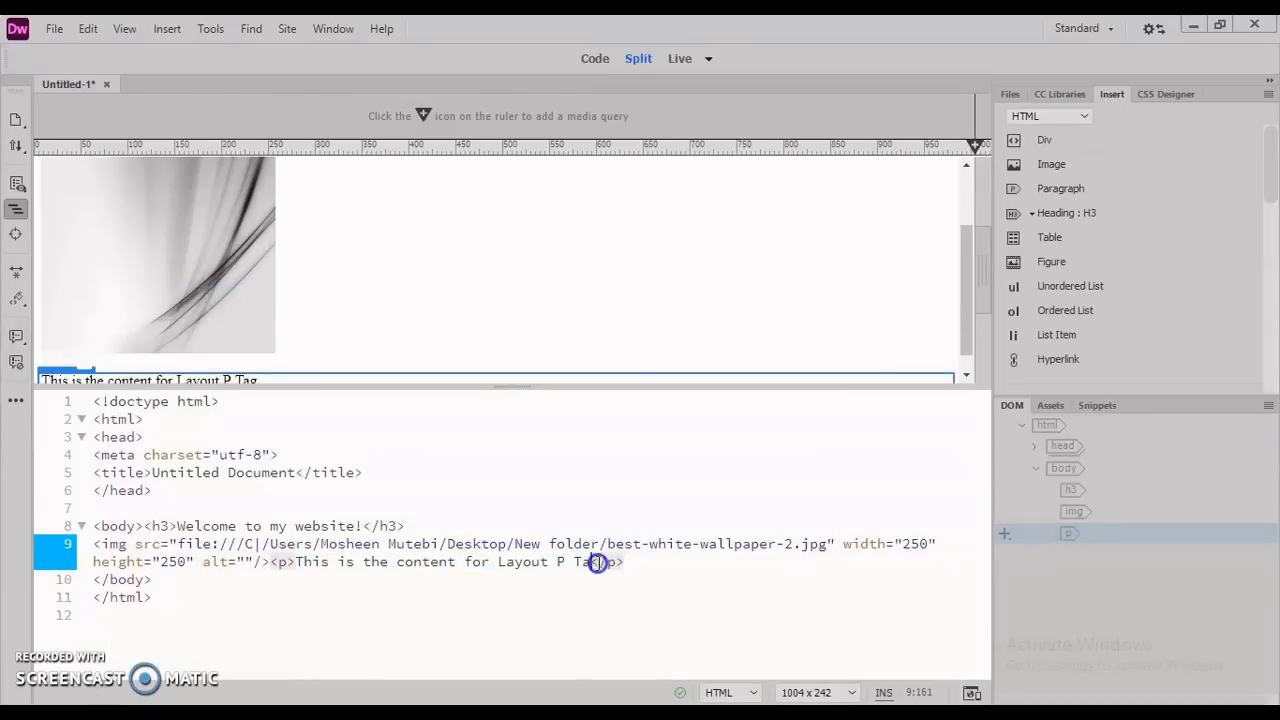
pyautogui.press('Backspace')
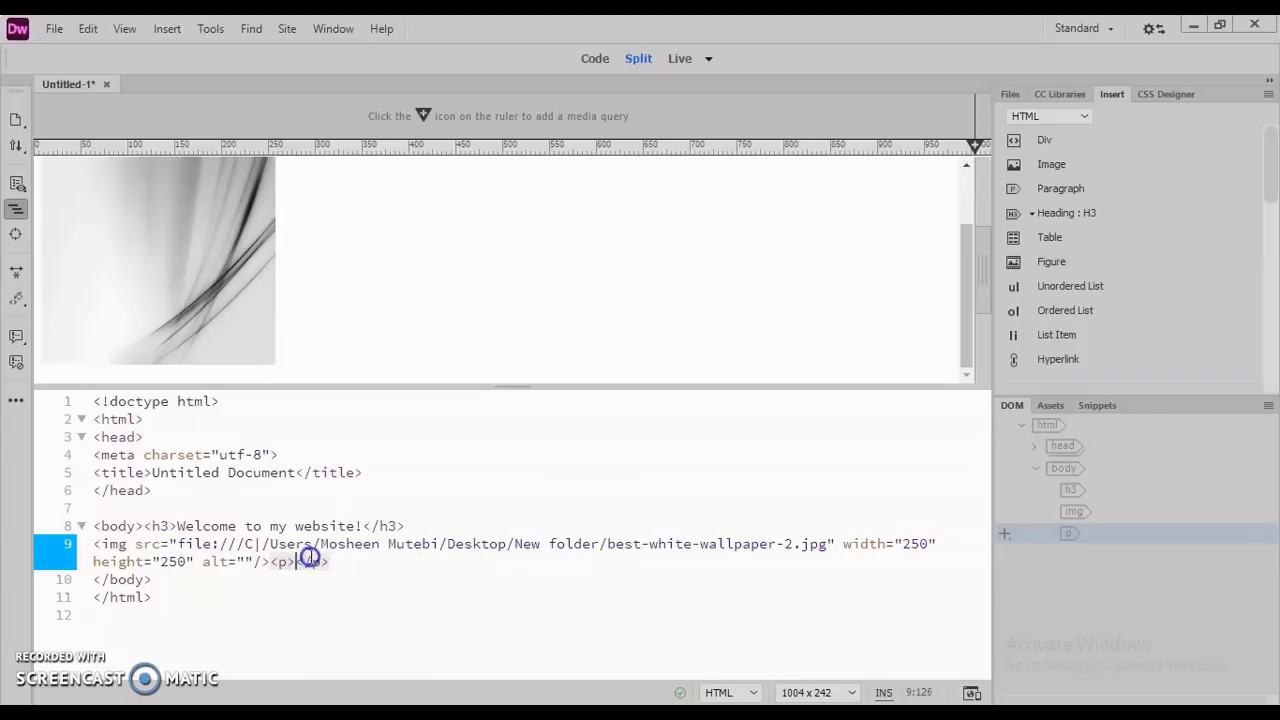
pyautogui.rightClick(305, 561)
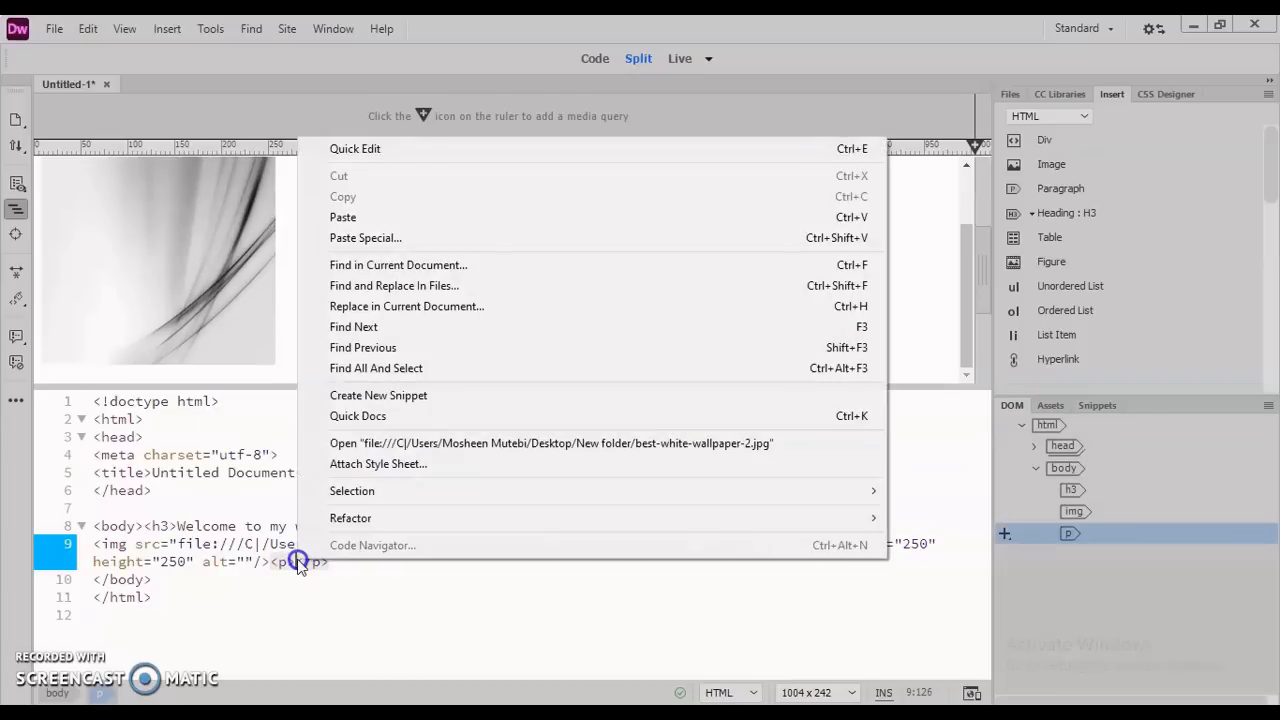
pyautogui.moveTo(369, 326)
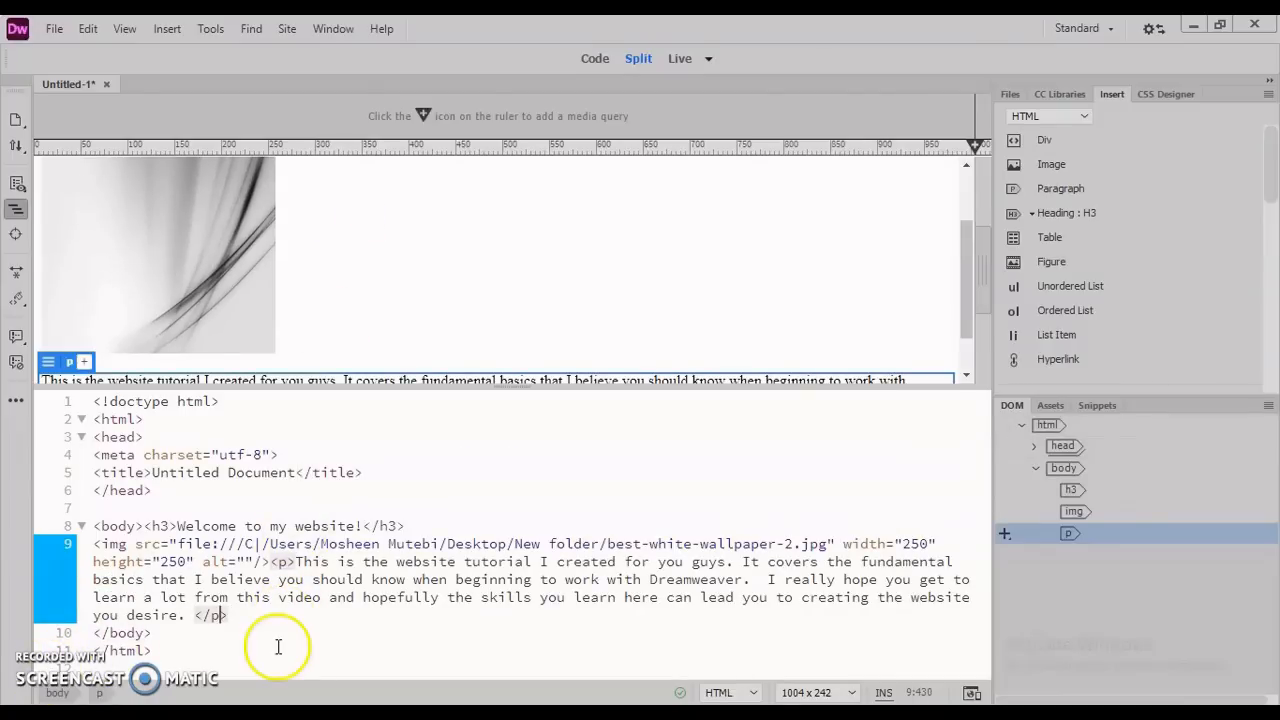
pyautogui.moveTo(759, 476)
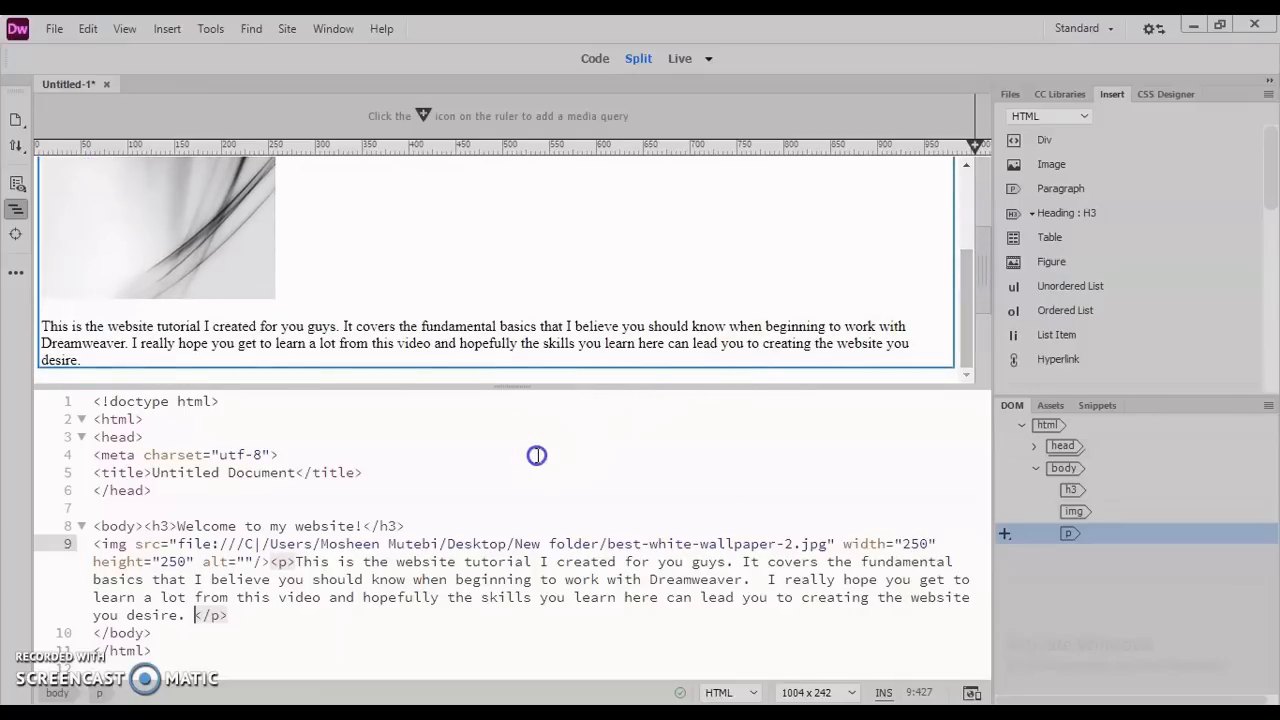
pyautogui.moveTo(238, 186)
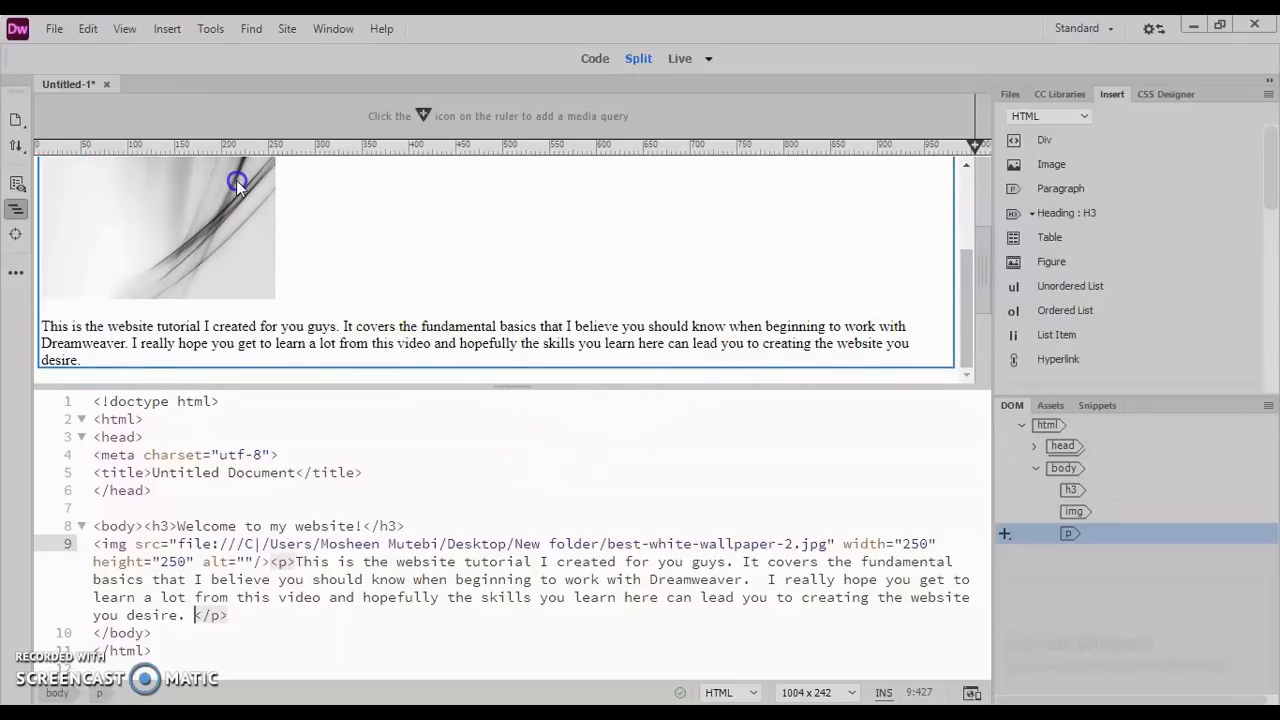
# Start a real-time preview of the page in Microsoft Edge
pyautogui.click(53, 28)
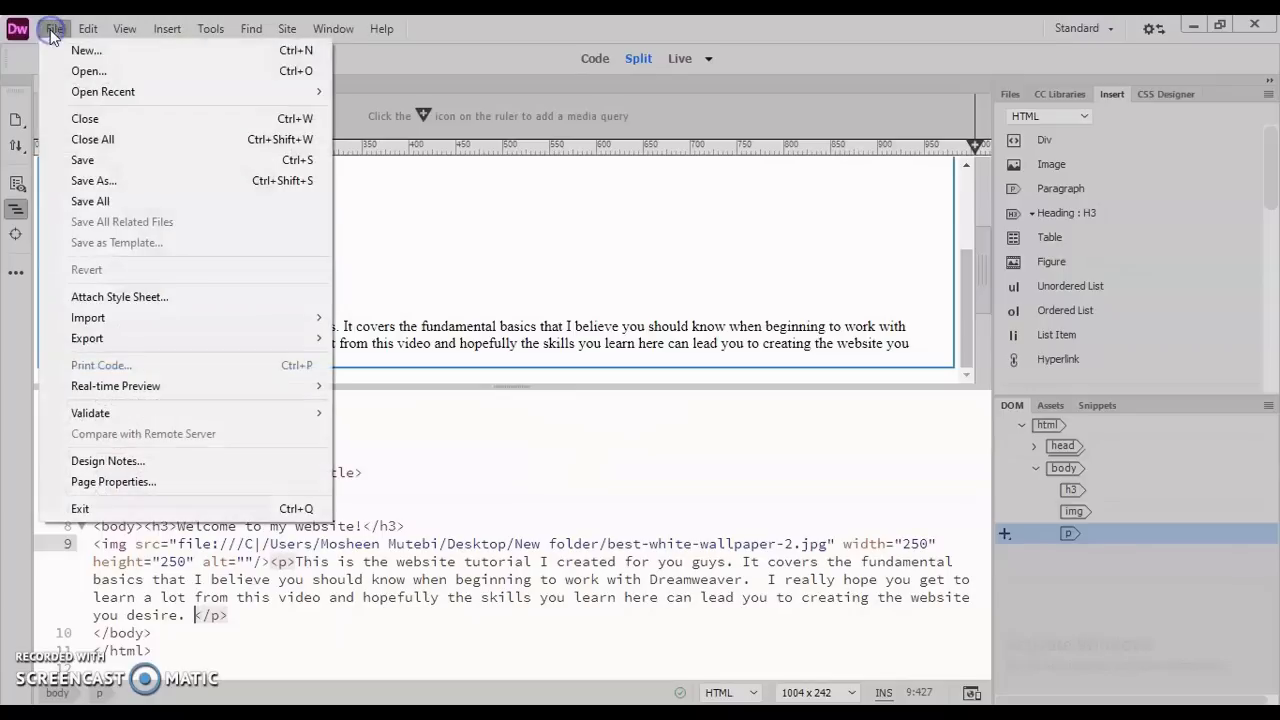
pyautogui.moveTo(175, 317)
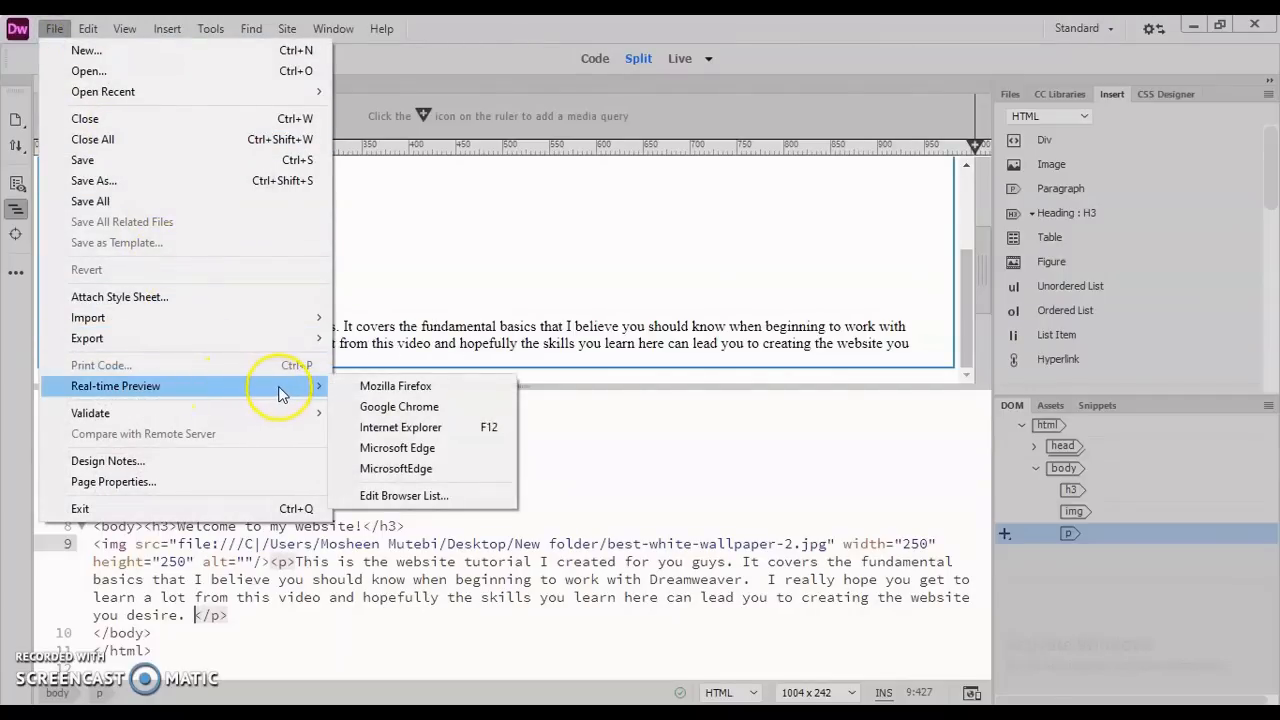
pyautogui.moveTo(420, 392)
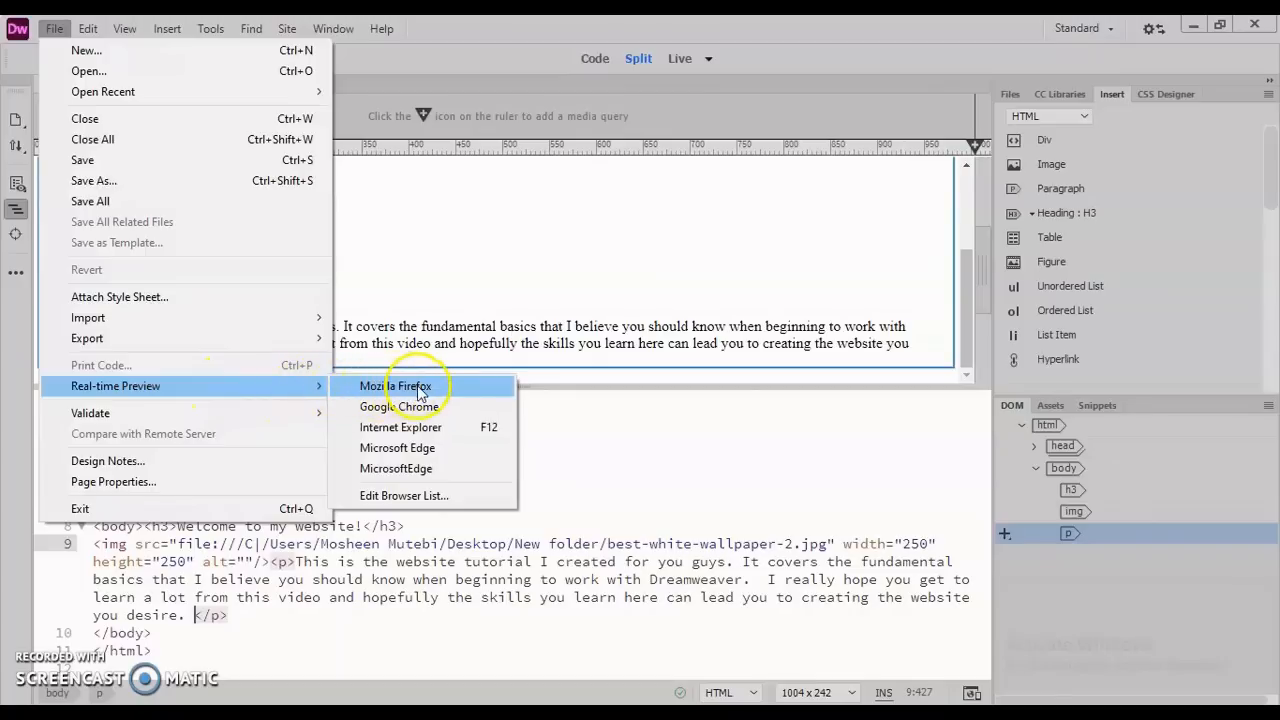
pyautogui.moveTo(425, 447)
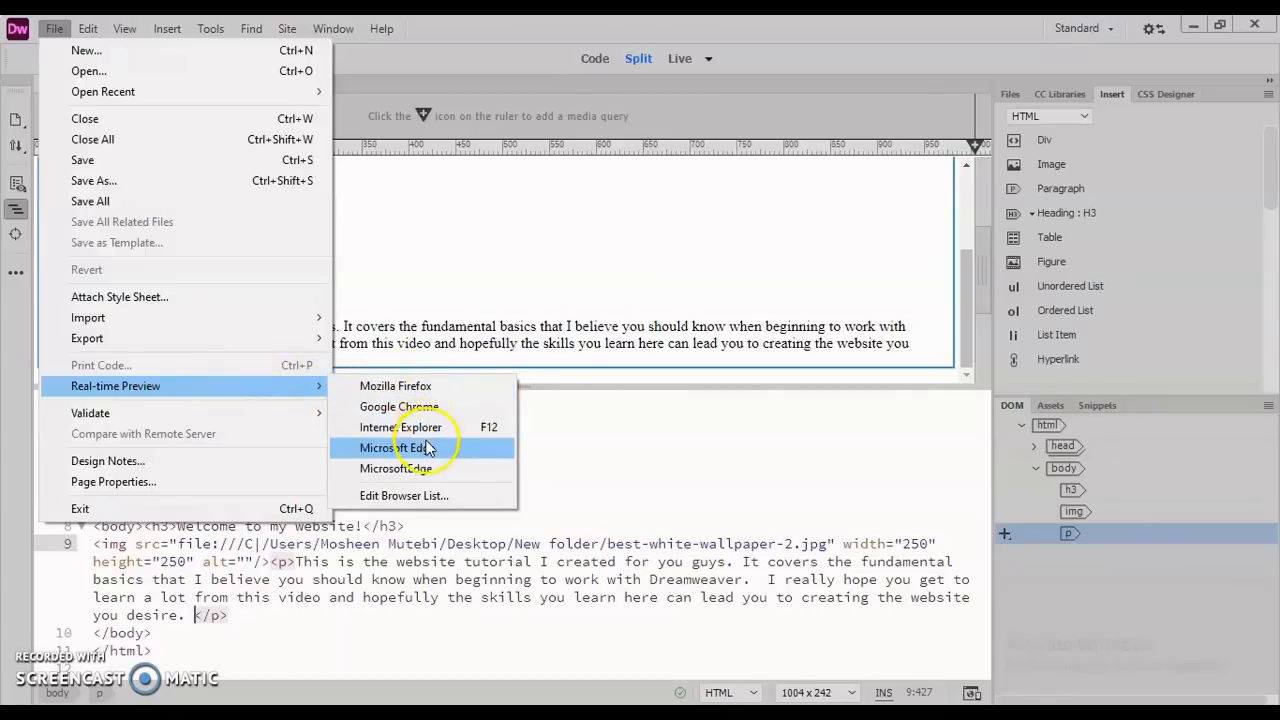
pyautogui.moveTo(420, 447)
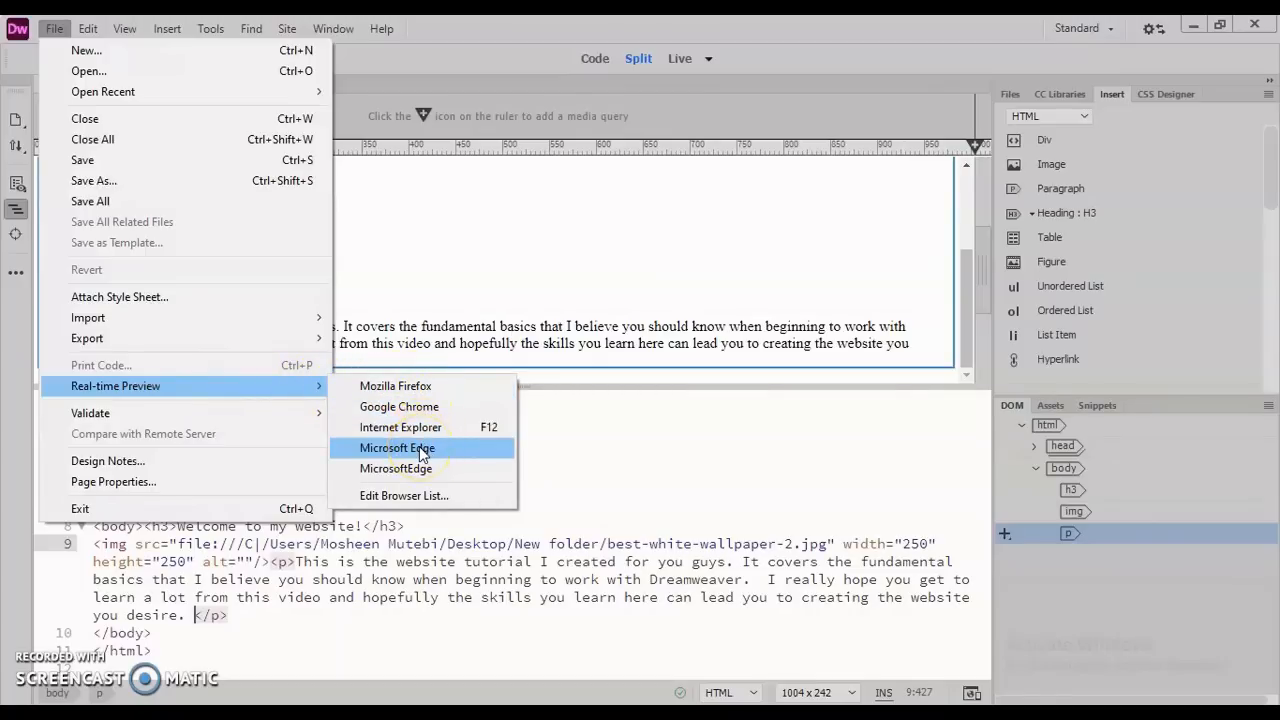
pyautogui.click(397, 447)
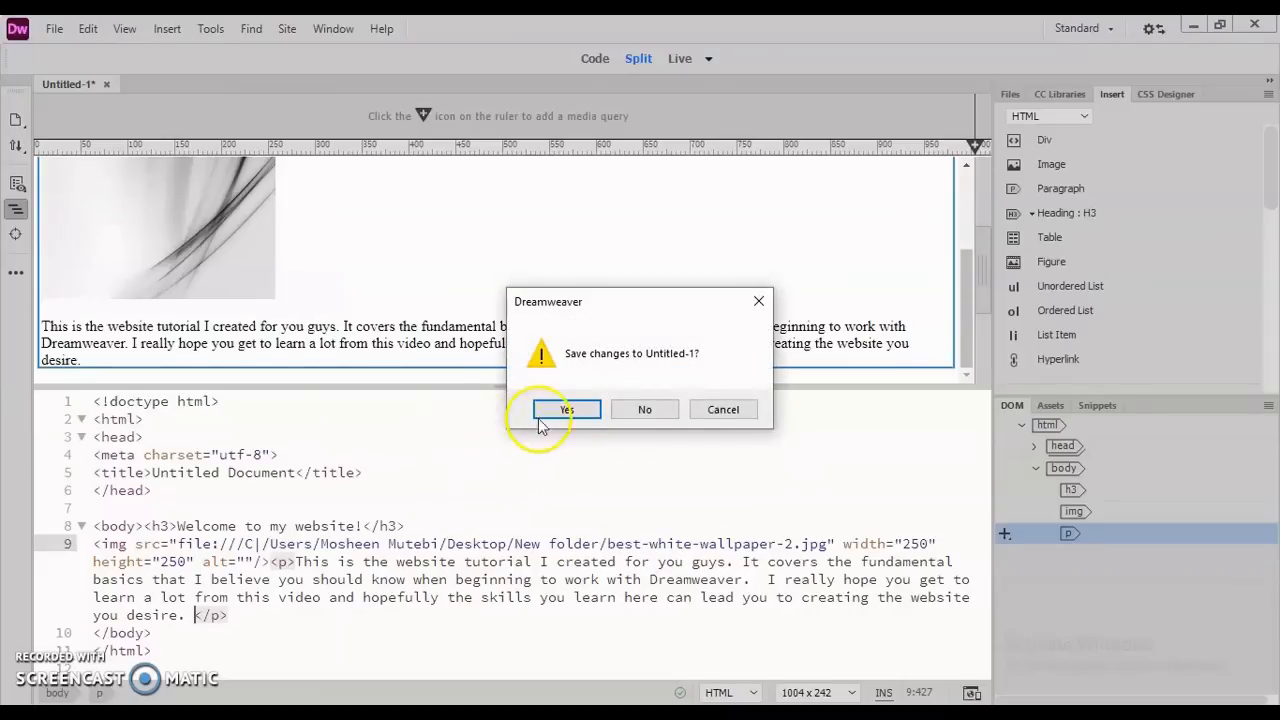
# Agree to save Untitled-1 and enter 'My website' as the file name in New folder
pyautogui.click(566, 409)
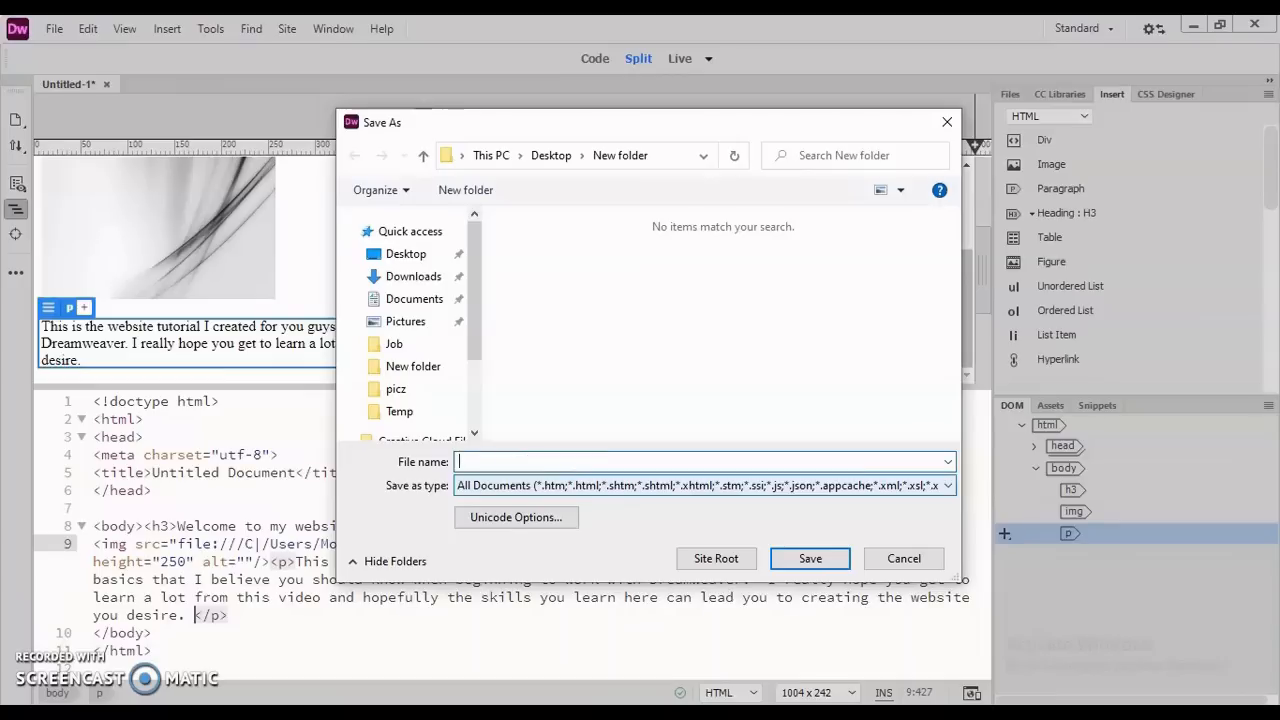
pyautogui.write('My website')
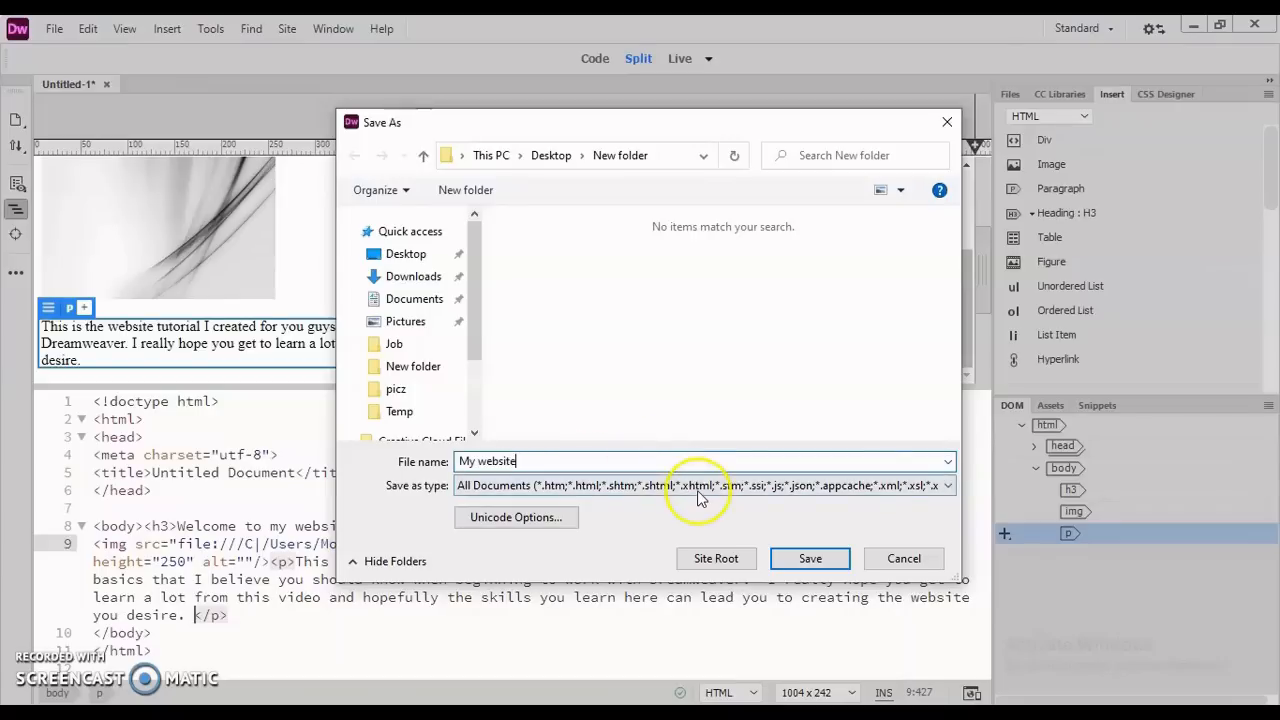
# Save the page as My website and preview it in Edge
pyautogui.click(810, 558)
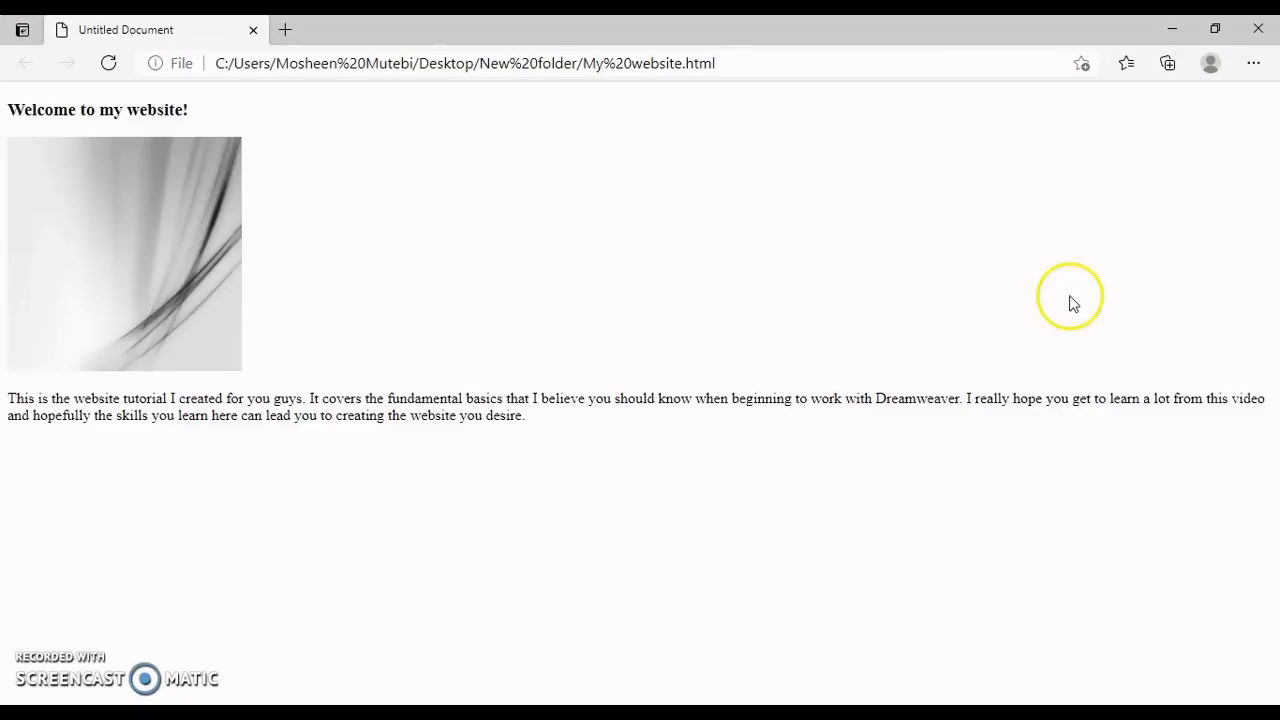
pyautogui.moveTo(1072, 303)
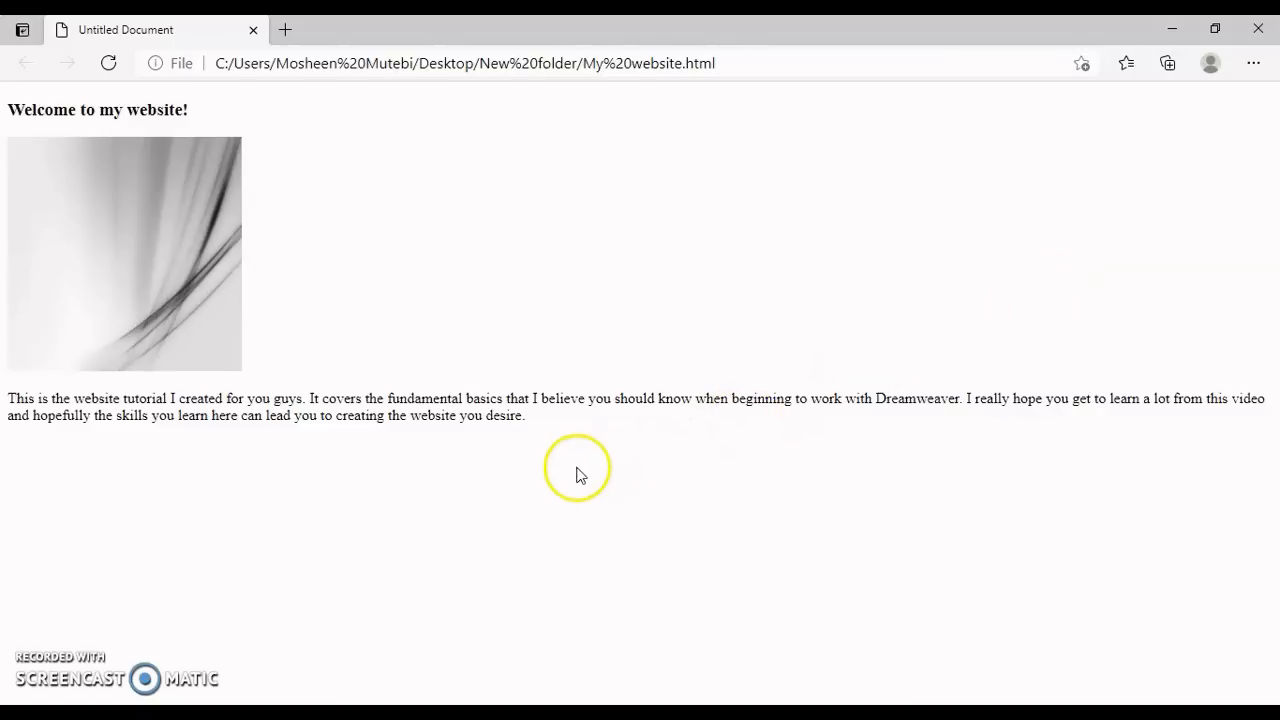
pyautogui.moveTo(500, 470)
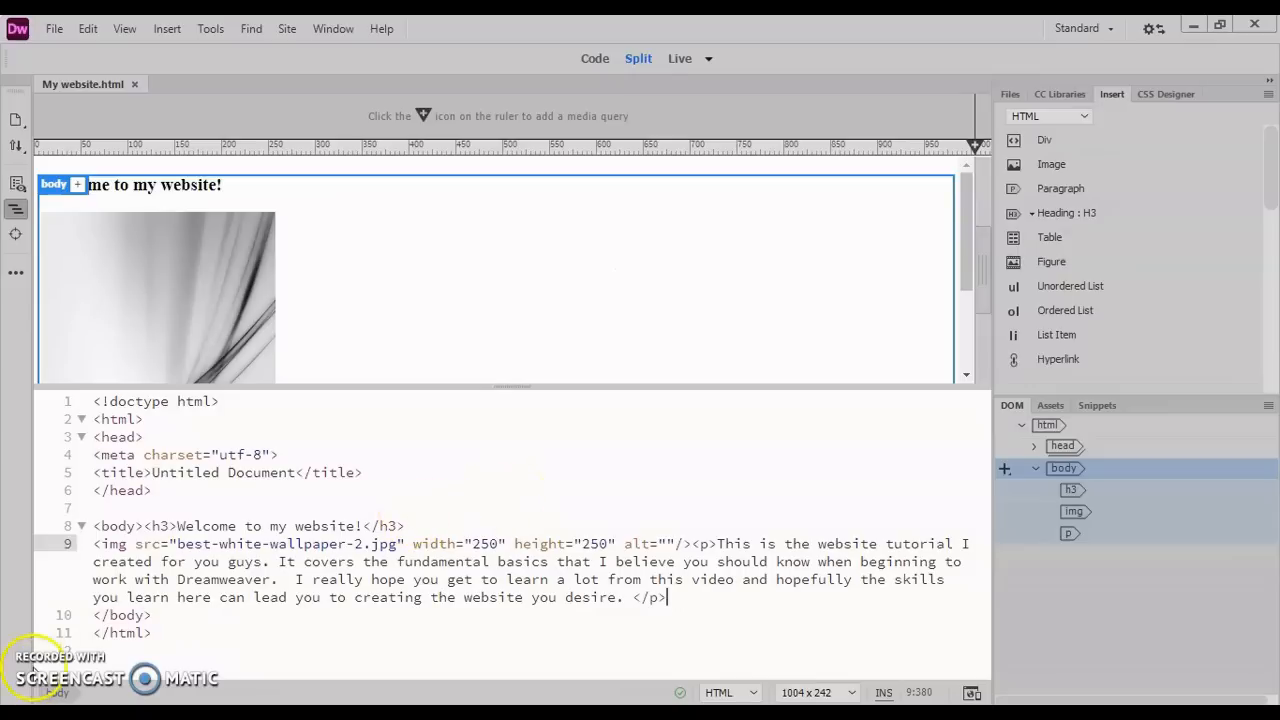
# Give the welcome h3 heading the ID #heading and add a selector for it
pyautogui.click(383, 526)
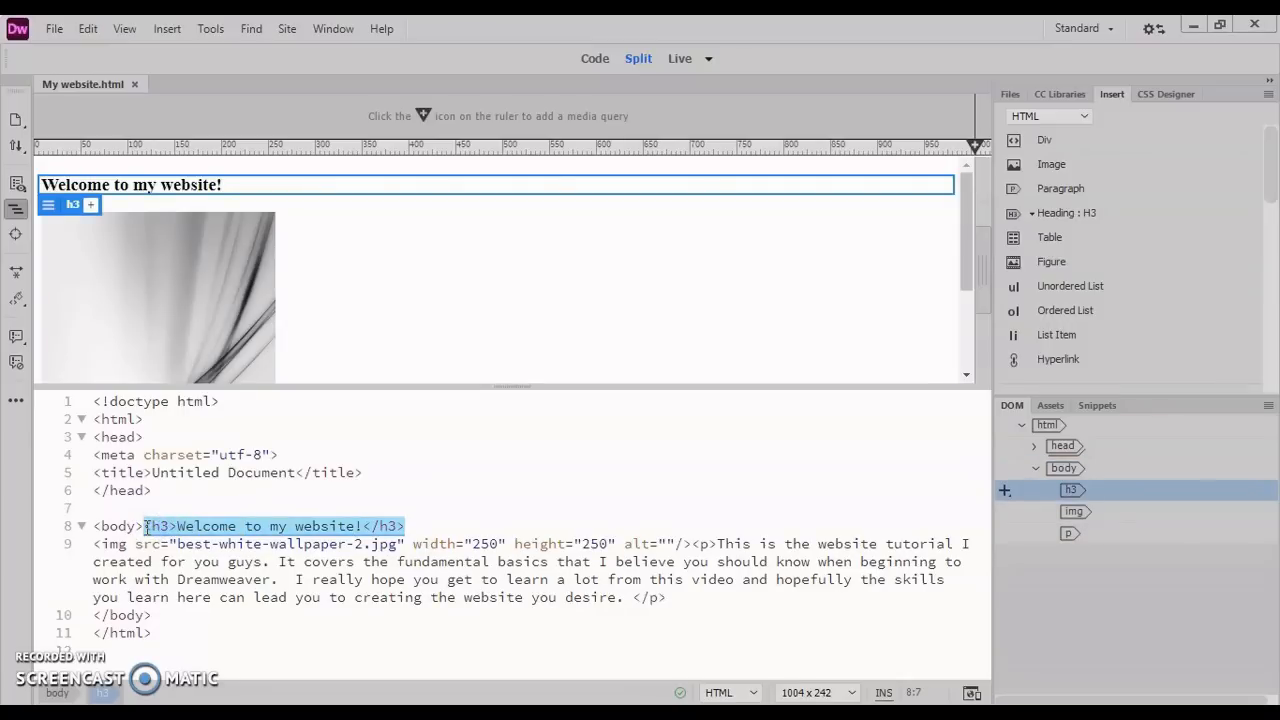
pyautogui.moveTo(545, 503)
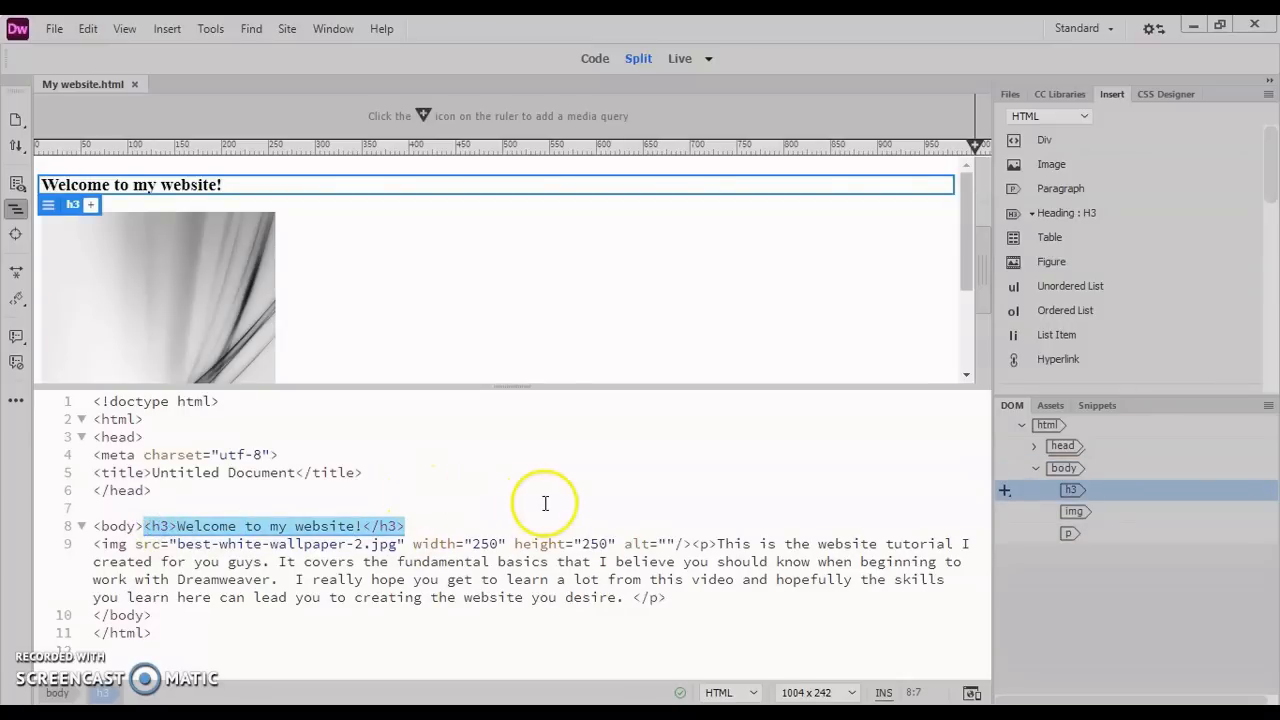
pyautogui.moveTo(870, 390)
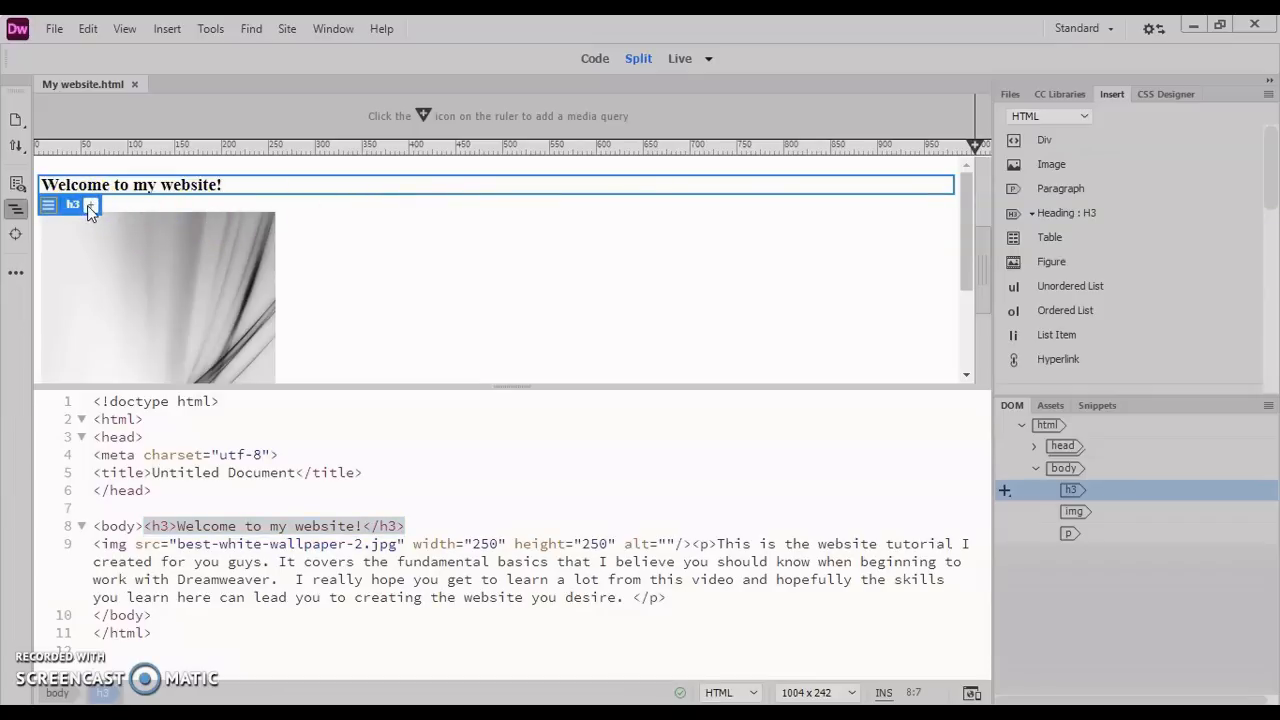
pyautogui.click(88, 205)
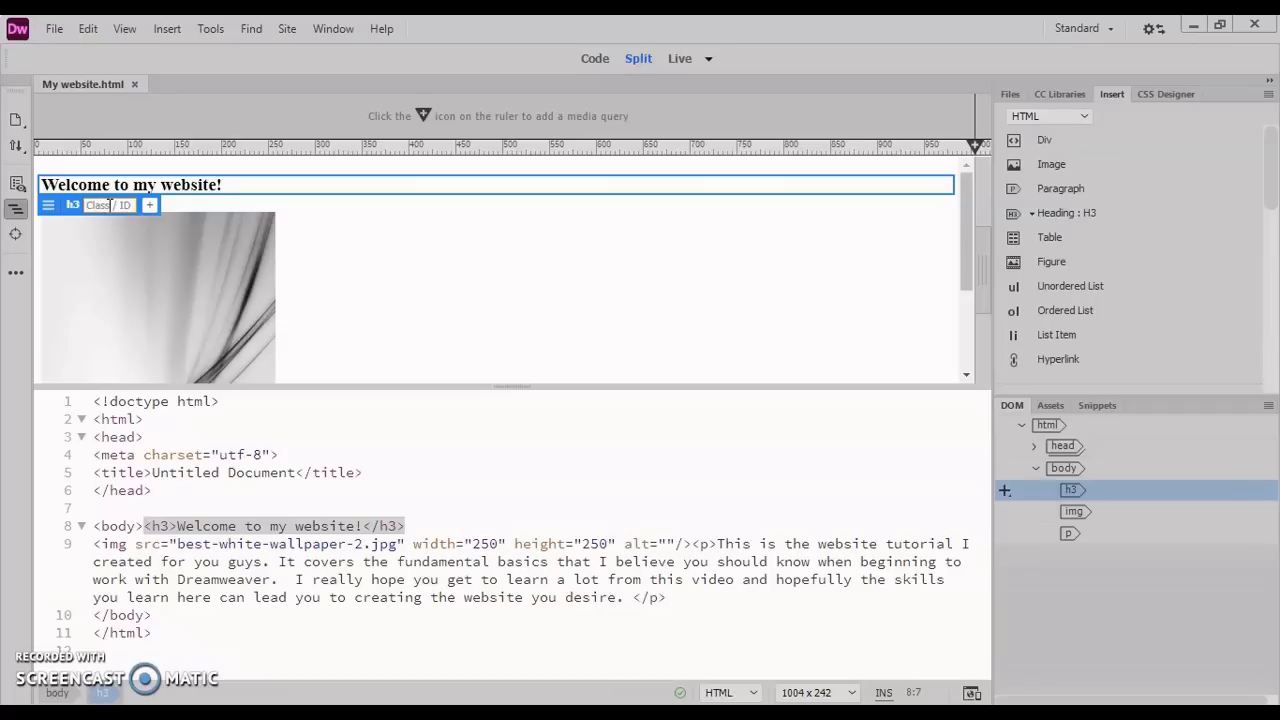
pyautogui.write('#heading')
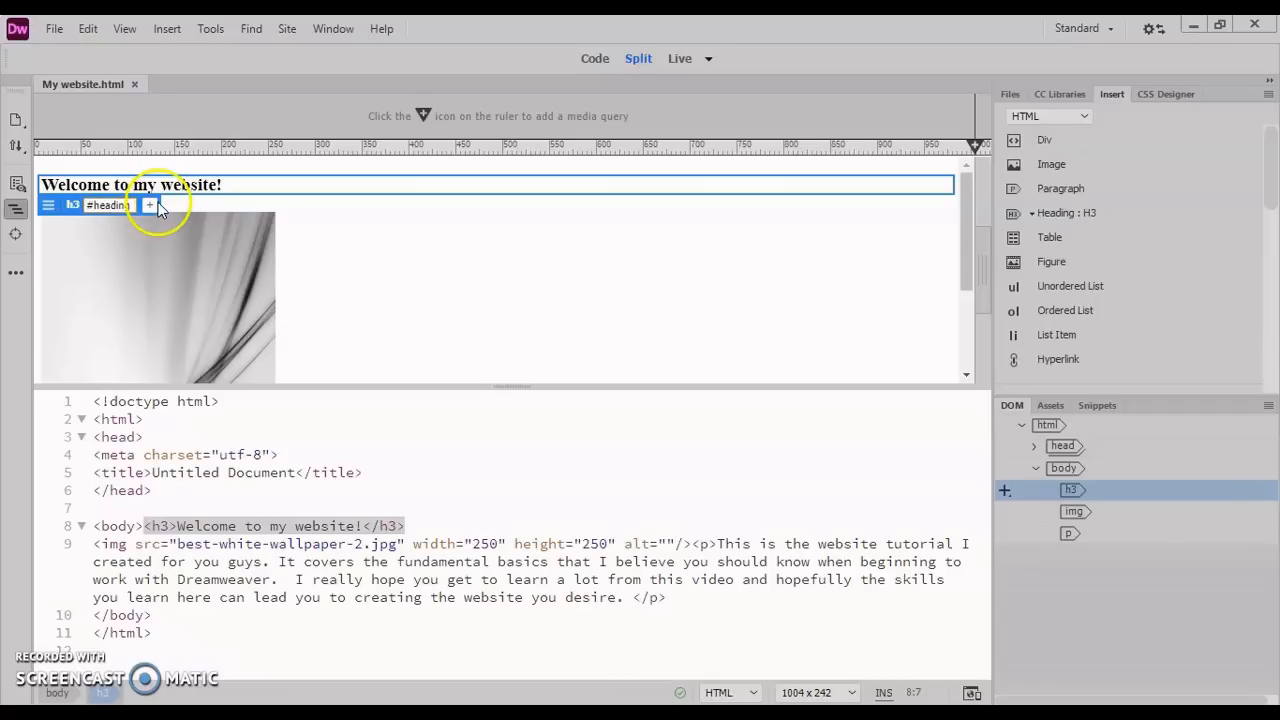
pyautogui.click(149, 205)
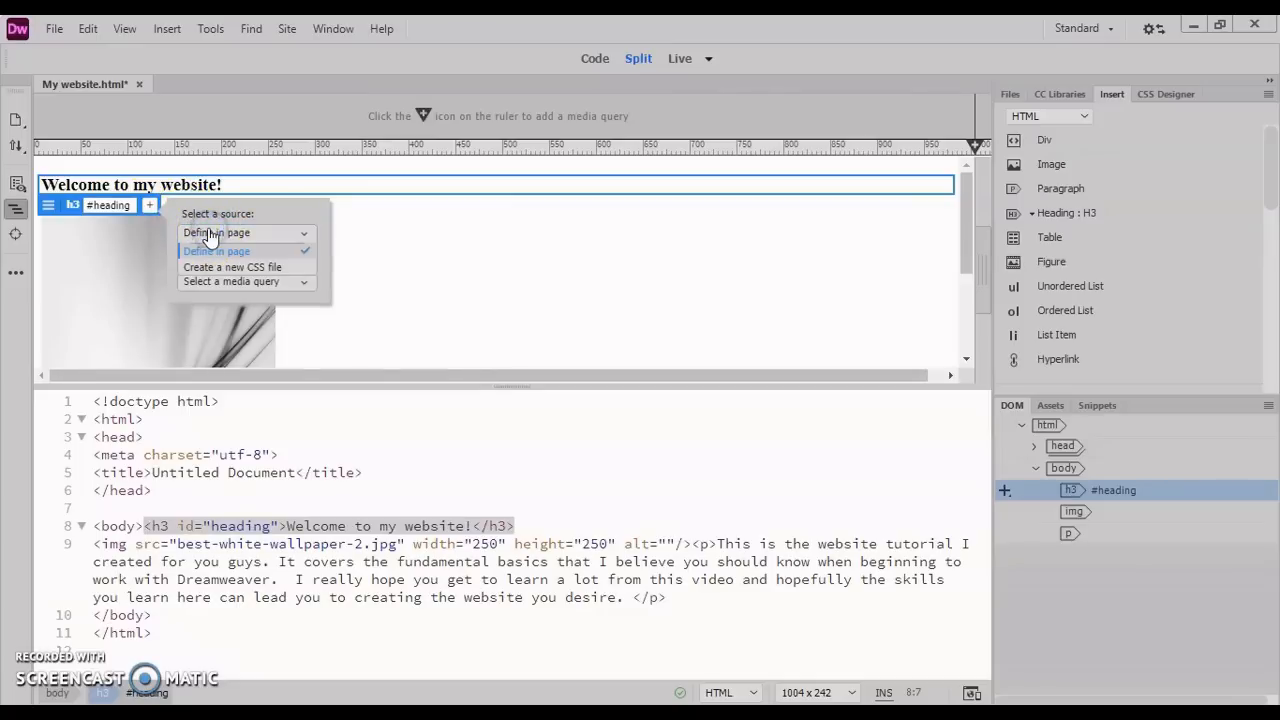
# Create a new stylesheet saved as Website.css and link it to the page
pyautogui.click(231, 267)
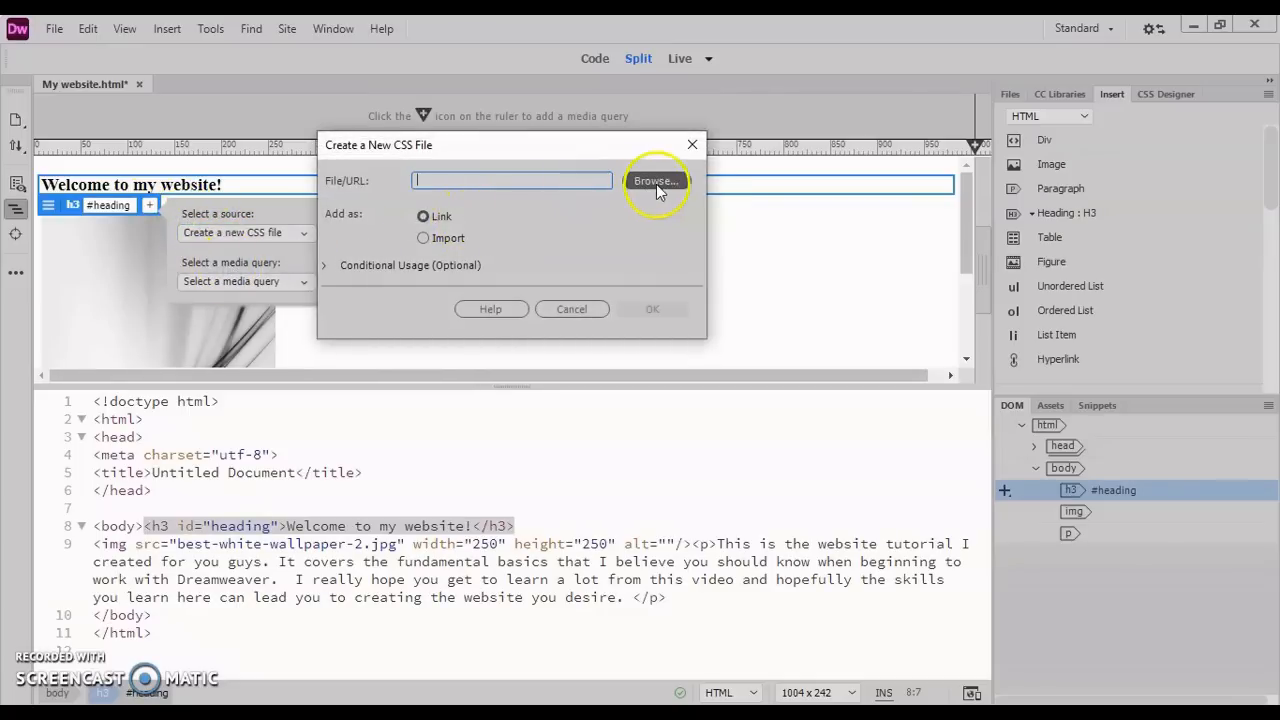
pyautogui.click(656, 181)
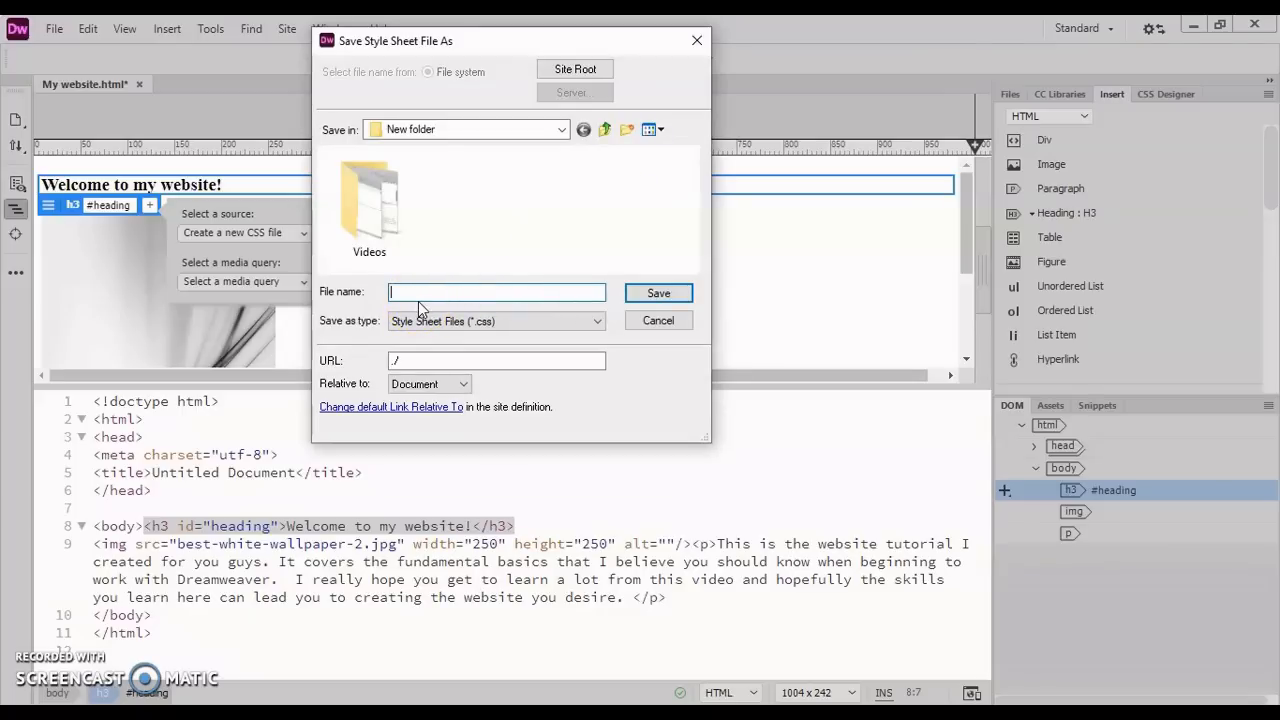
pyautogui.write('Websi')
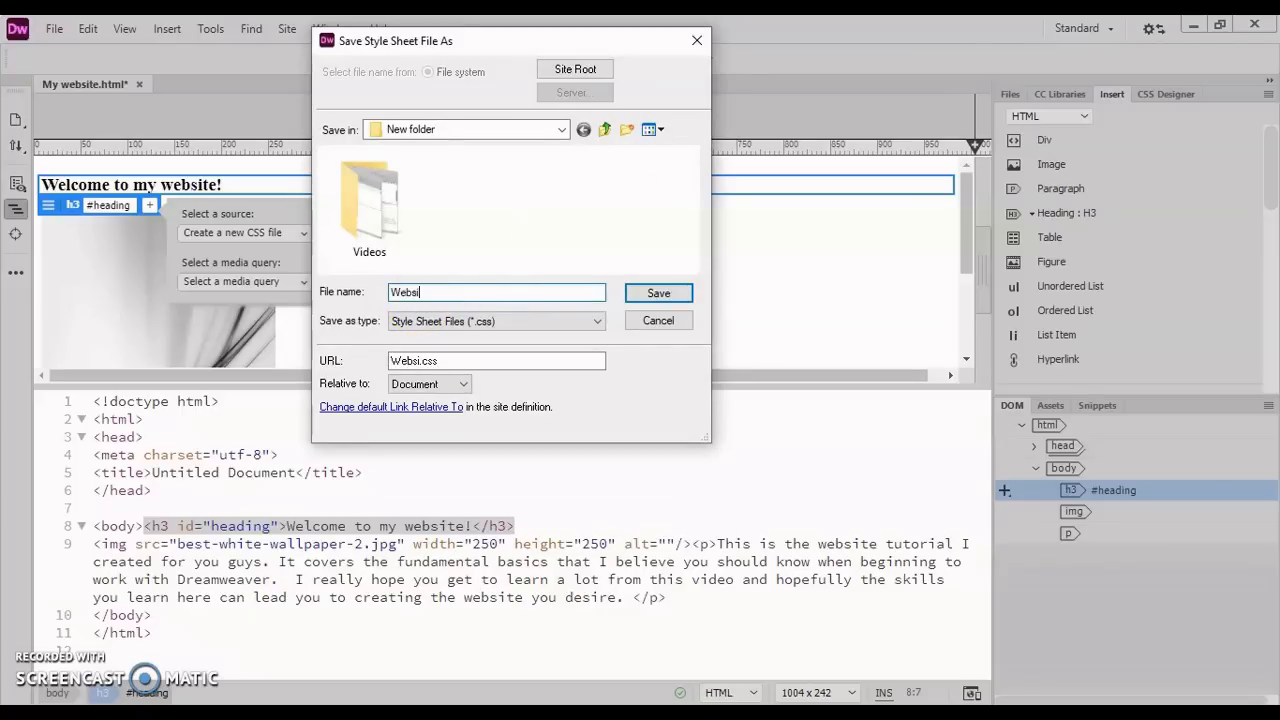
pyautogui.write('te')
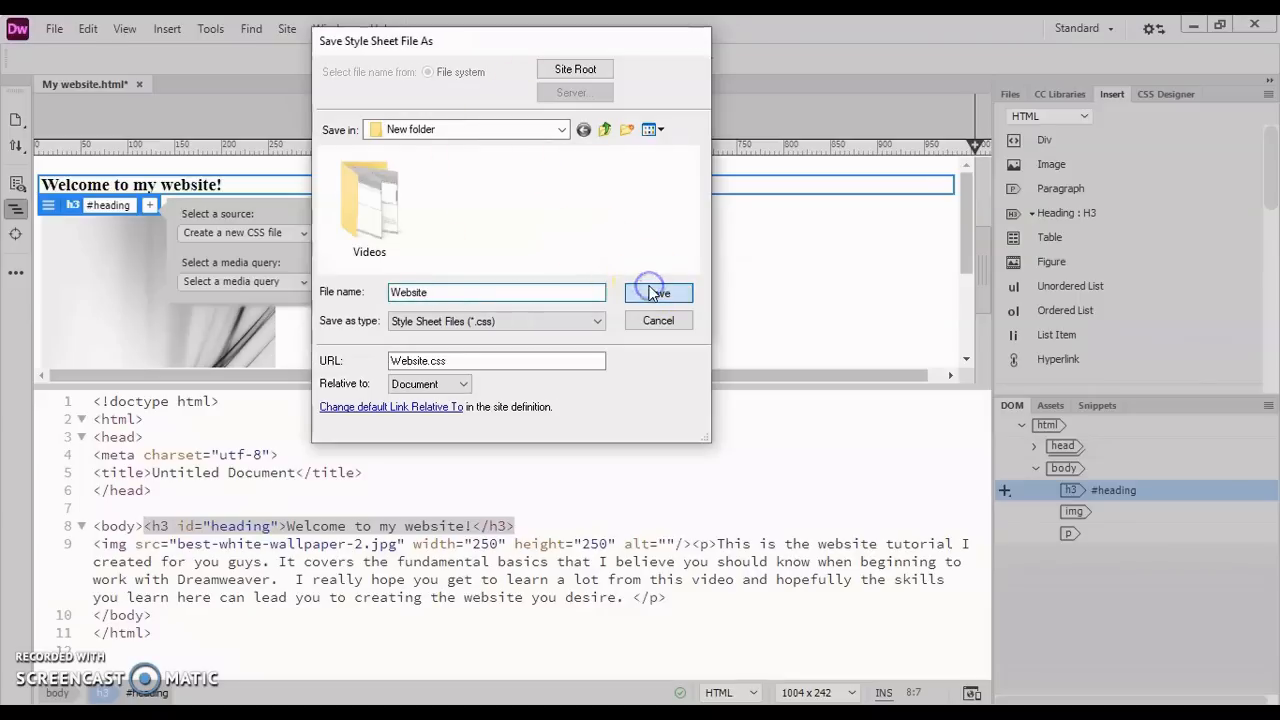
pyautogui.click(658, 292)
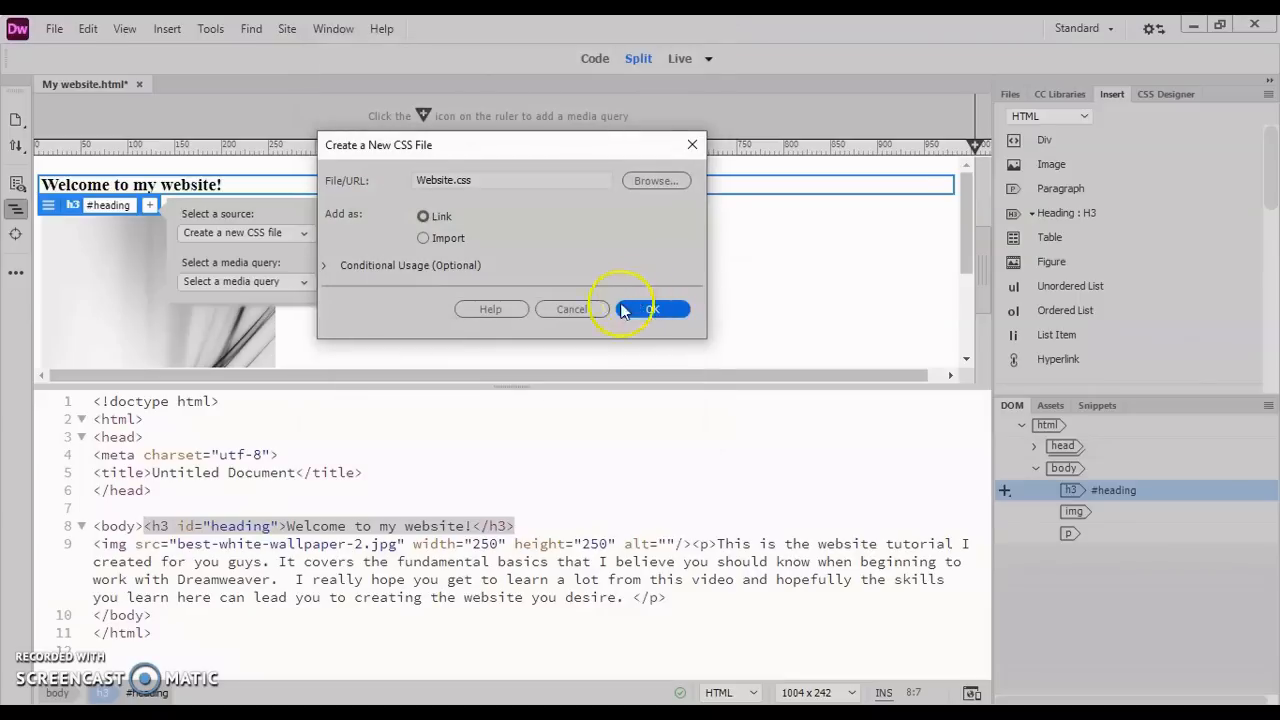
pyautogui.moveTo(583, 338)
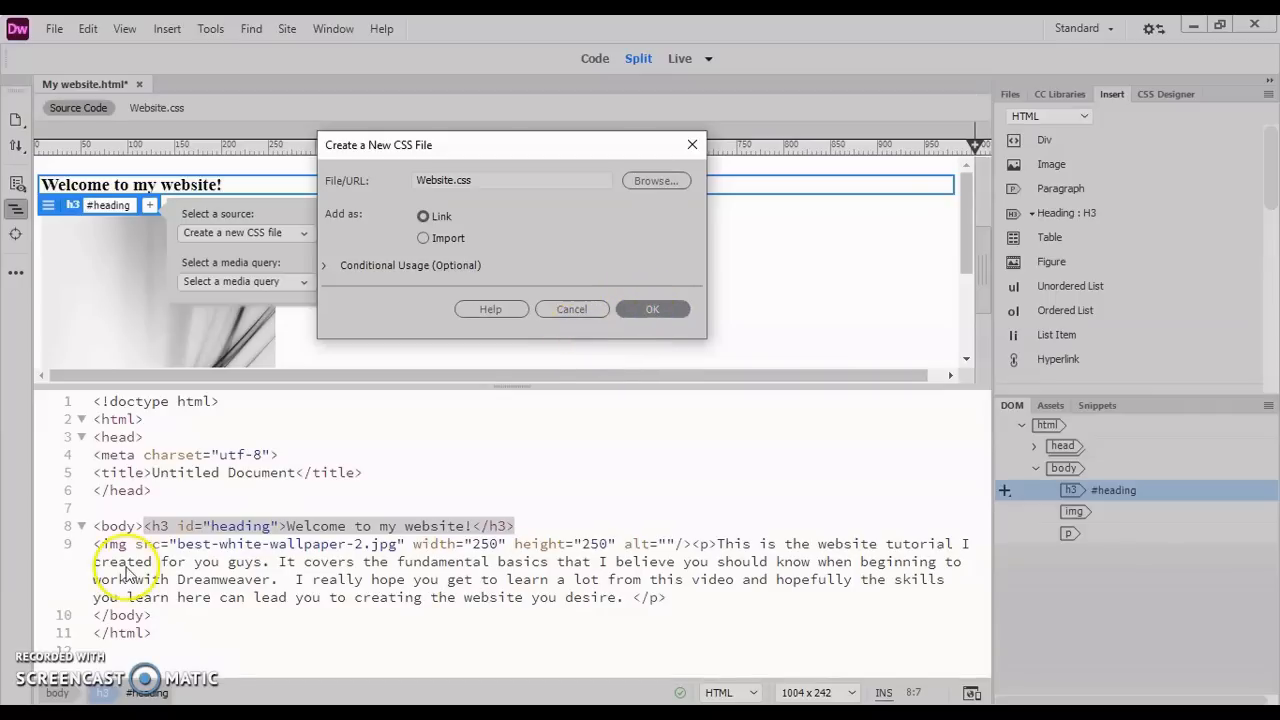
pyautogui.click(652, 308)
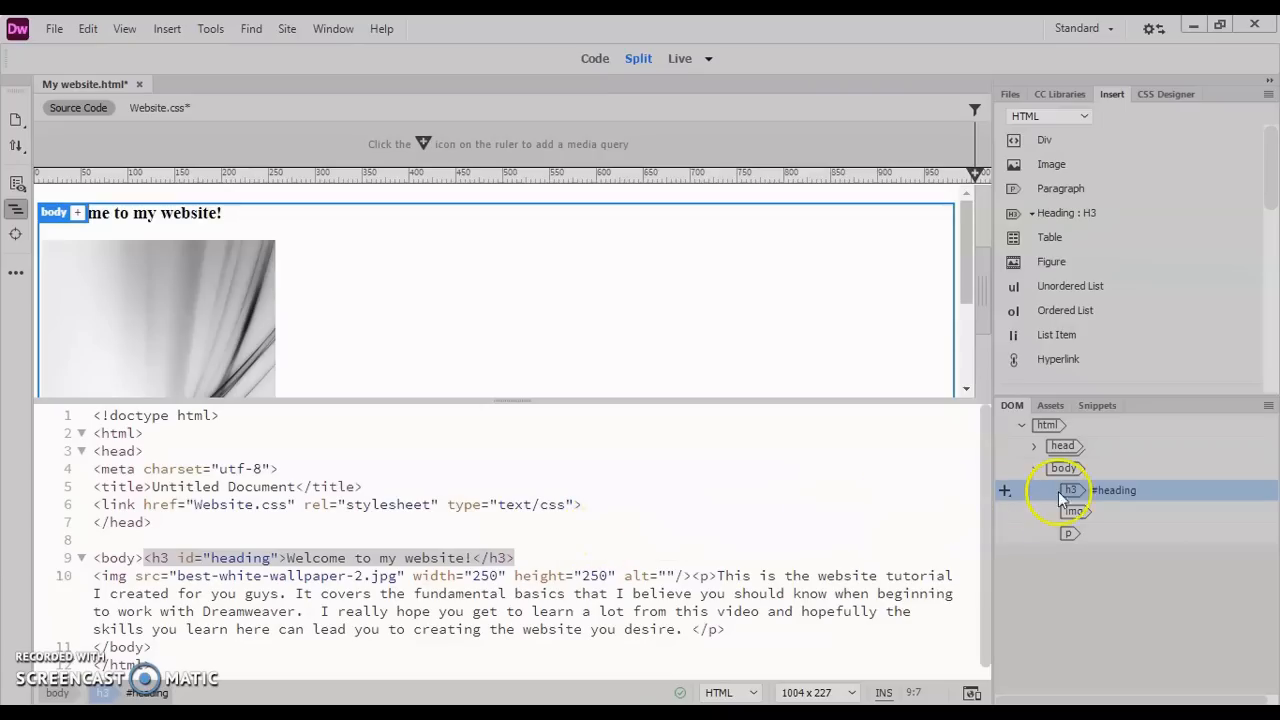
pyautogui.moveTo(1122, 500)
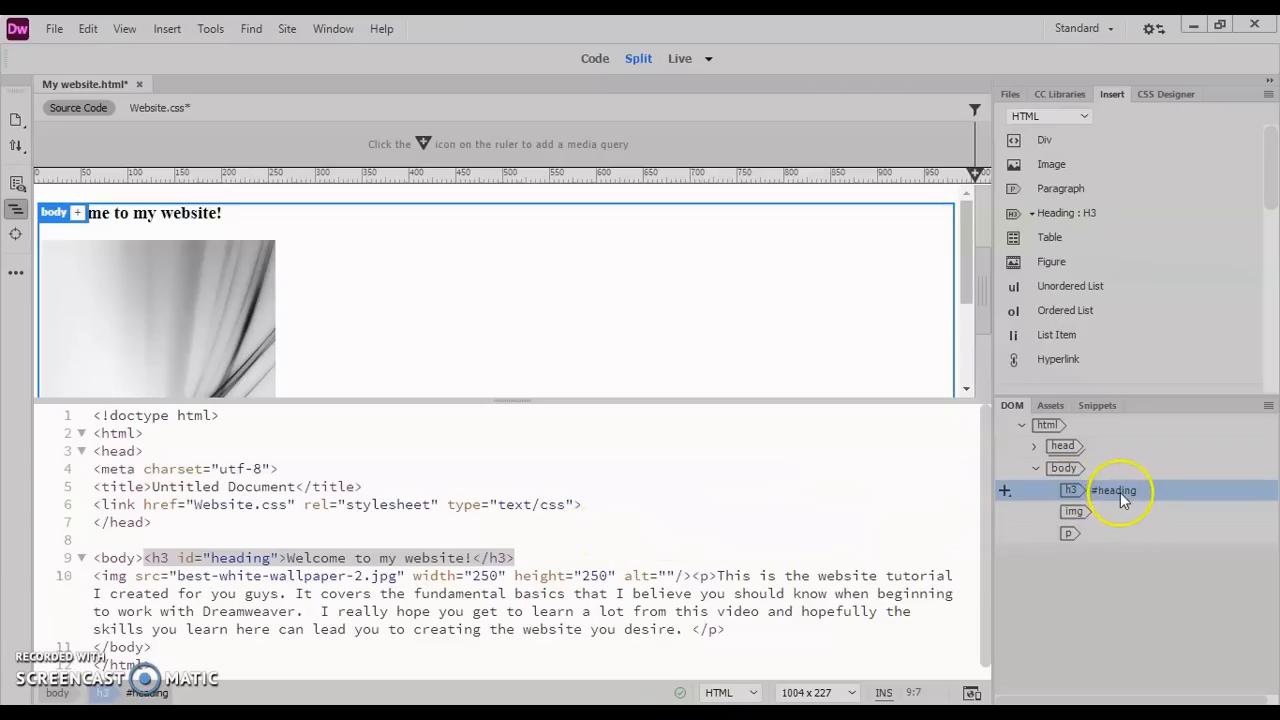
pyautogui.moveTo(887, 483)
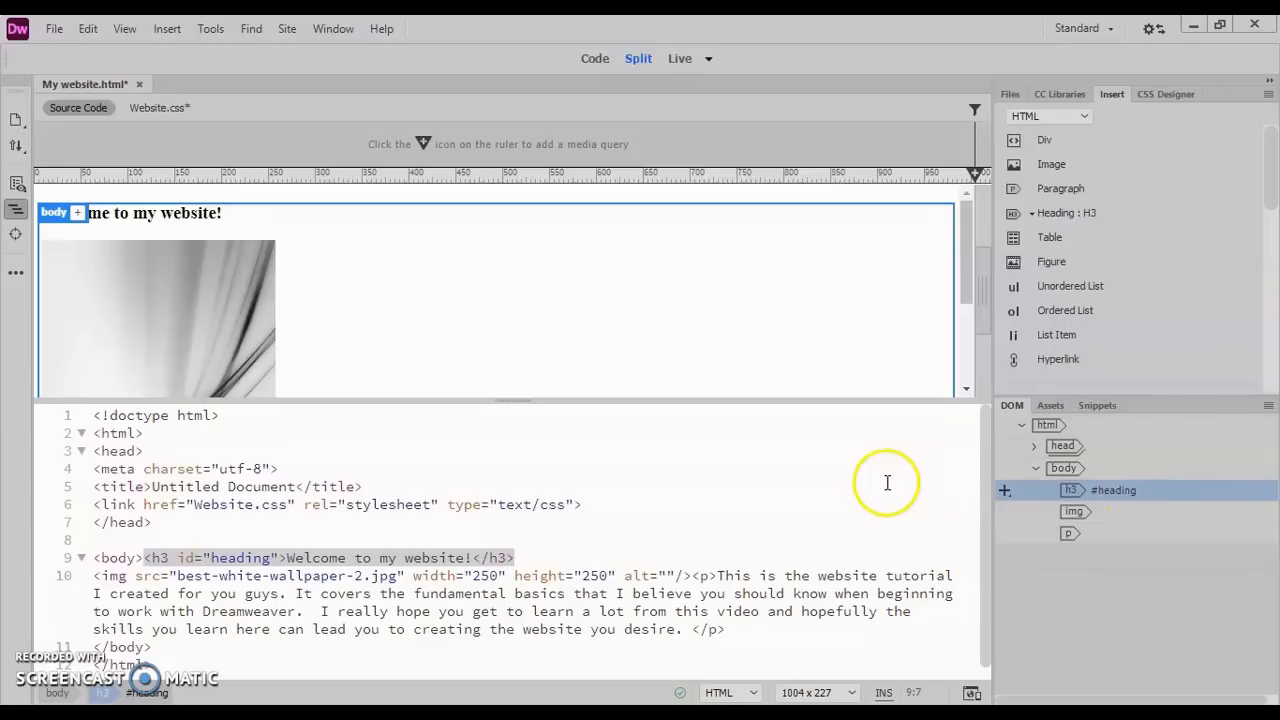
pyautogui.moveTo(709, 473)
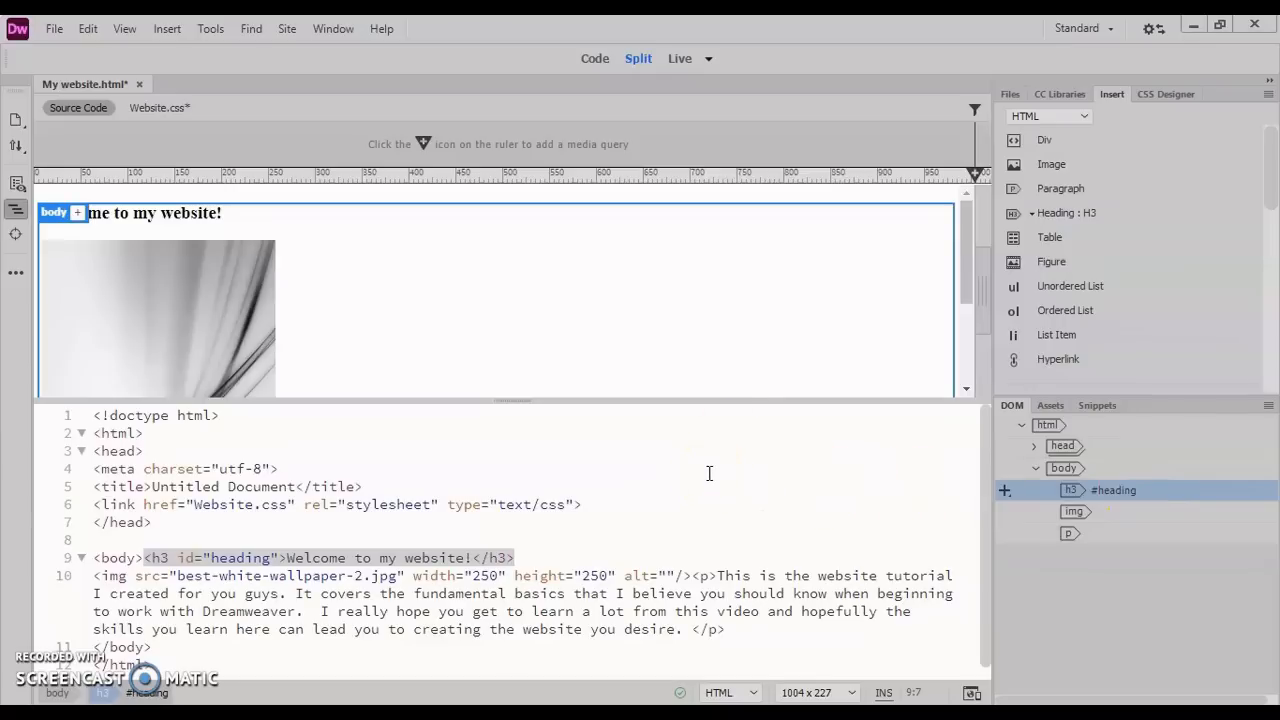
pyautogui.moveTo(1035, 108)
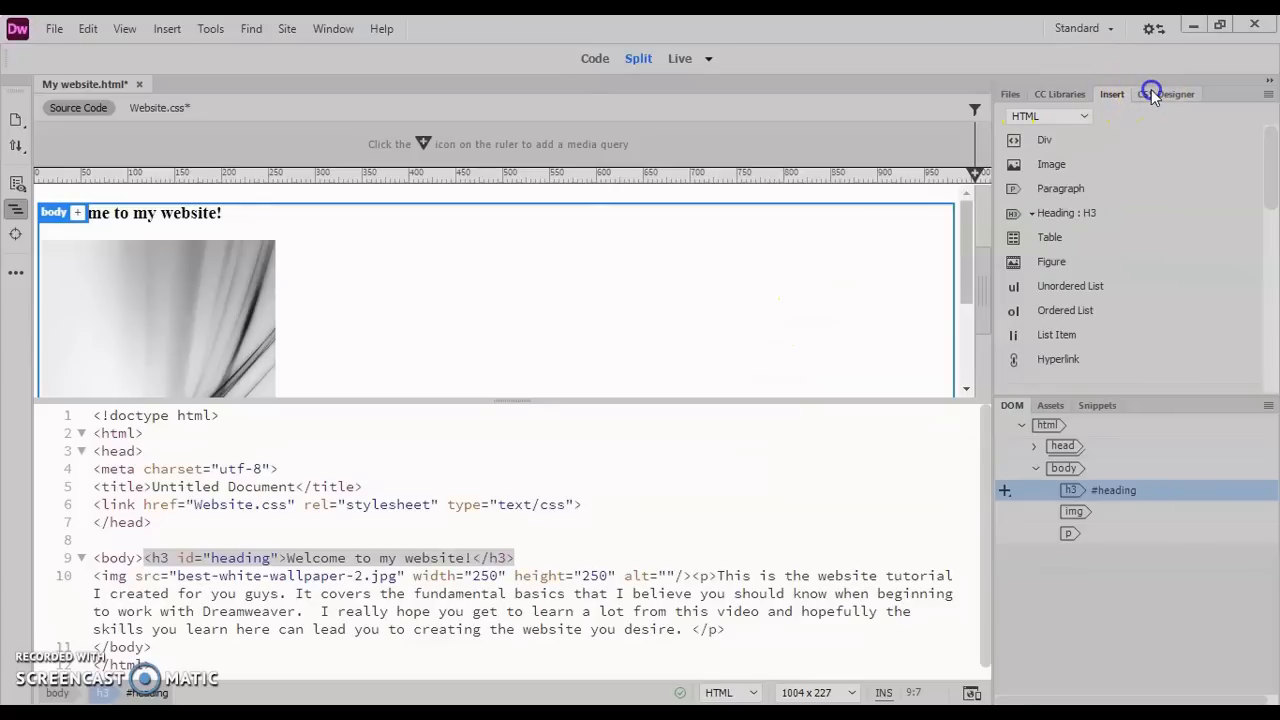
# Add a #heading rule to Website.css in CSS Designer and select it for editing
pyautogui.click(1165, 93)
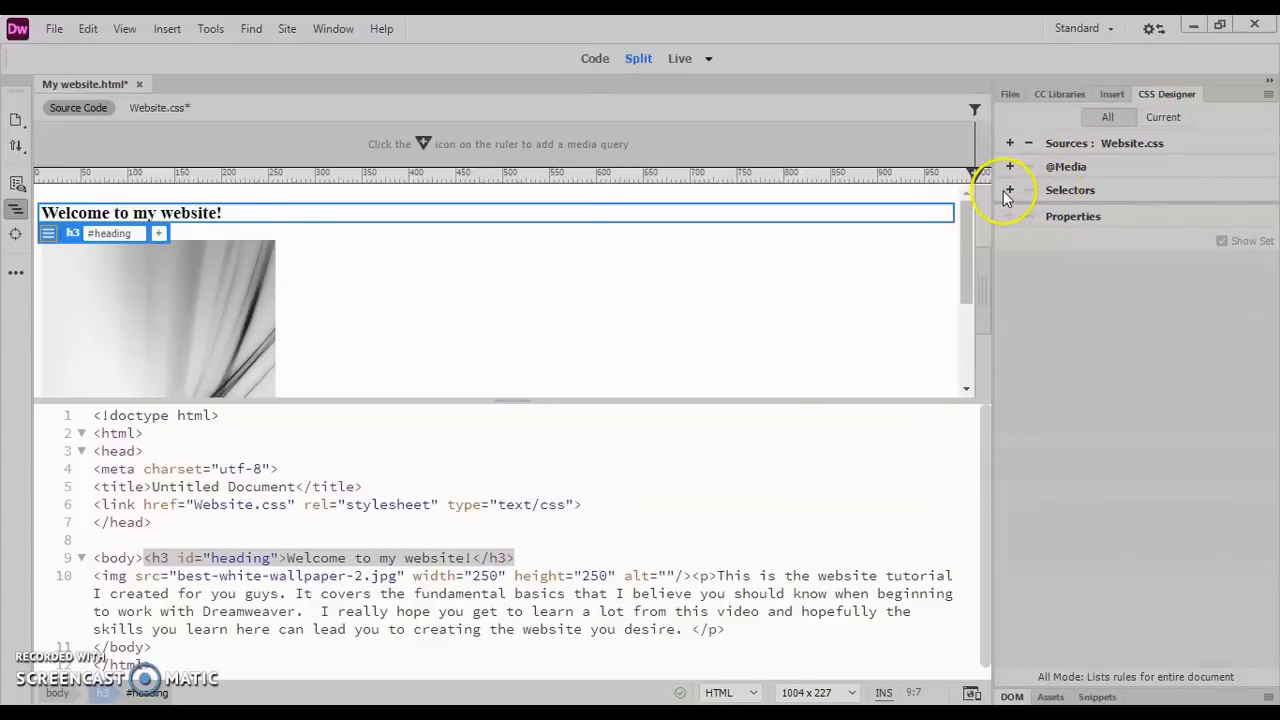
pyautogui.click(1009, 190)
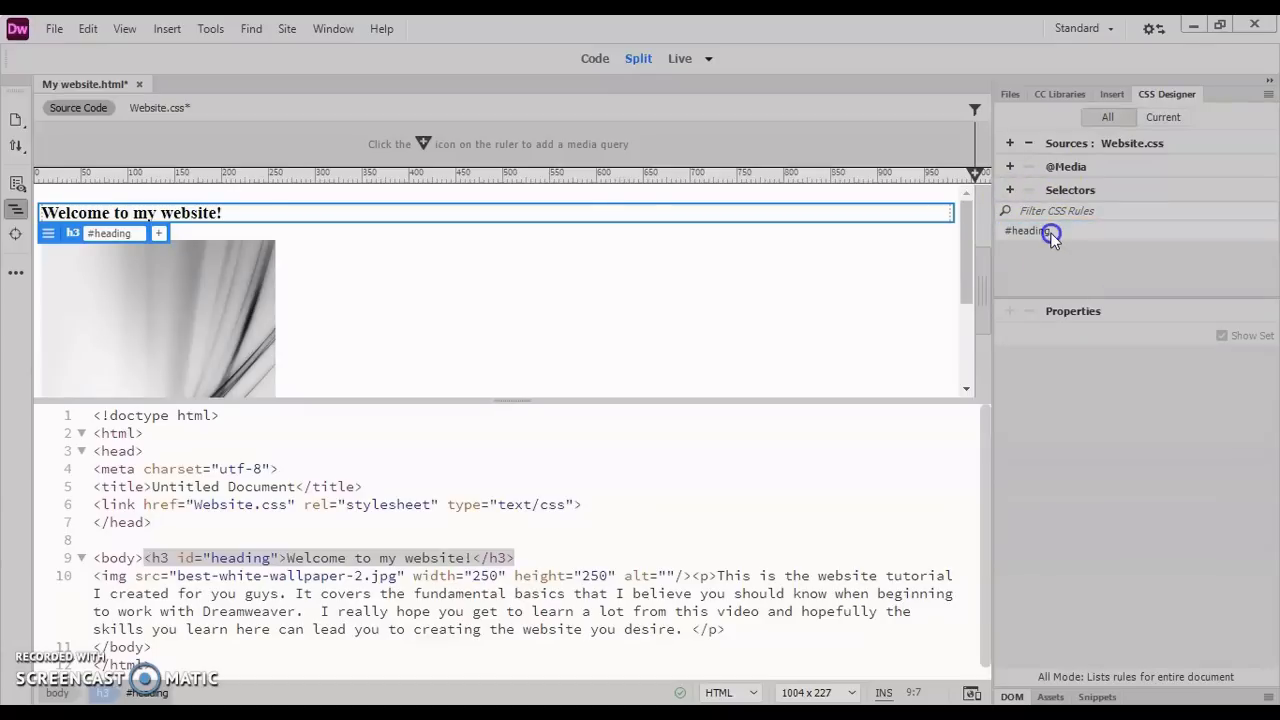
pyautogui.click(1025, 231)
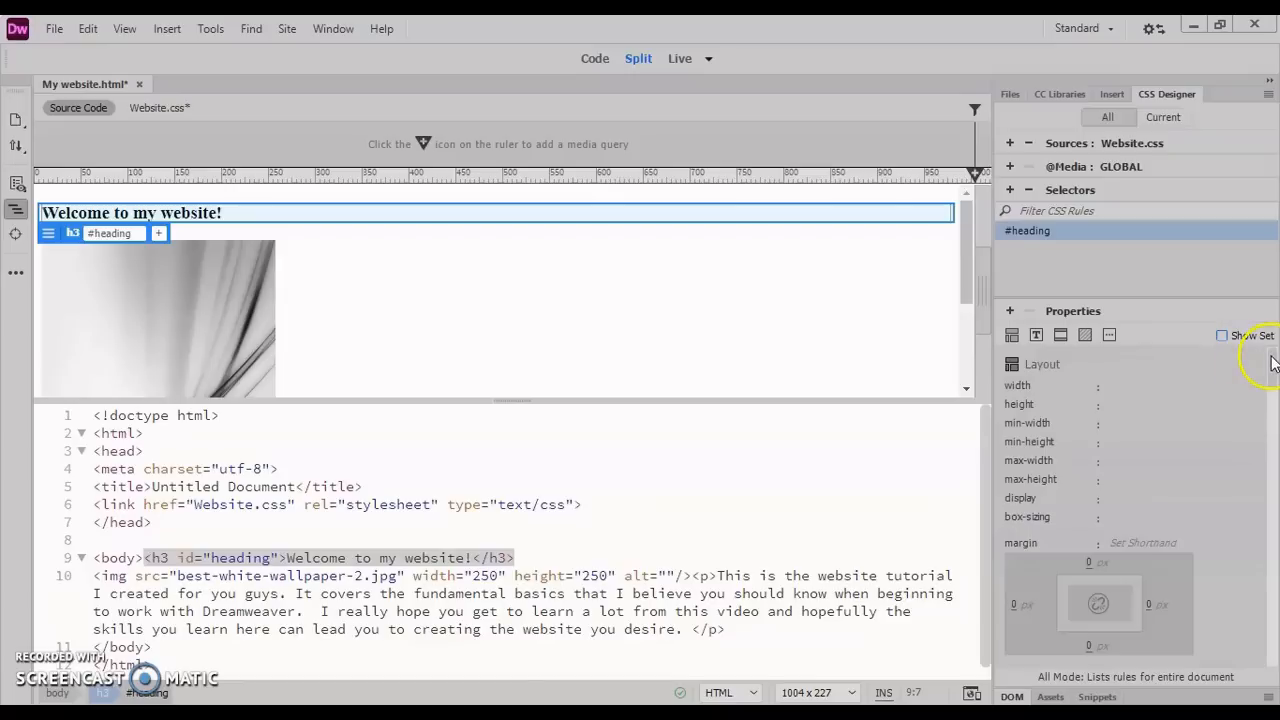
pyautogui.moveTo(1270, 357)
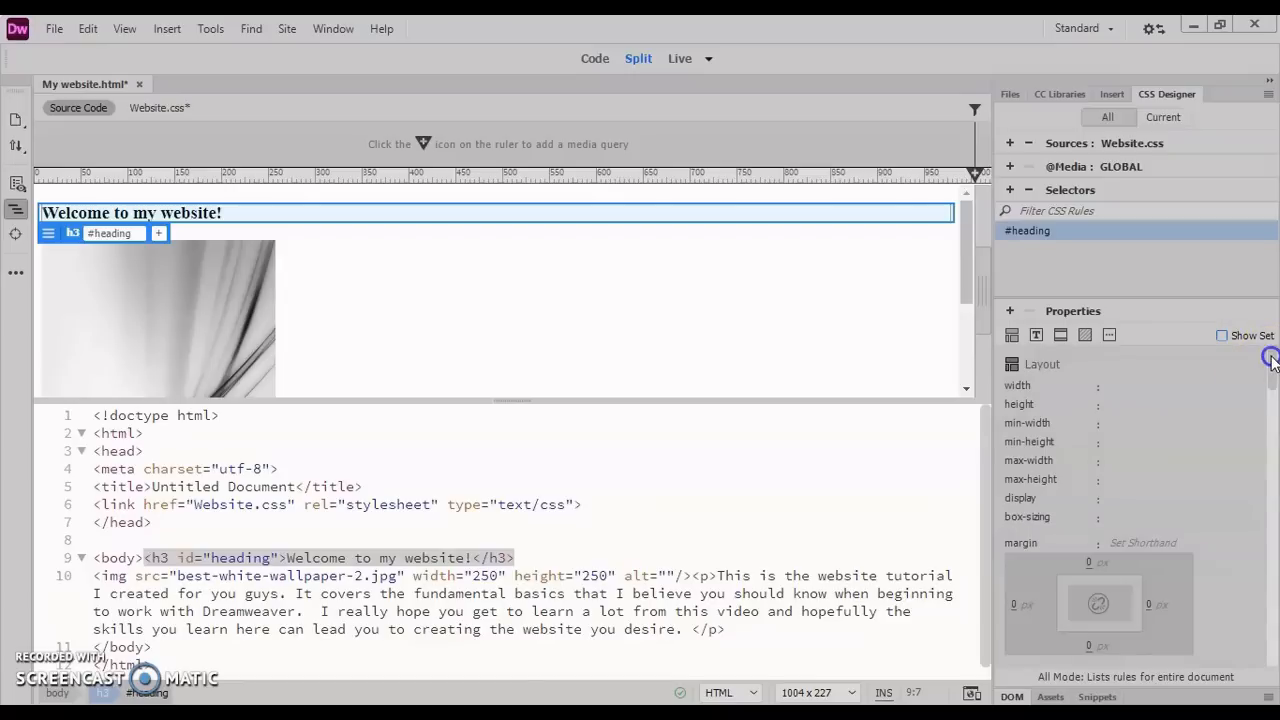
# Set the #heading rule's font-style to italic in the Text properties
pyautogui.scroll(-3)
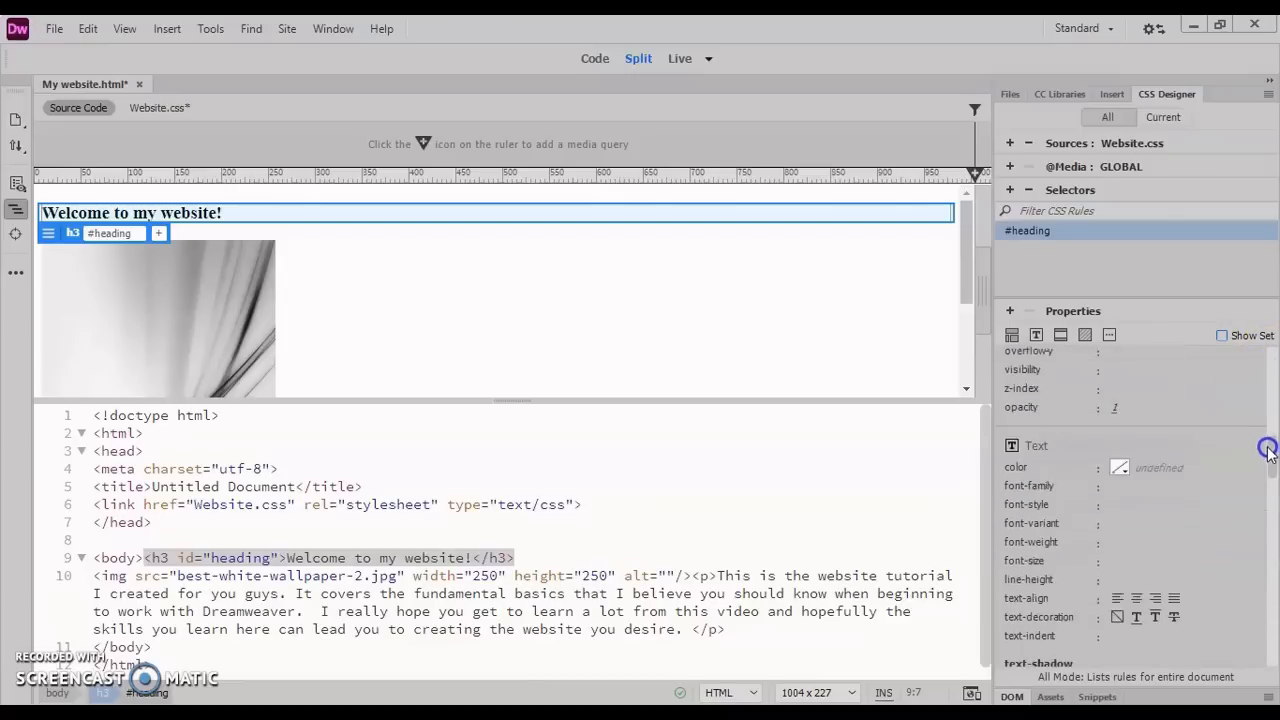
pyautogui.scroll(-3)
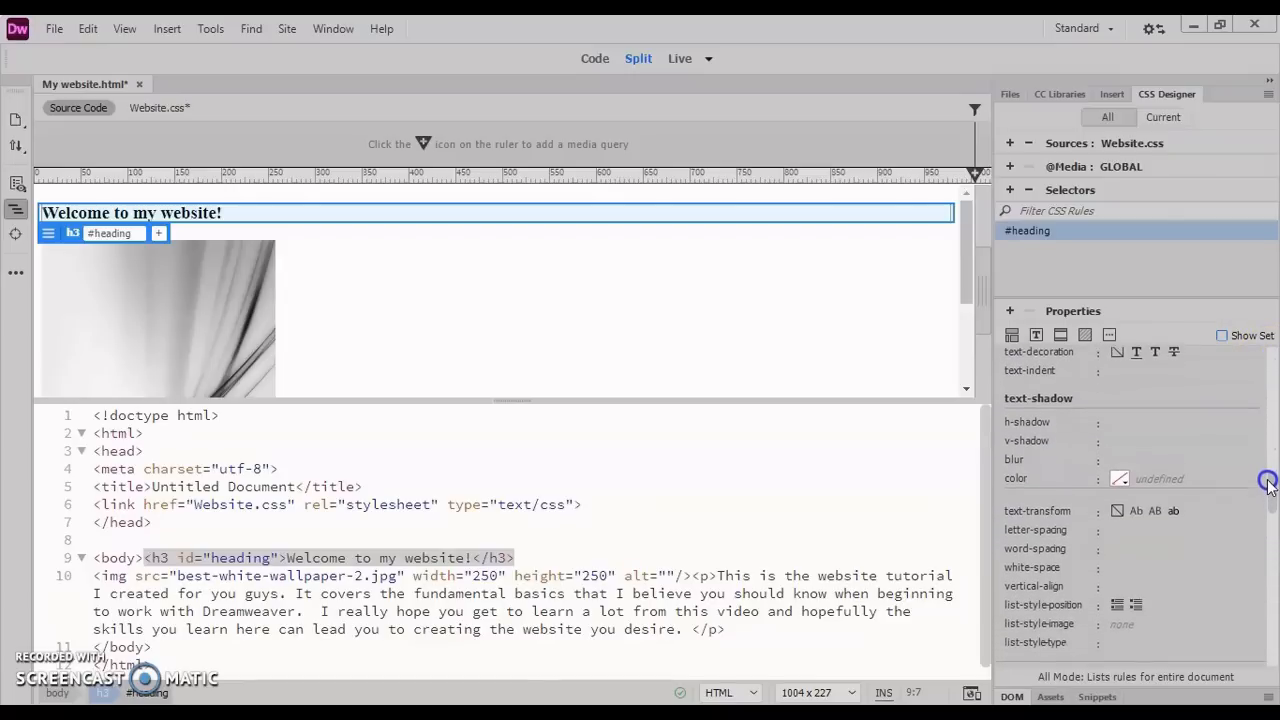
pyautogui.scroll(3)
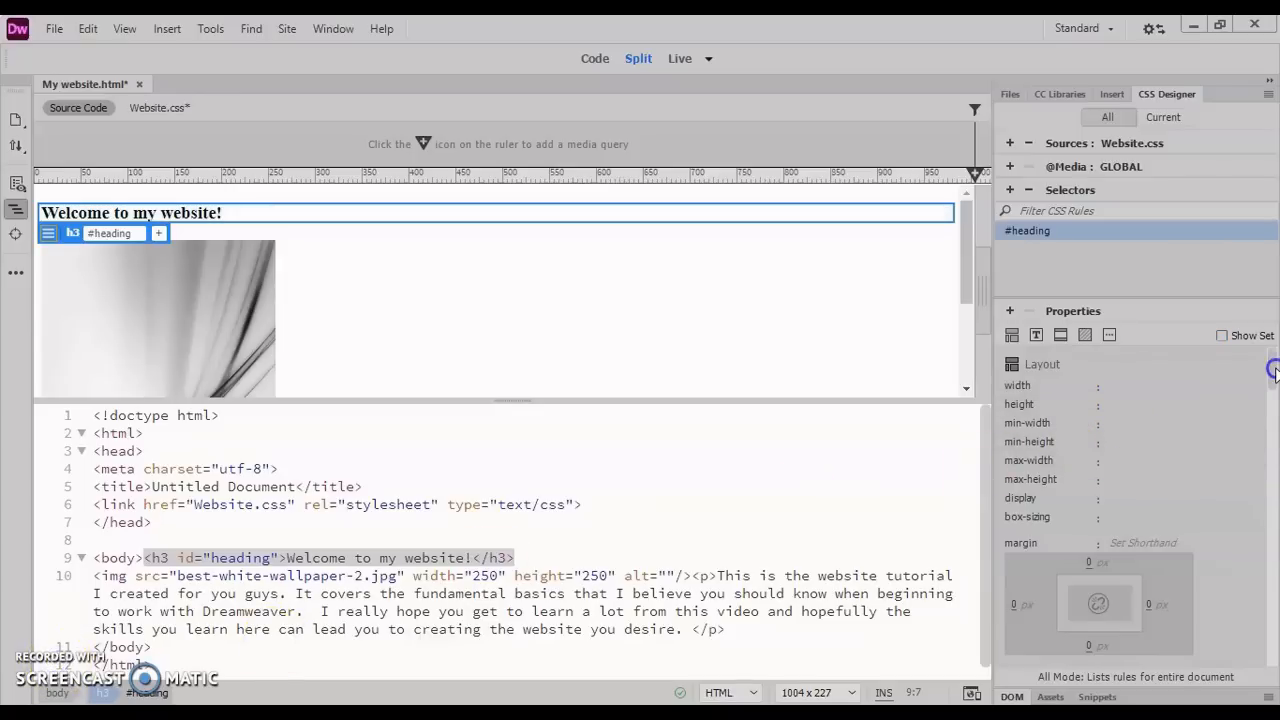
pyautogui.scroll(-3)
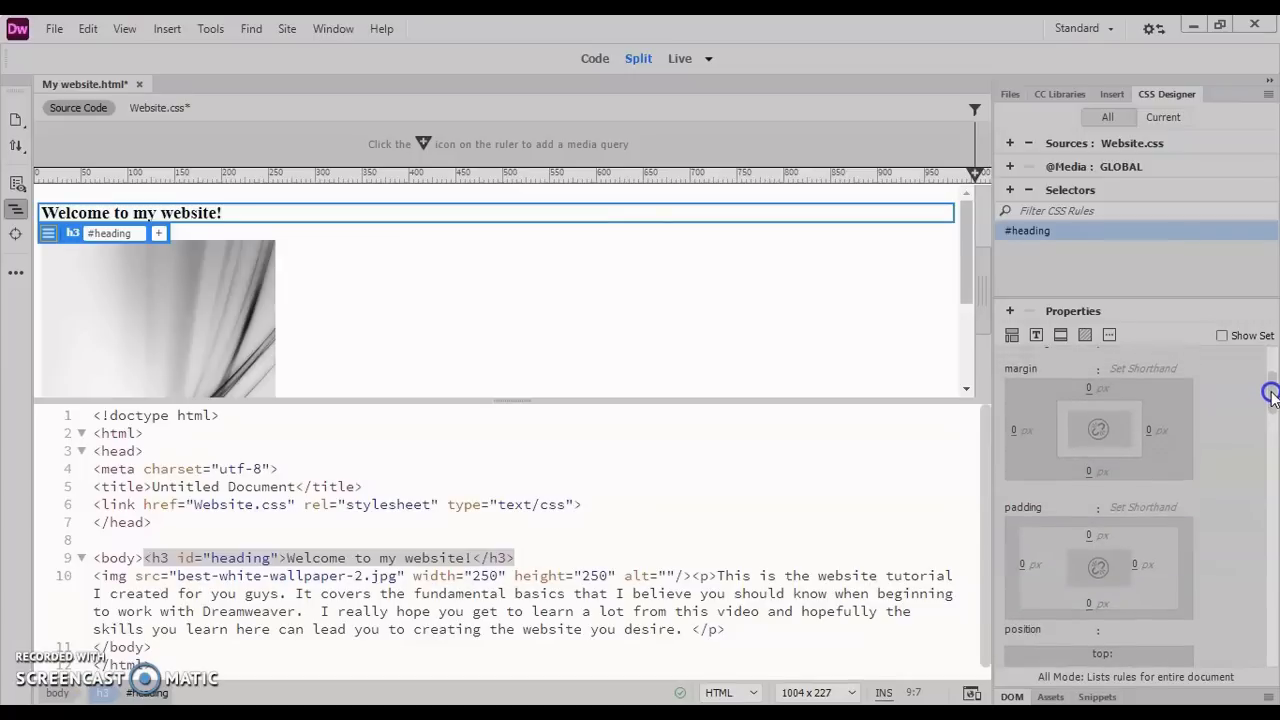
pyautogui.scroll(-3)
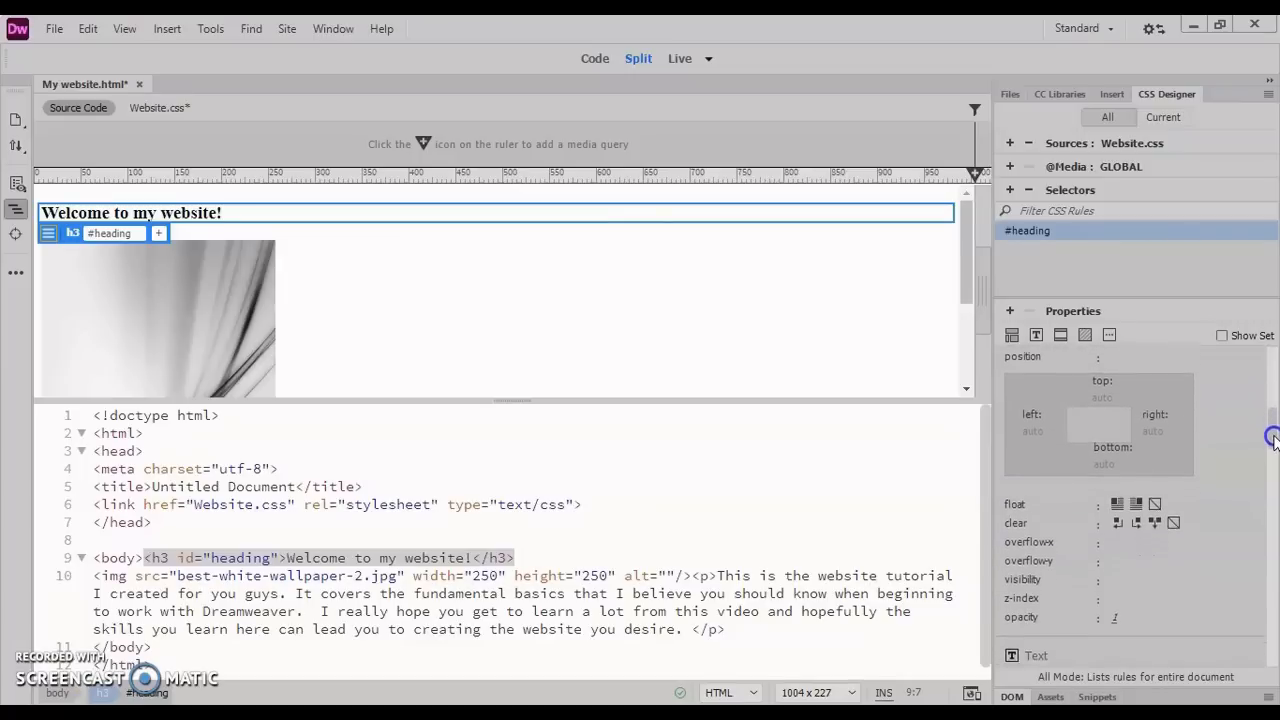
pyautogui.scroll(-3)
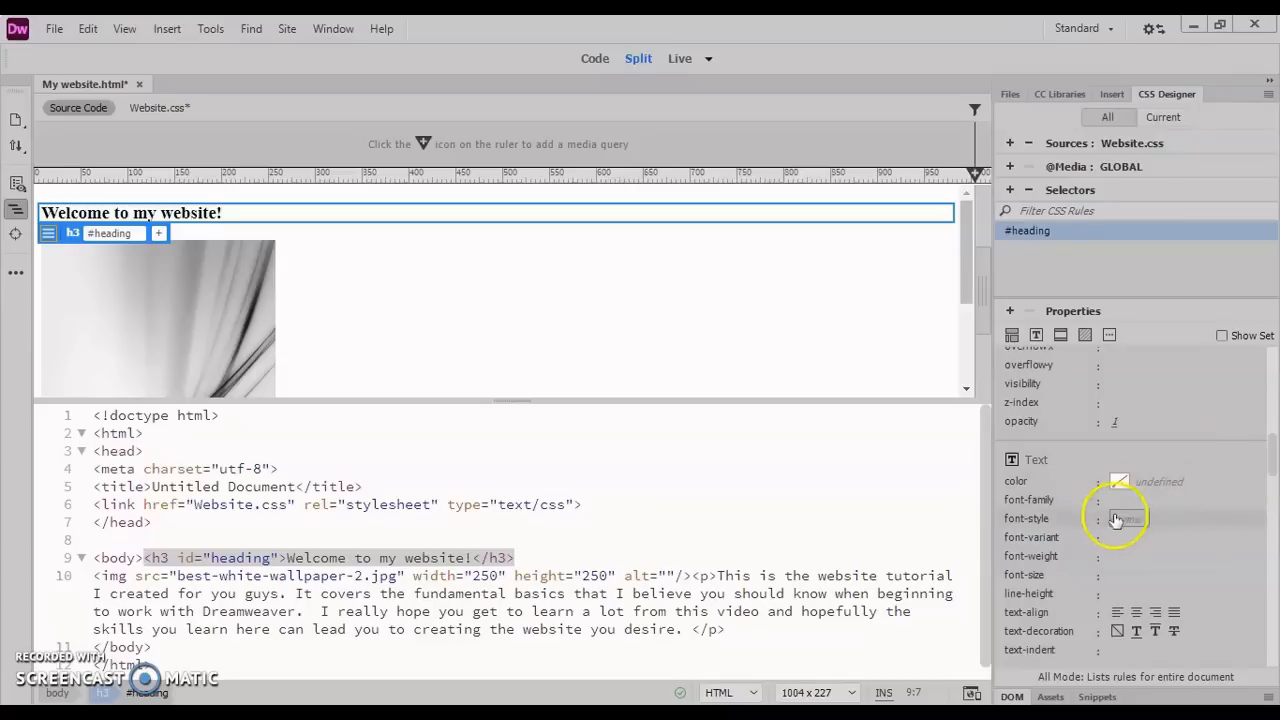
pyautogui.moveTo(1128, 518)
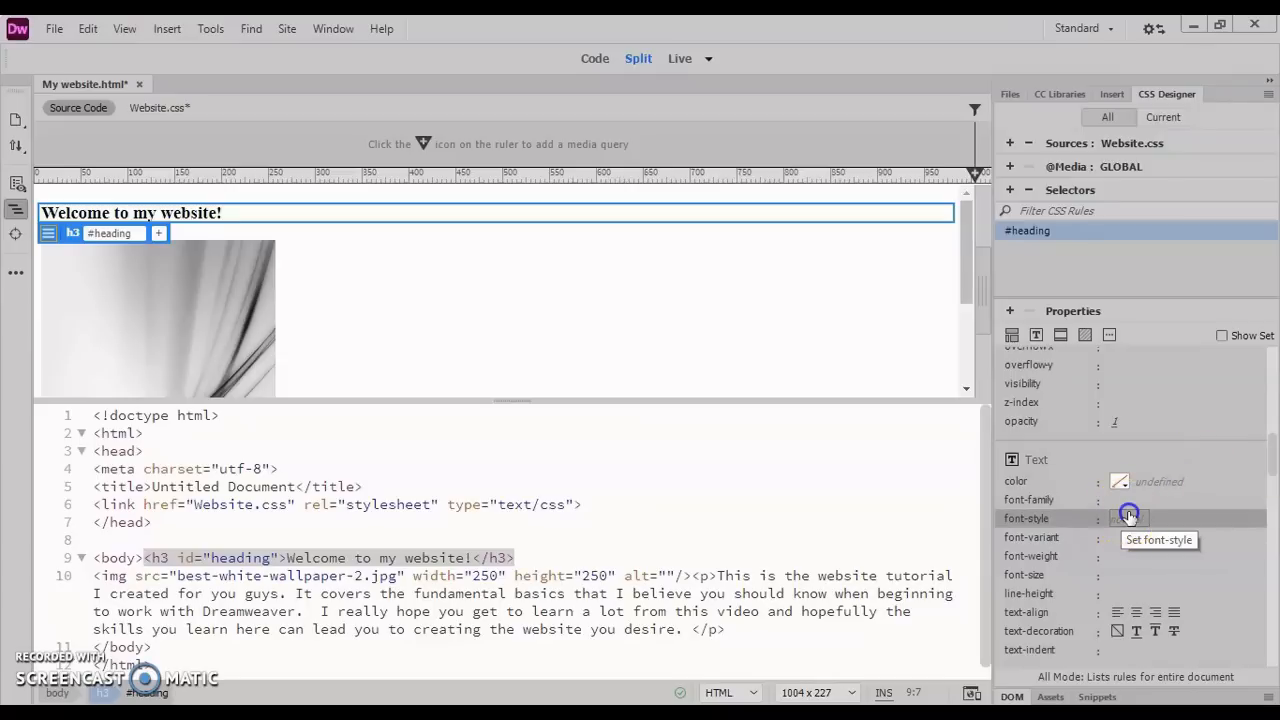
pyautogui.click(1128, 518)
pyautogui.write('italic')
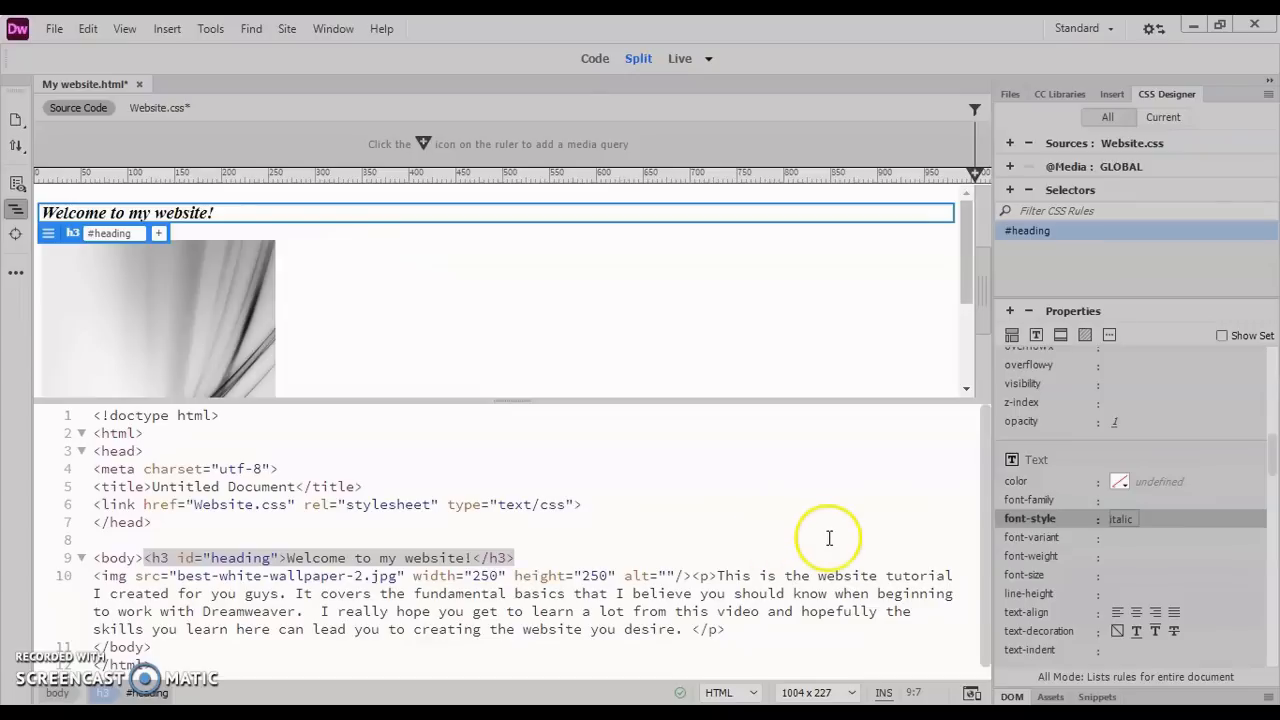
pyautogui.moveTo(1038, 575)
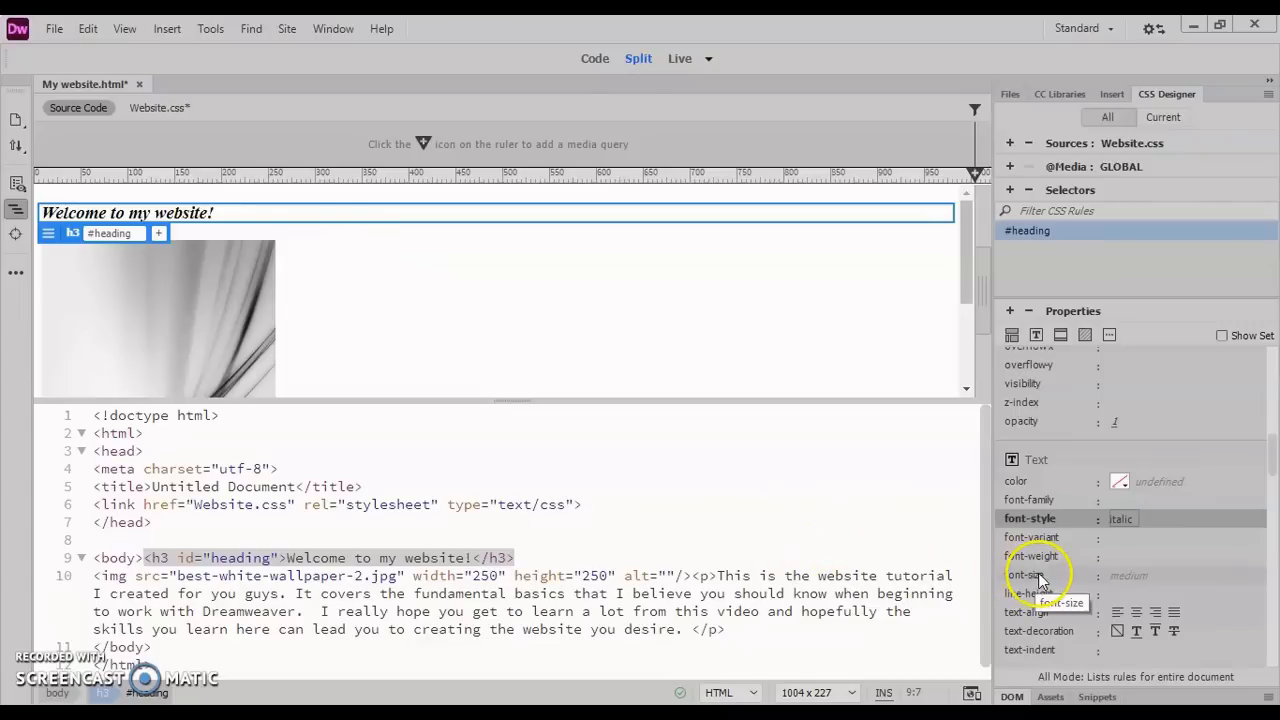
pyautogui.moveTo(1040, 556)
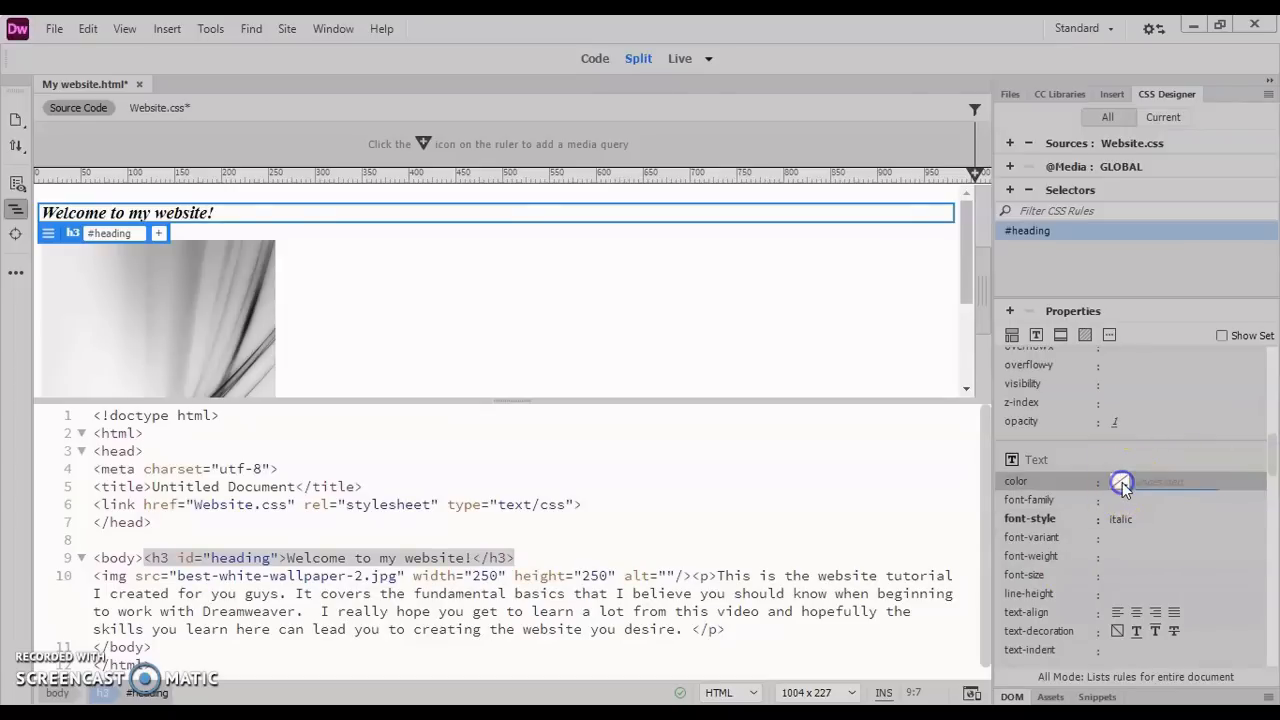
# Set the #heading text colour to red #F80307 using the colour picker
pyautogui.click(1122, 482)
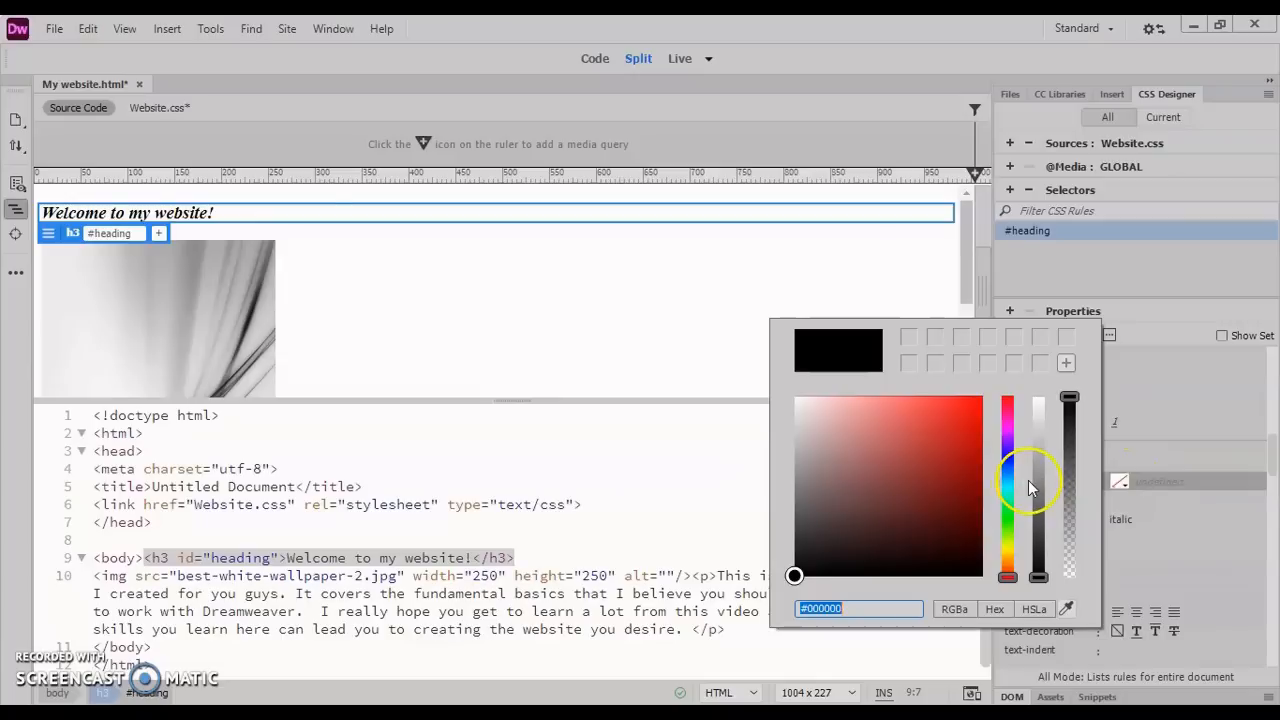
pyautogui.moveTo(980, 408)
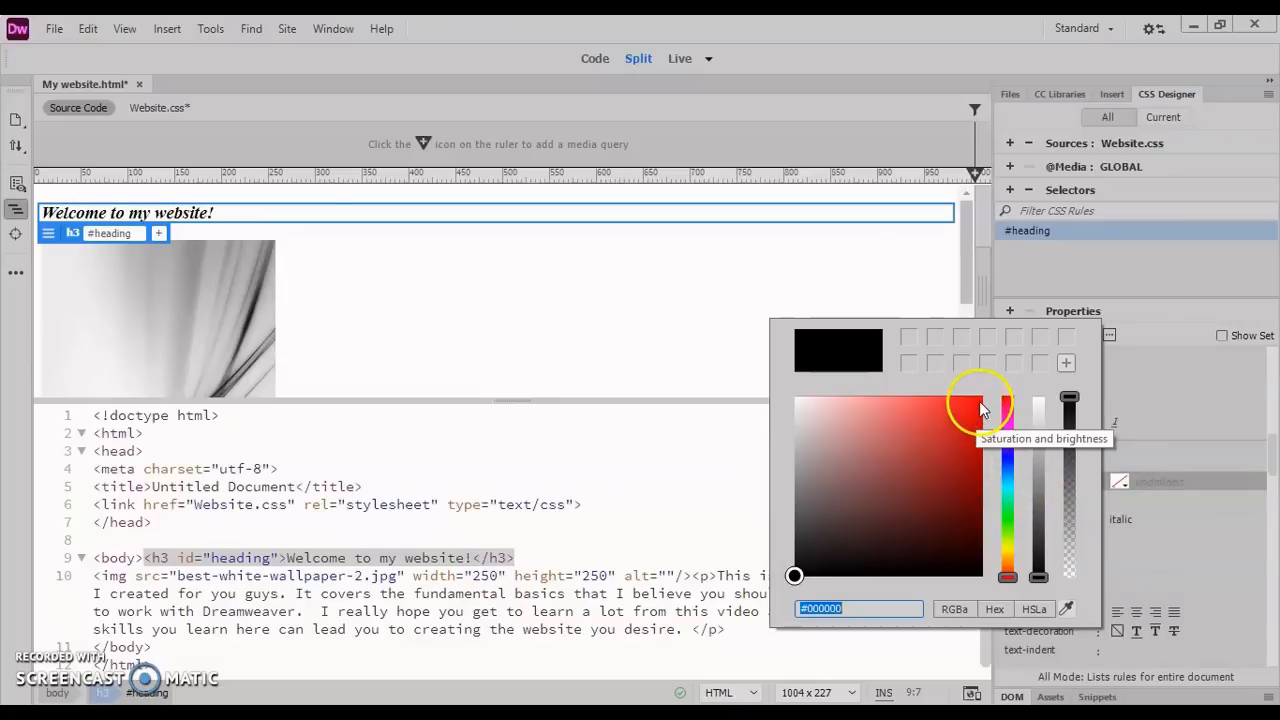
pyautogui.click(979, 403)
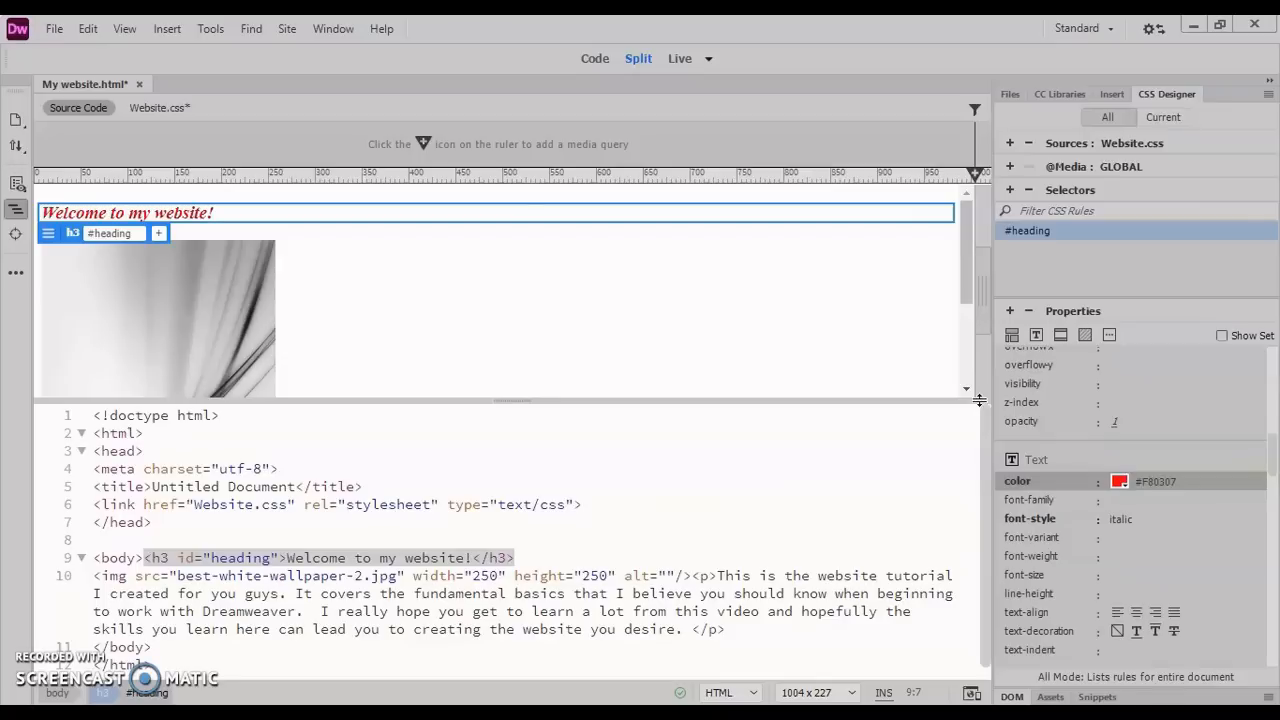
pyautogui.moveTo(203, 198)
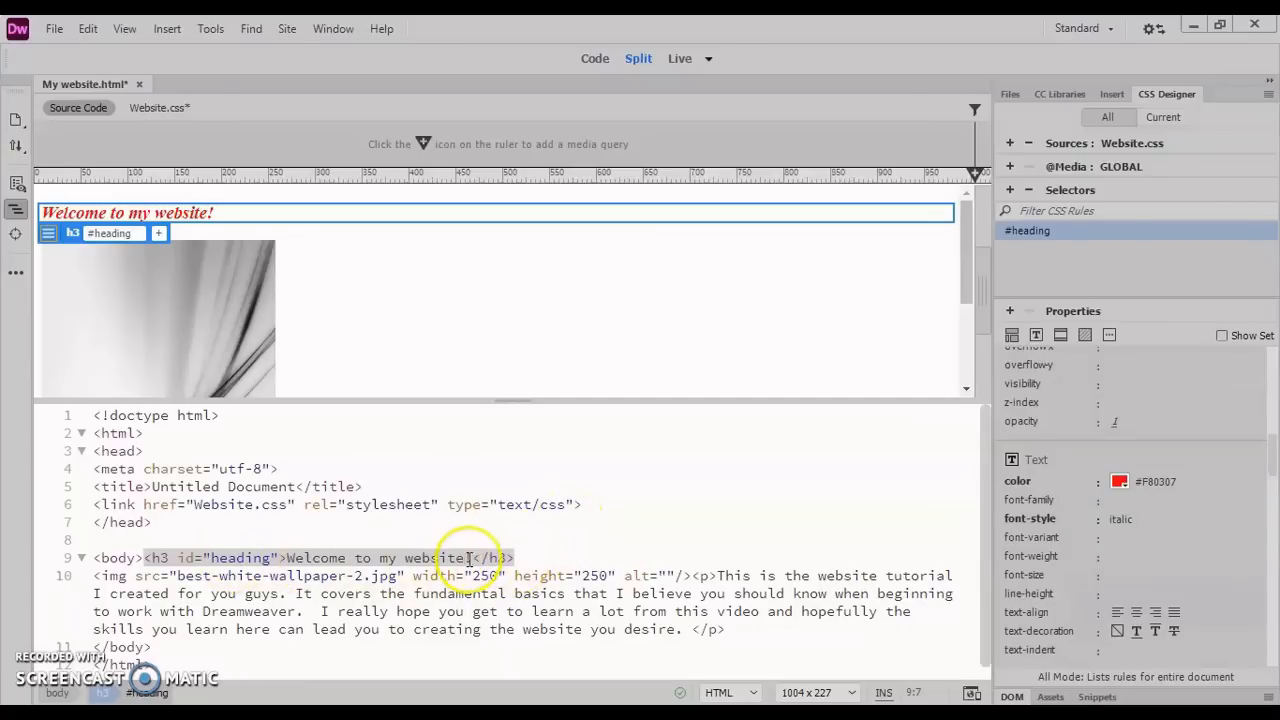
pyautogui.moveTo(790, 375)
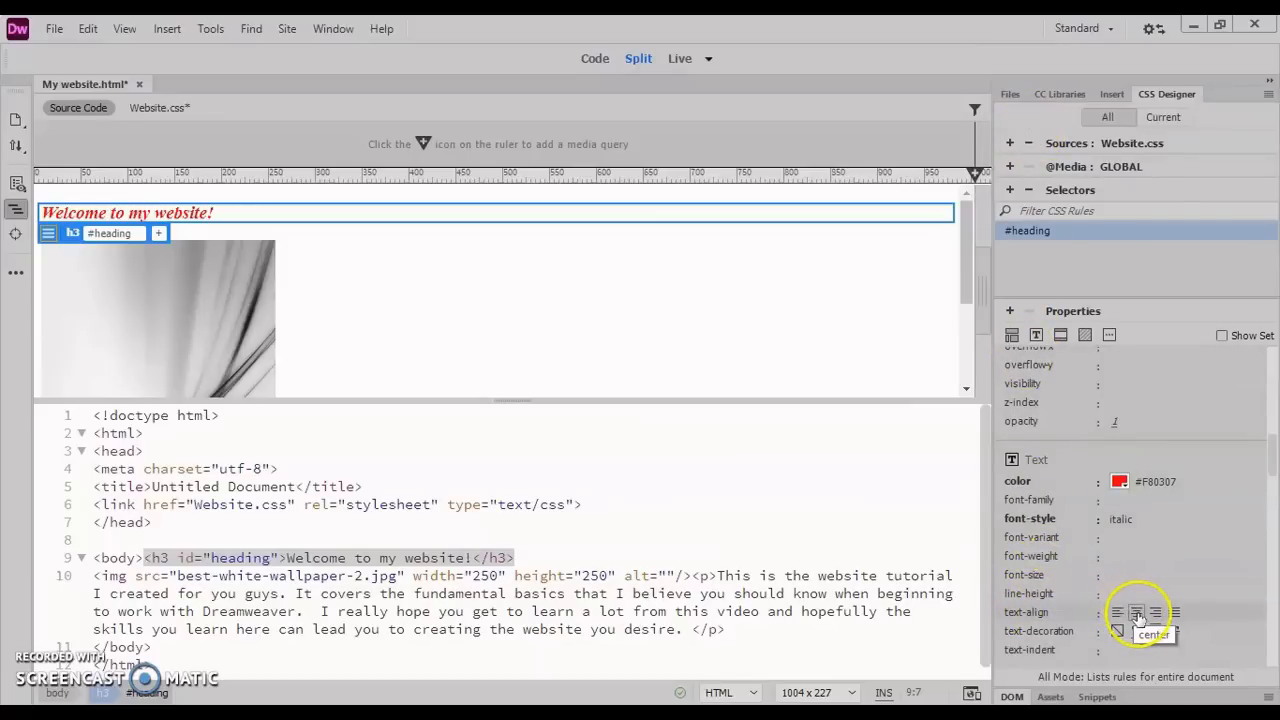
# Set text-align to center for the #heading rule
pyautogui.click(1138, 612)
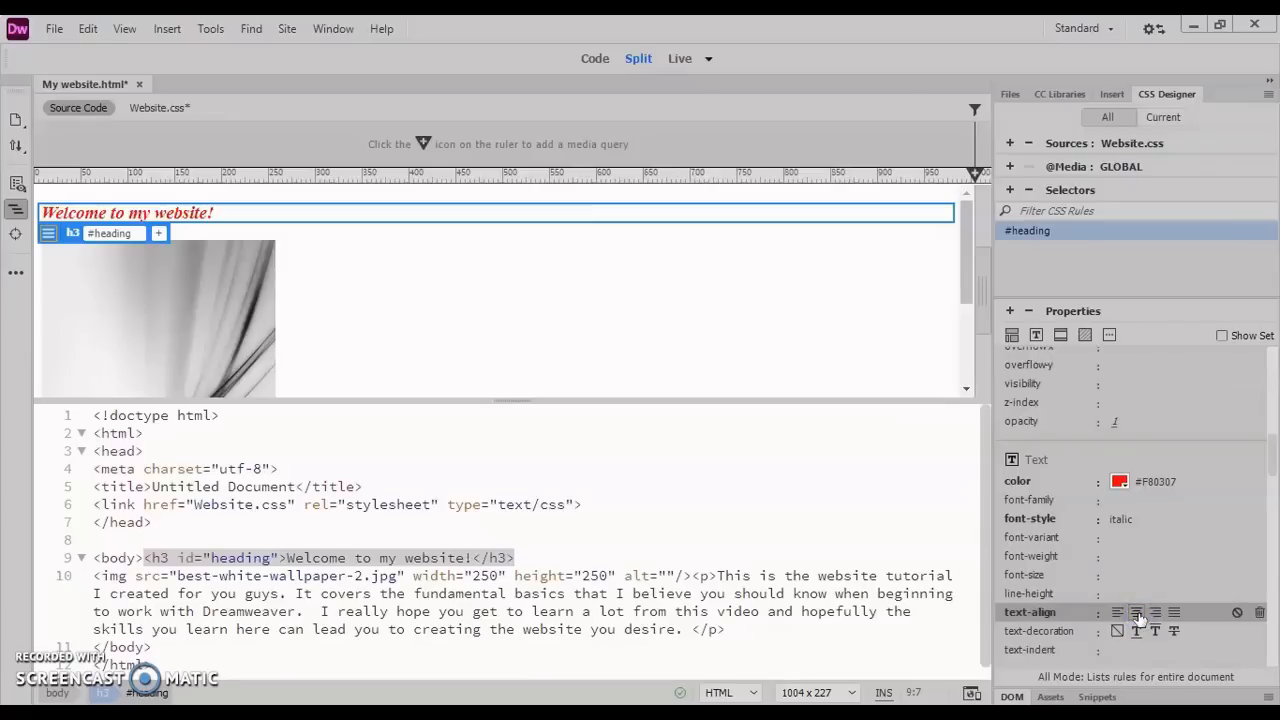
pyautogui.click(1135, 612)
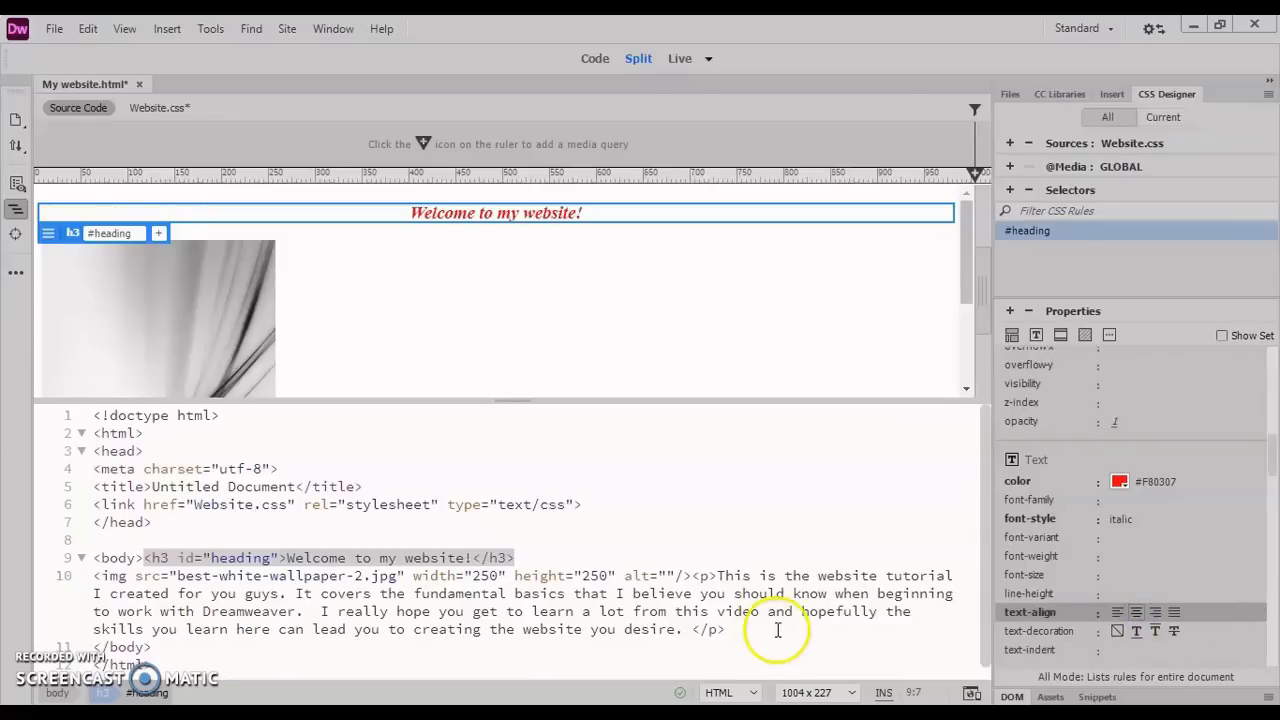
pyautogui.moveTo(490, 293)
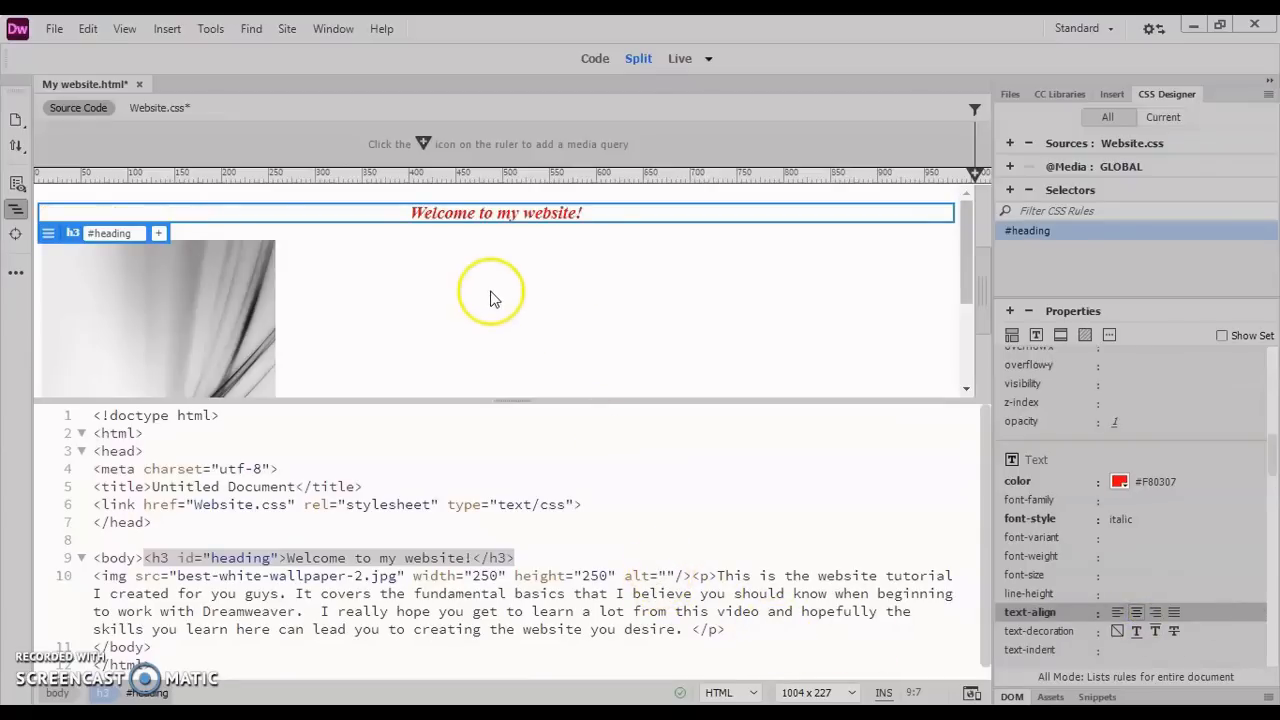
pyautogui.moveTo(500, 245)
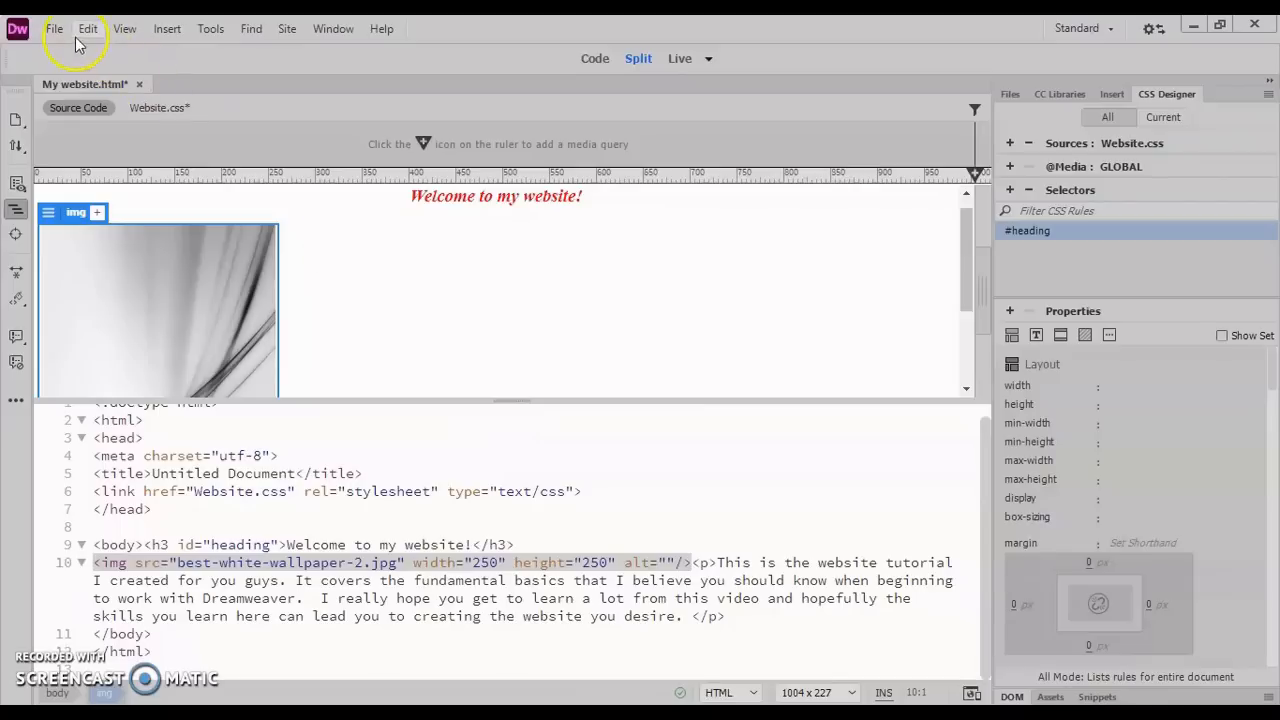
# Save the page and Website.css, then preview it in Microsoft Edge
pyautogui.click(54, 28)
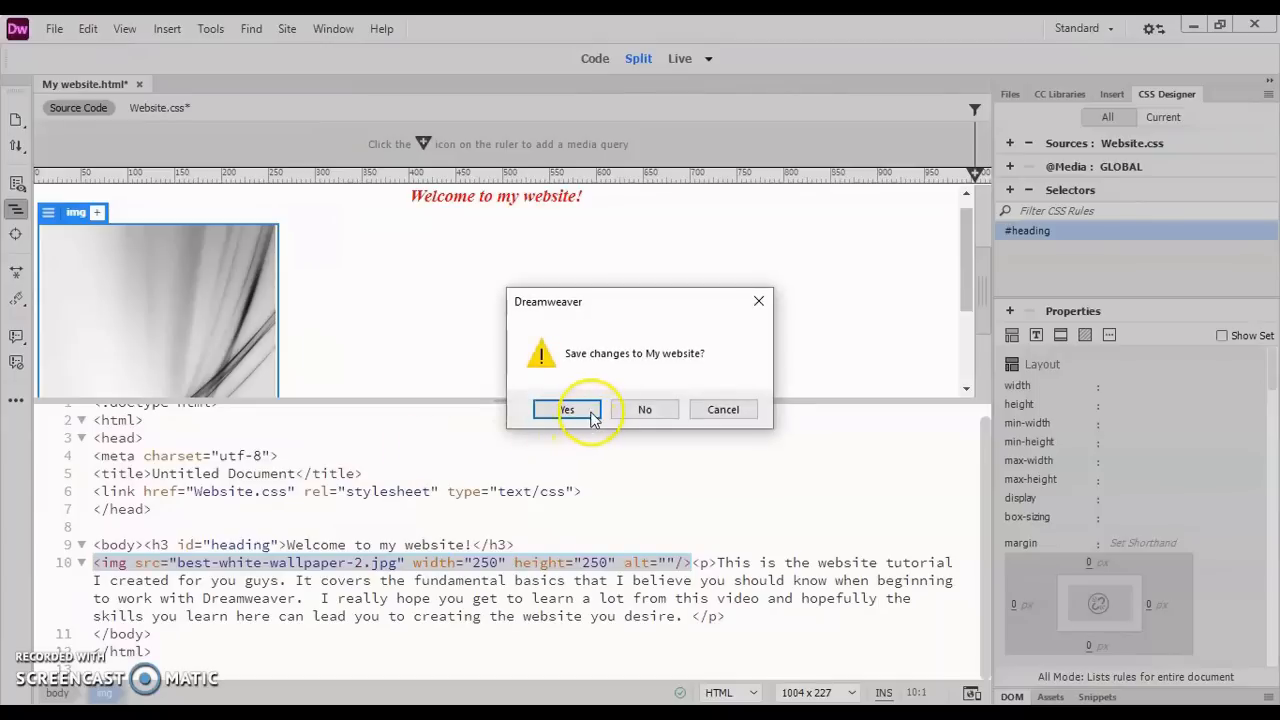
pyautogui.click(567, 409)
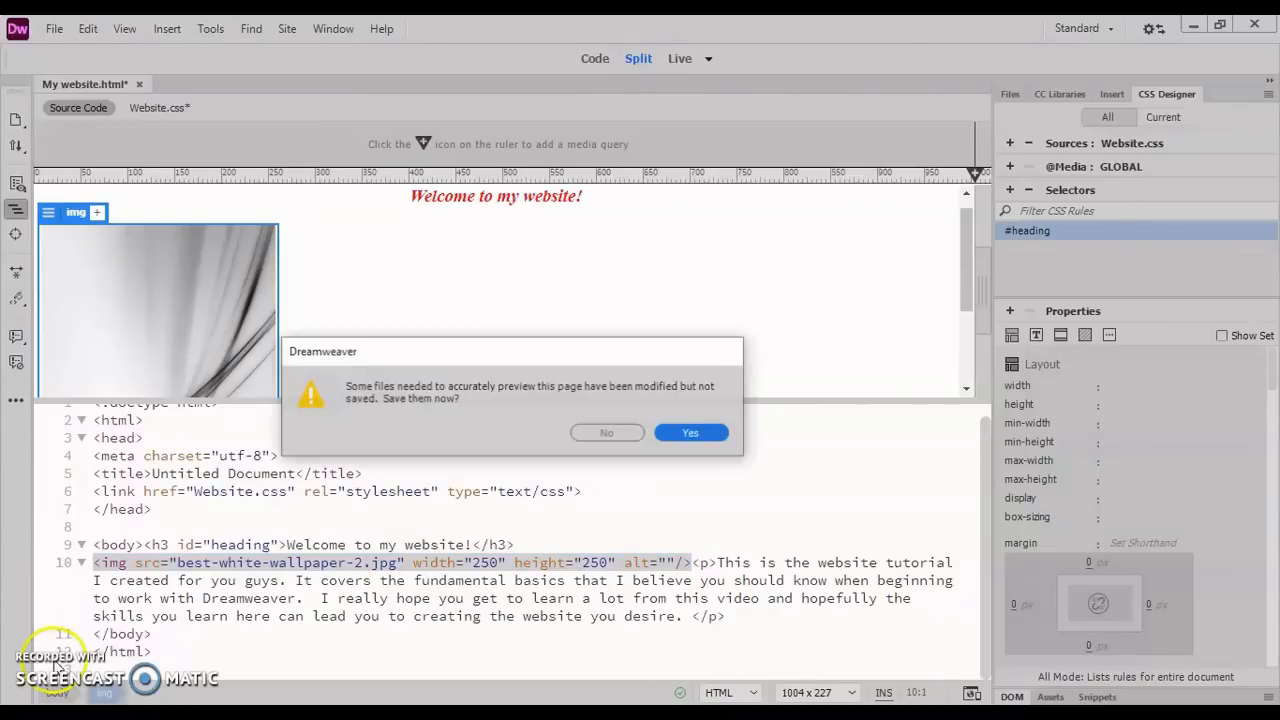
pyautogui.click(690, 432)
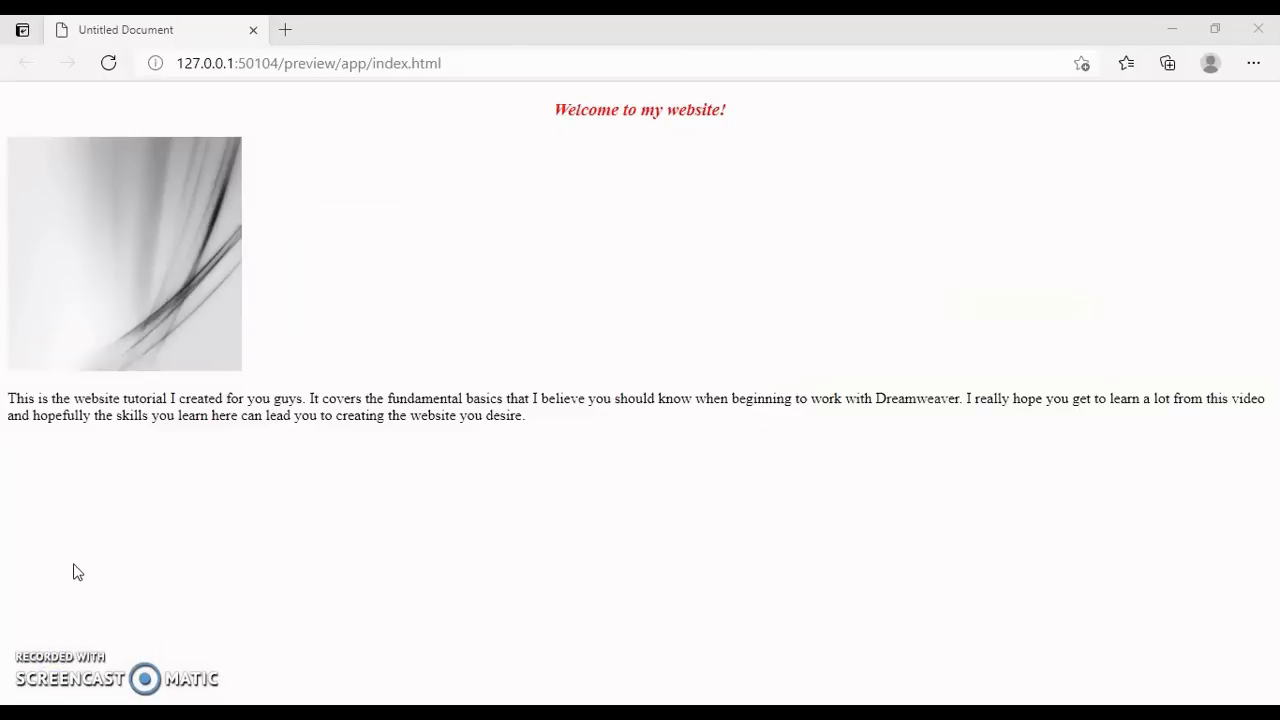